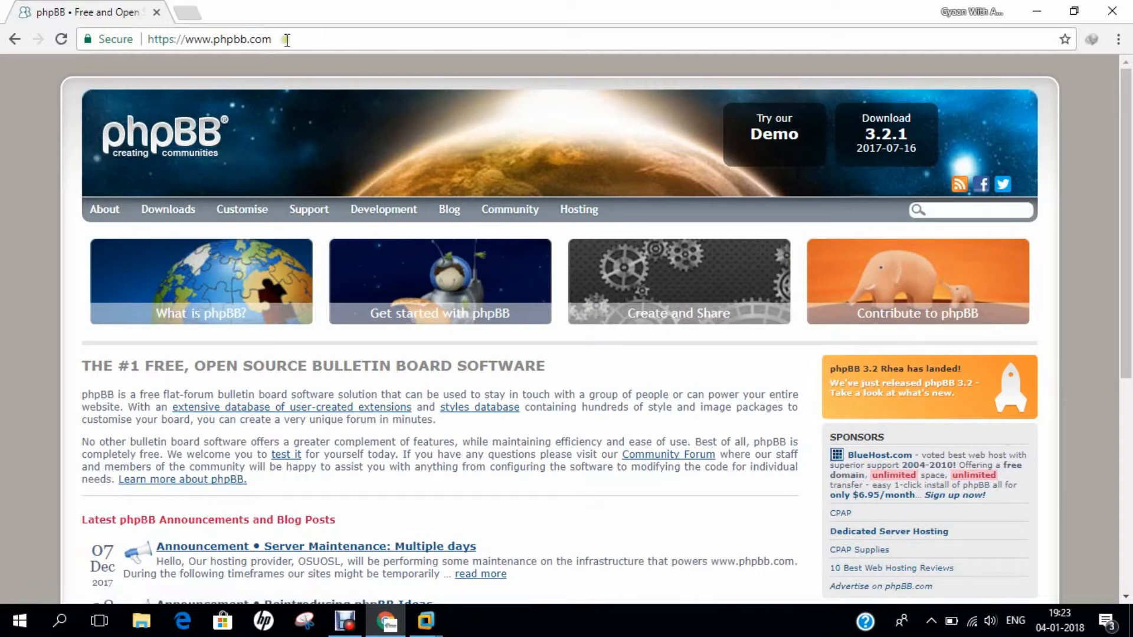
Open a Terminal from the desktop and switch to a root shell with su -.
left_click(210, 39)
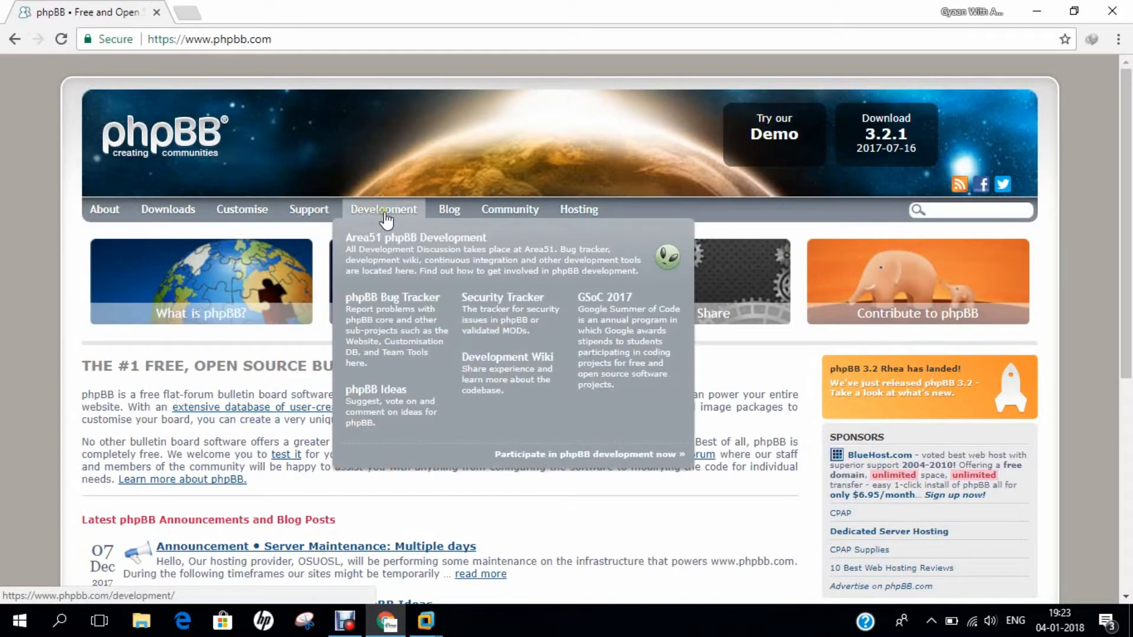
mouse_move(448, 210)
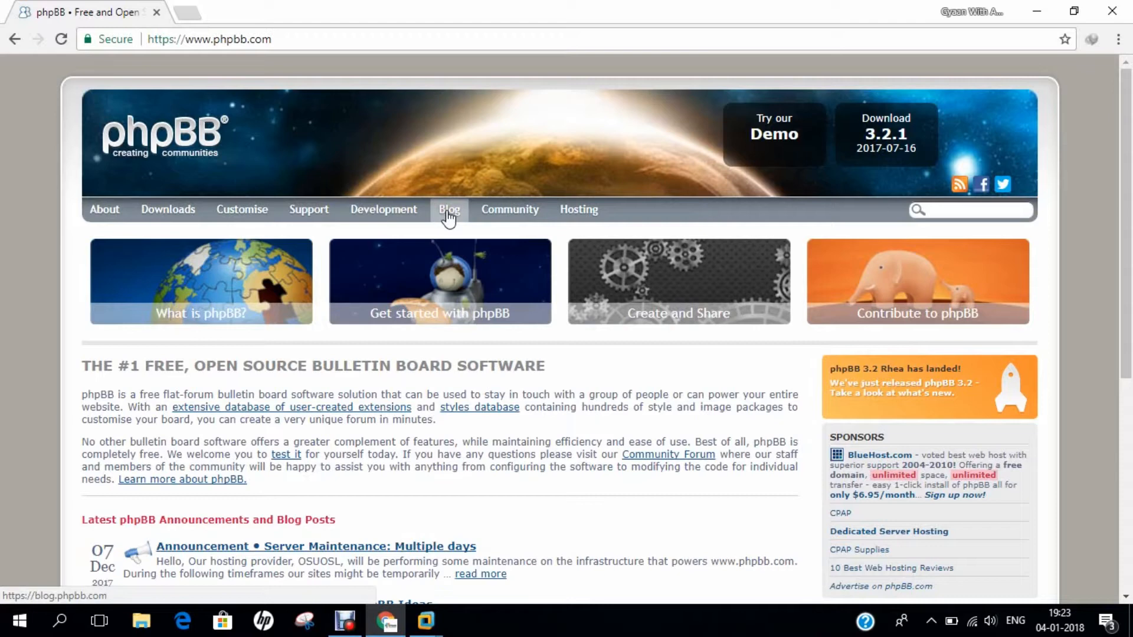
mouse_move(578, 210)
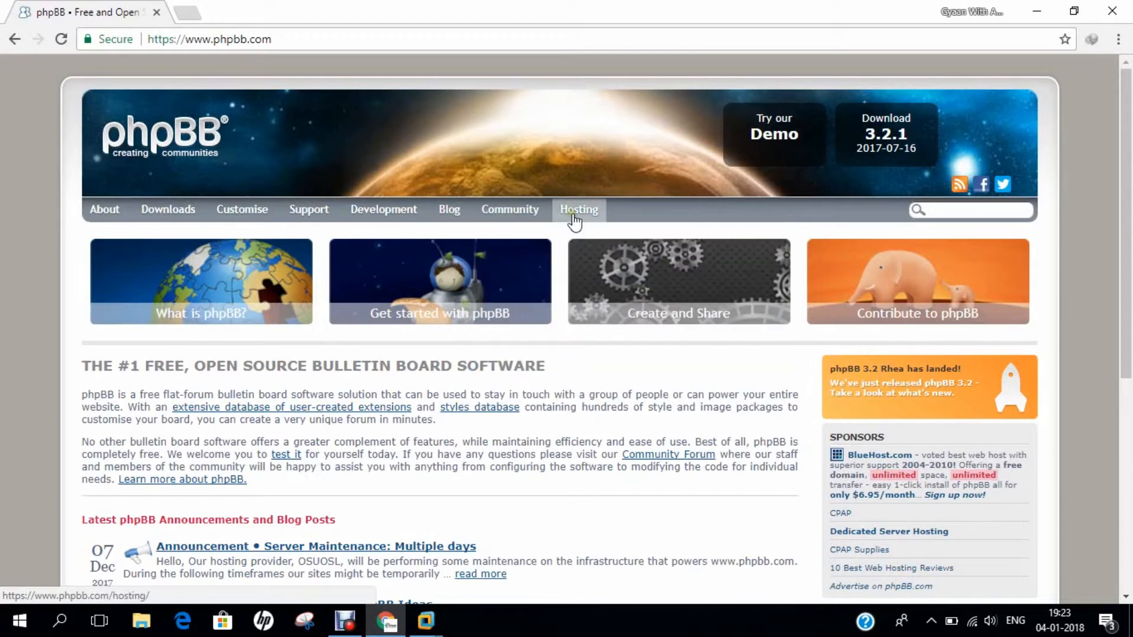
mouse_move(575, 231)
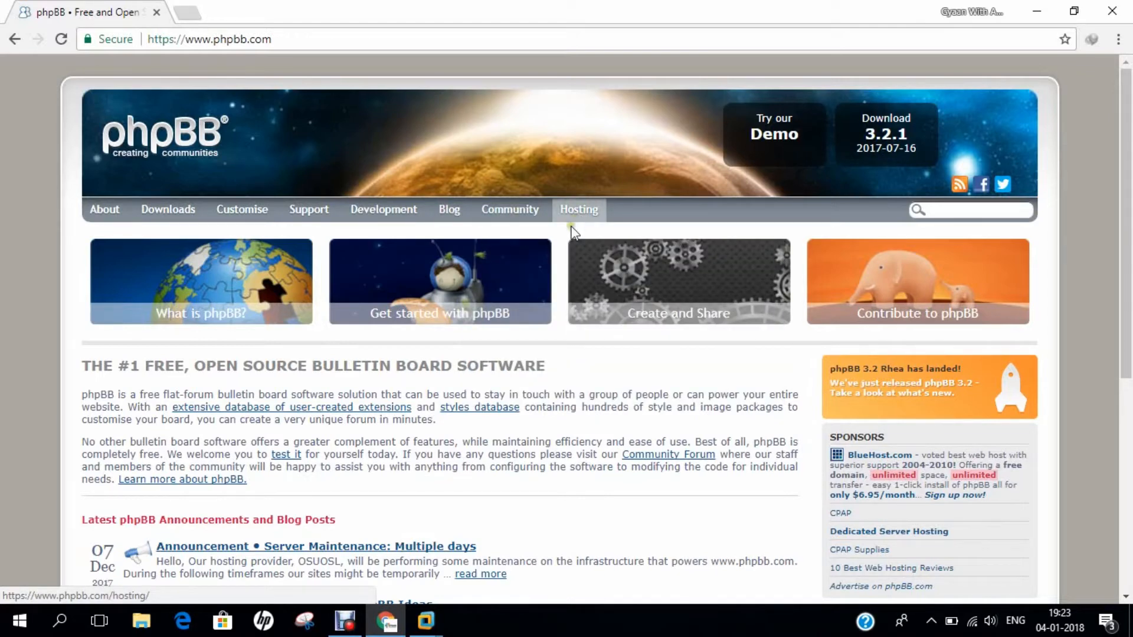
scroll("down", 3)
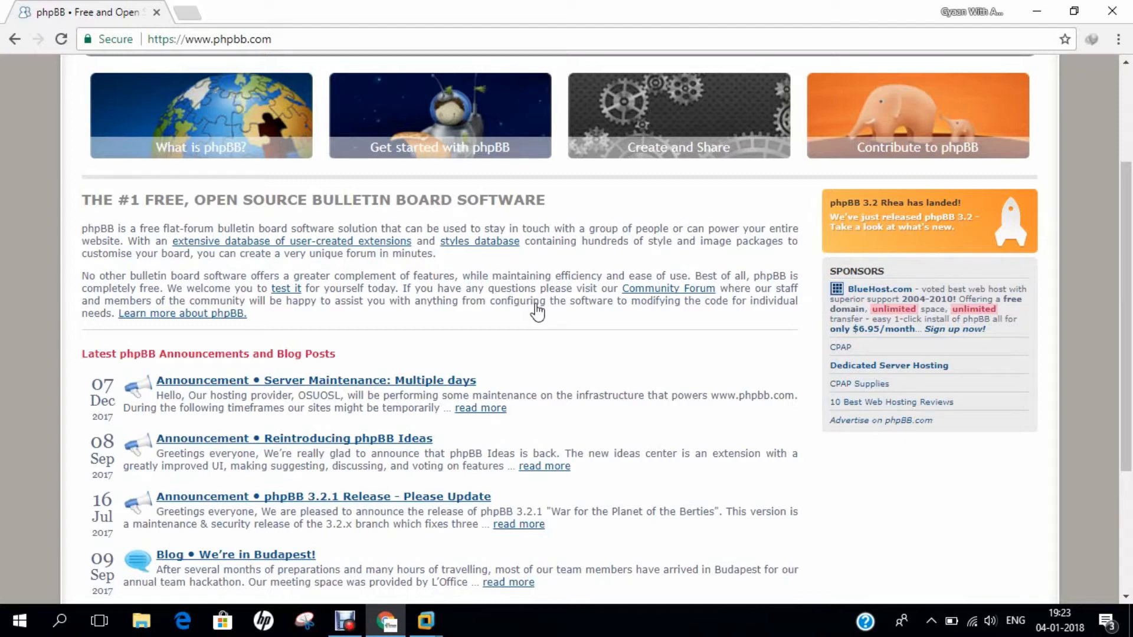
mouse_move(425, 620)
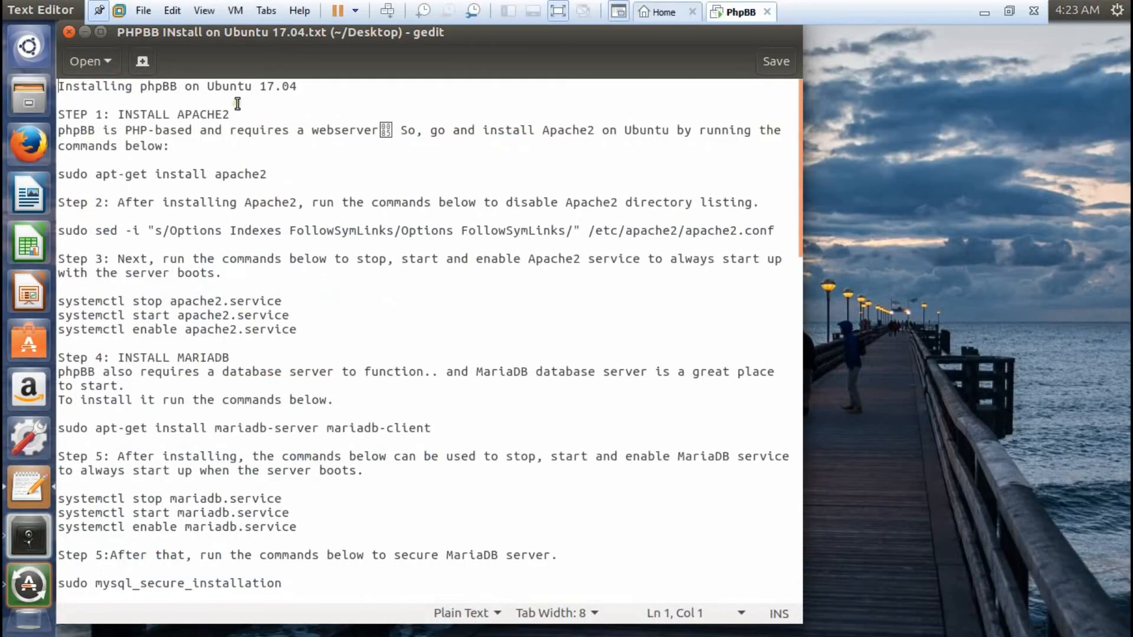
mouse_move(282, 258)
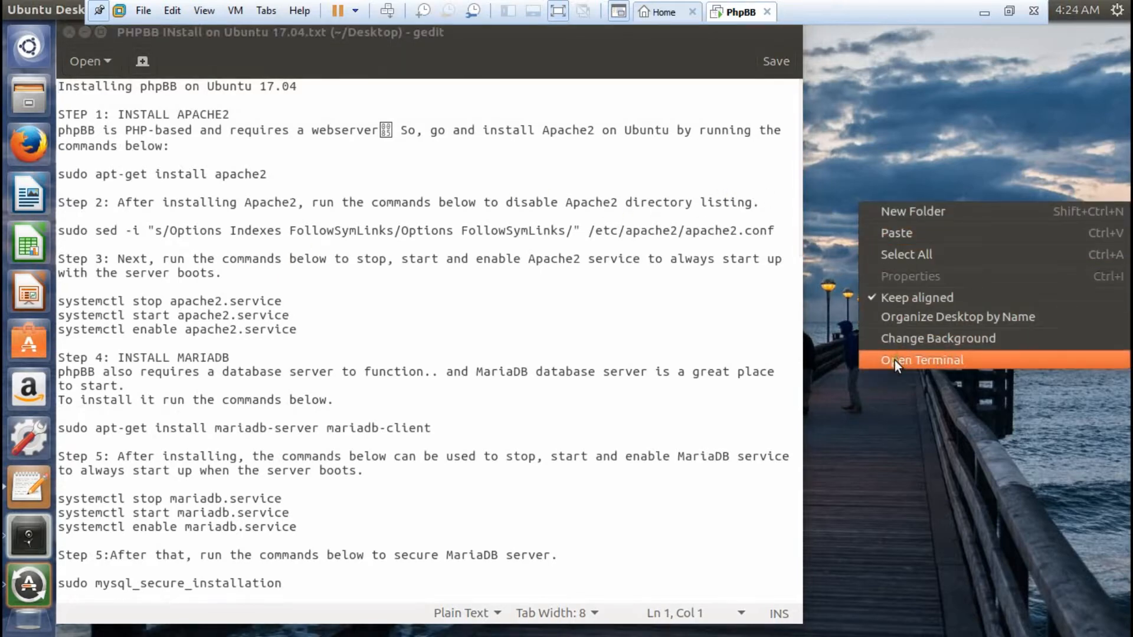
left_click(921, 360)
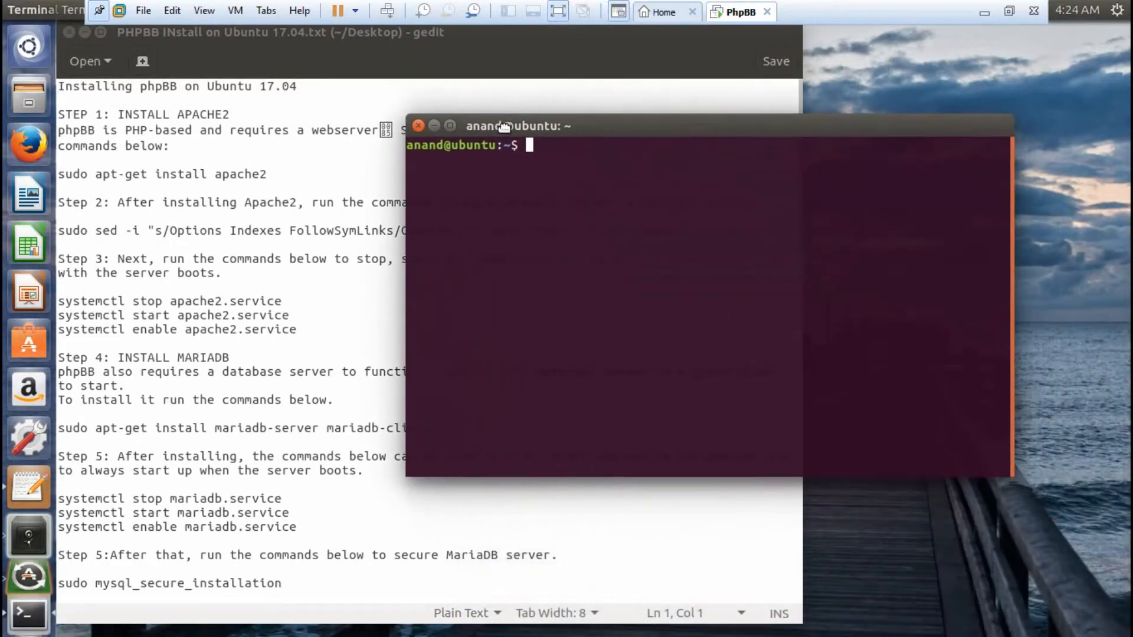
type("su -")
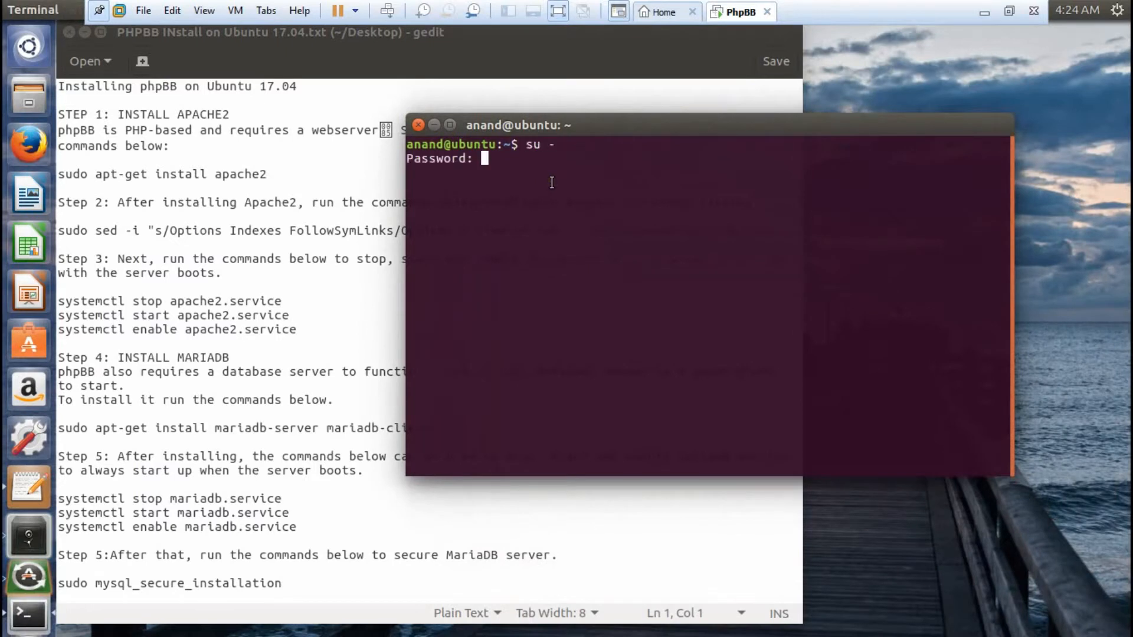
key("Return")
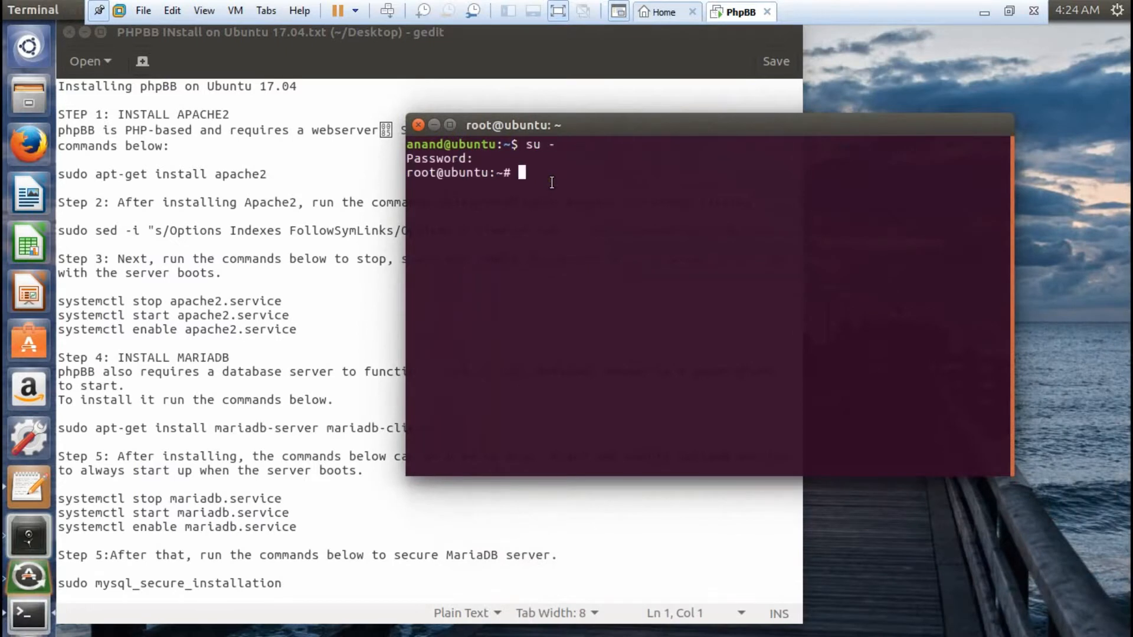
key("Return")
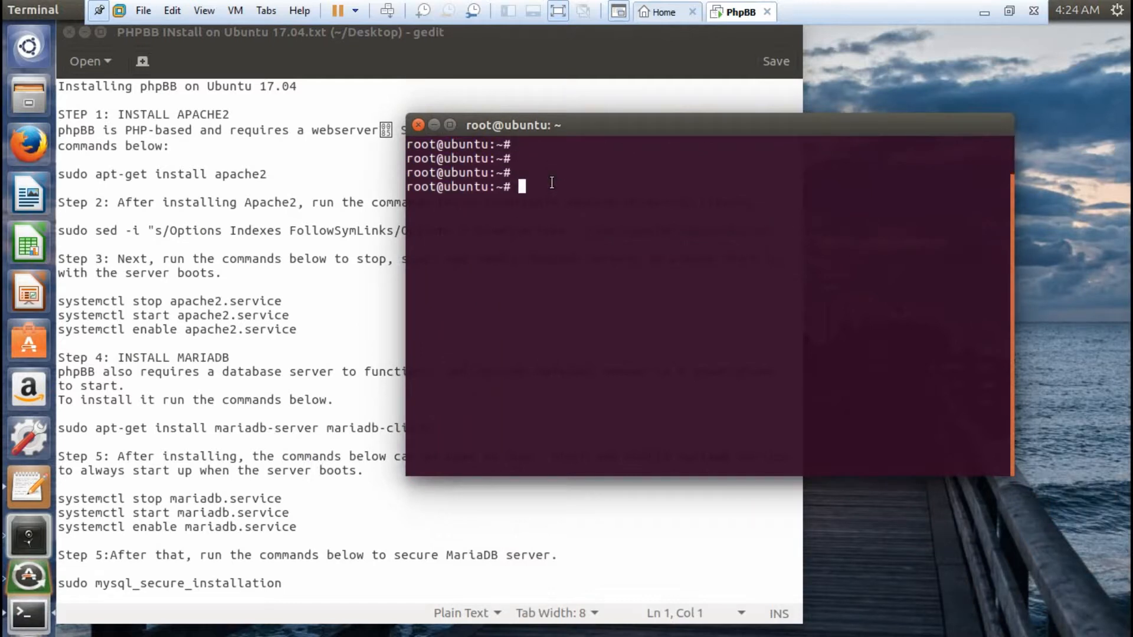
Run apt-get update, then launch apt-get install apache2.
type("apt-")
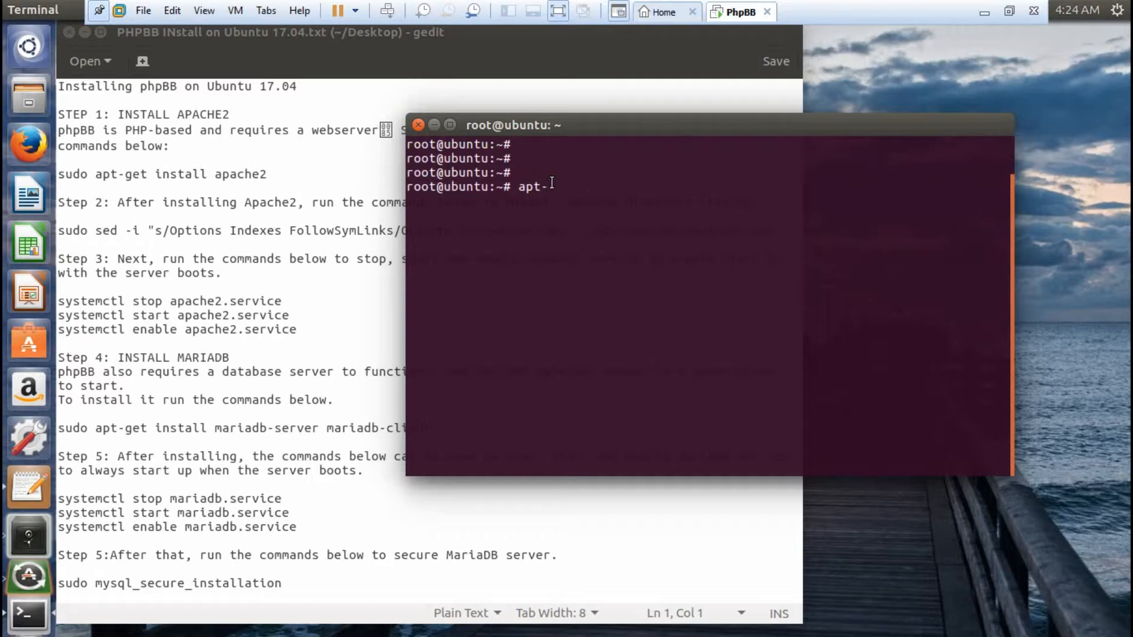
type("get")
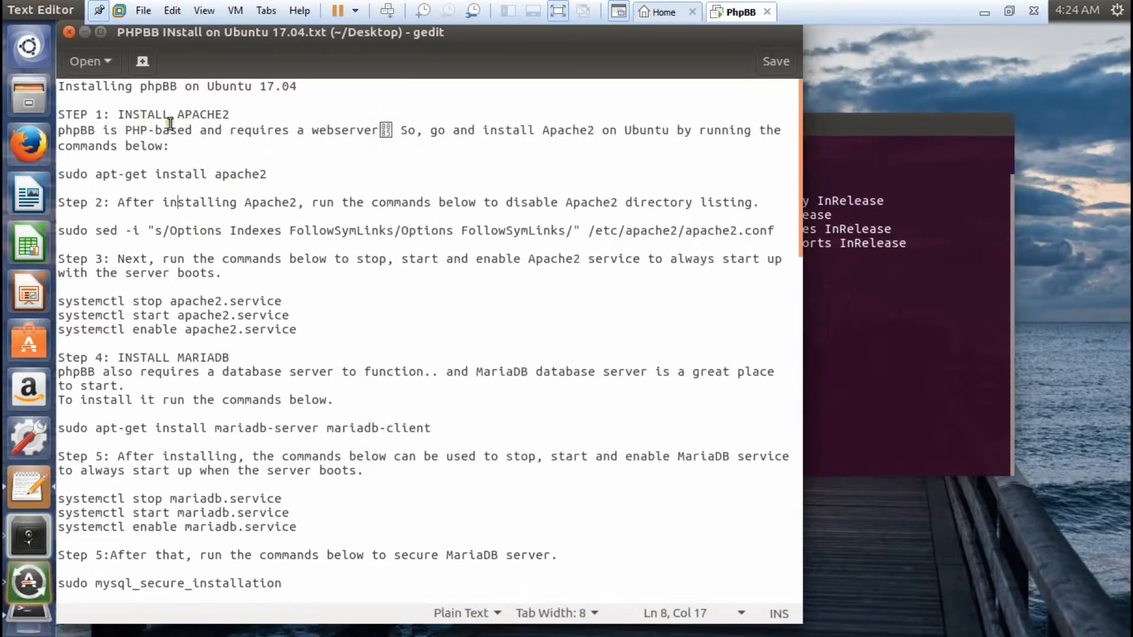
mouse_move(173, 114)
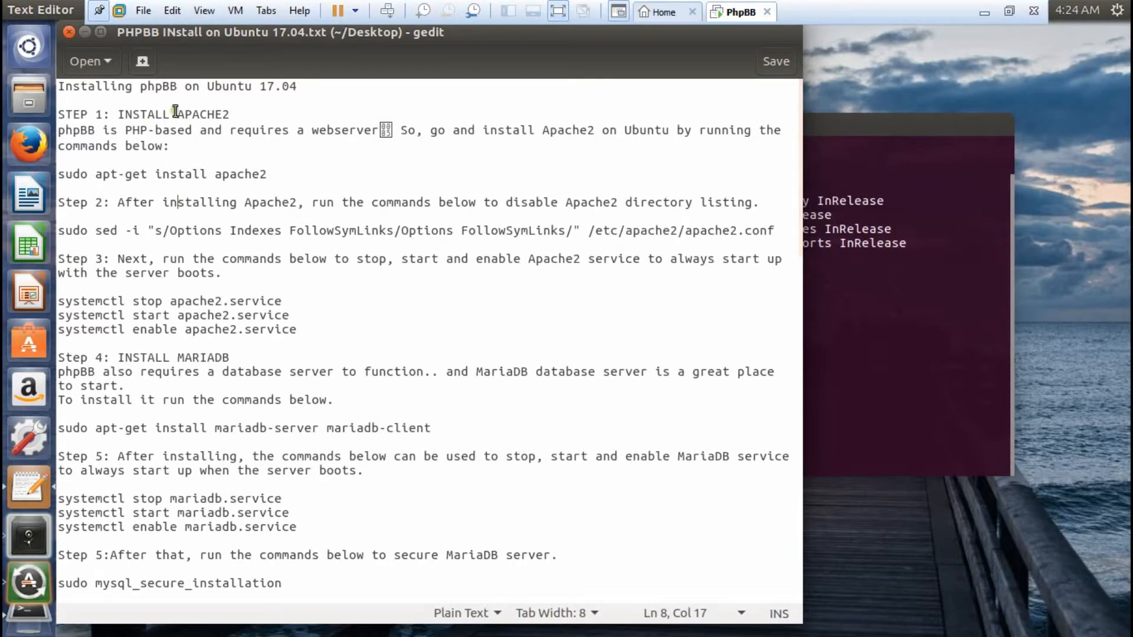
double_click(201, 114)
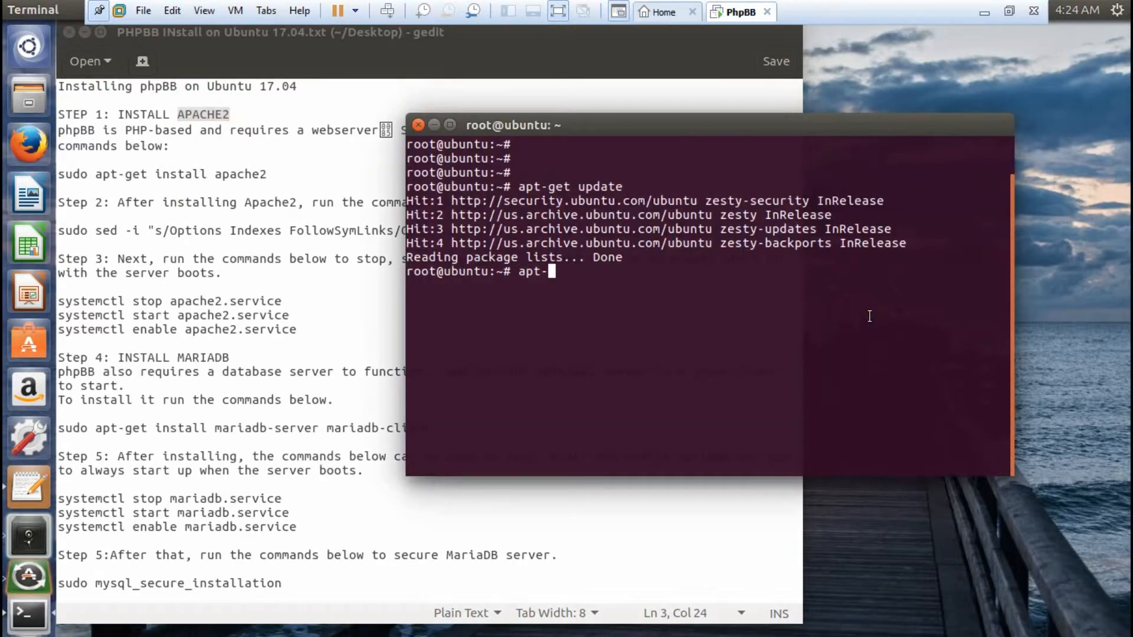
type("get install apach")
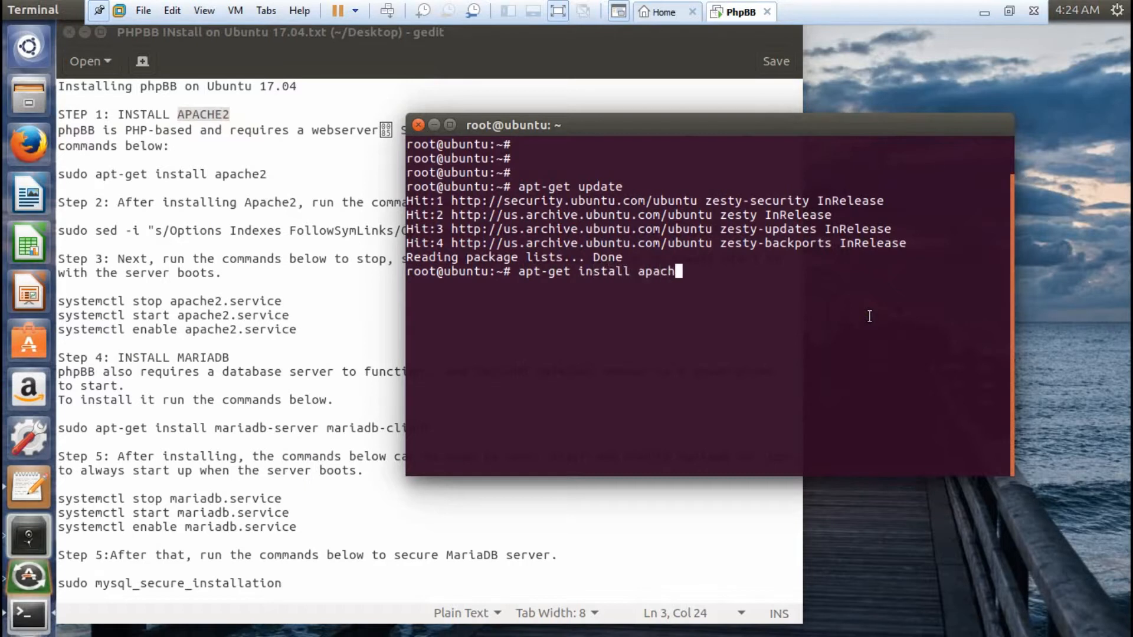
key("Return")
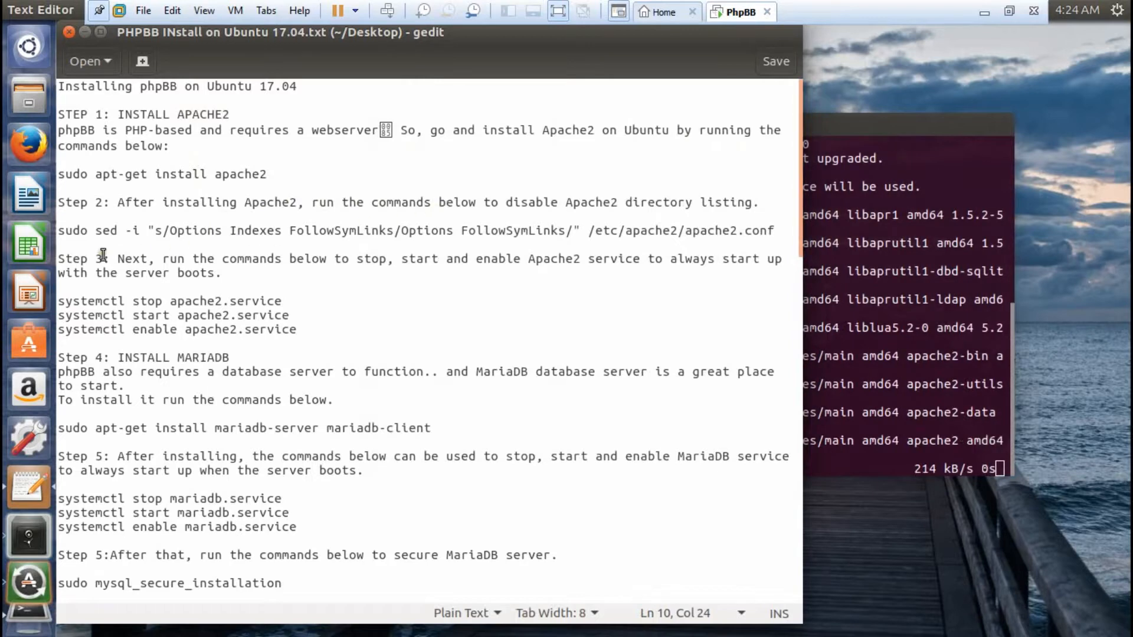
Clear the terminal and run the sed command disabling Apache2 directory listing.
left_click_drag(94, 230, 354, 230)
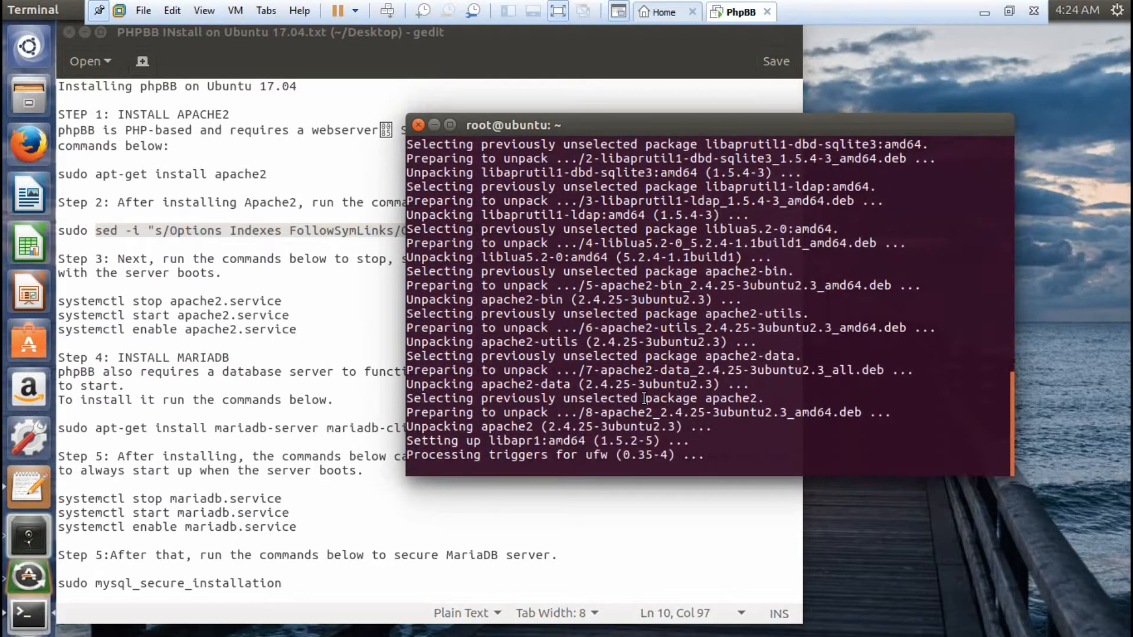
scroll("down", 3)
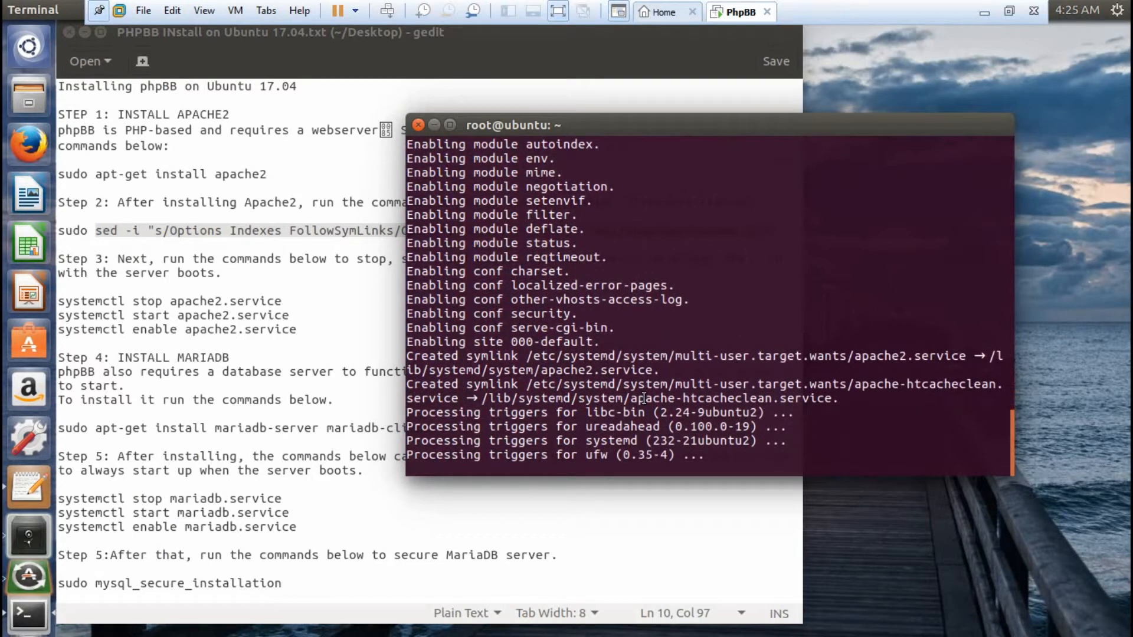
type("clear")
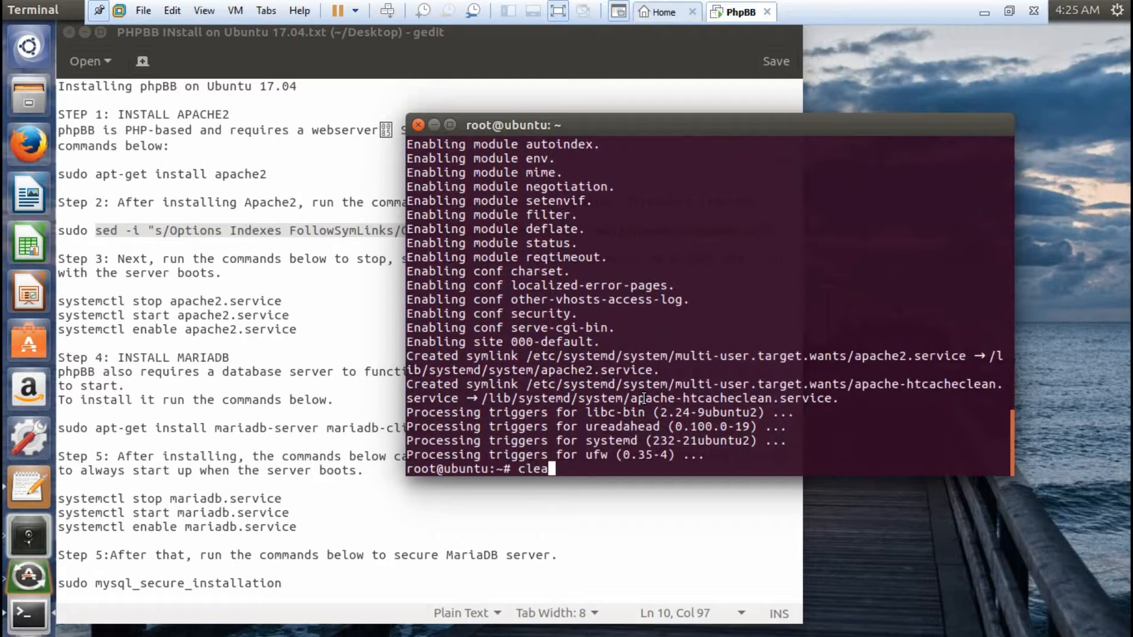
key("Return")
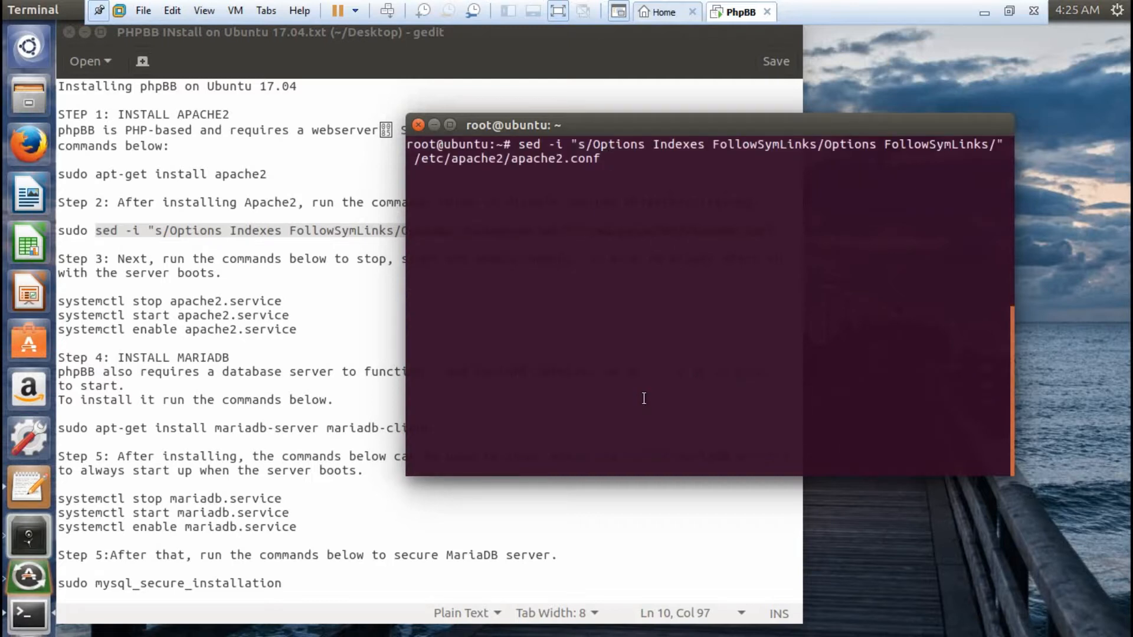
key("Return")
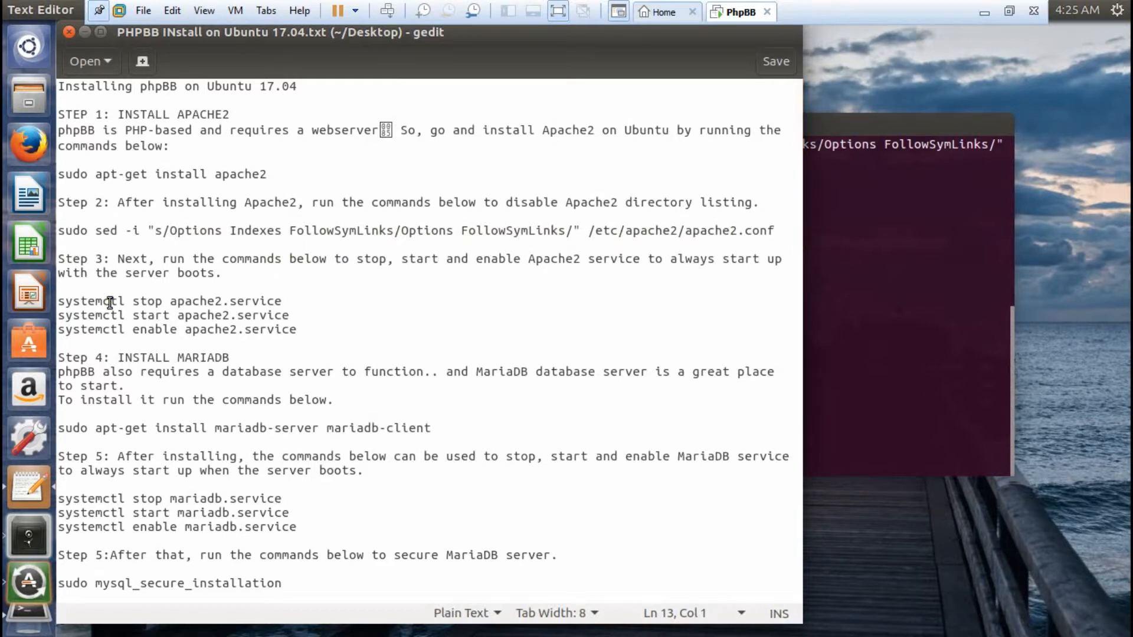
Run the systemctl stop, start and enable apache2.service commands from the notes.
left_click(59, 286)
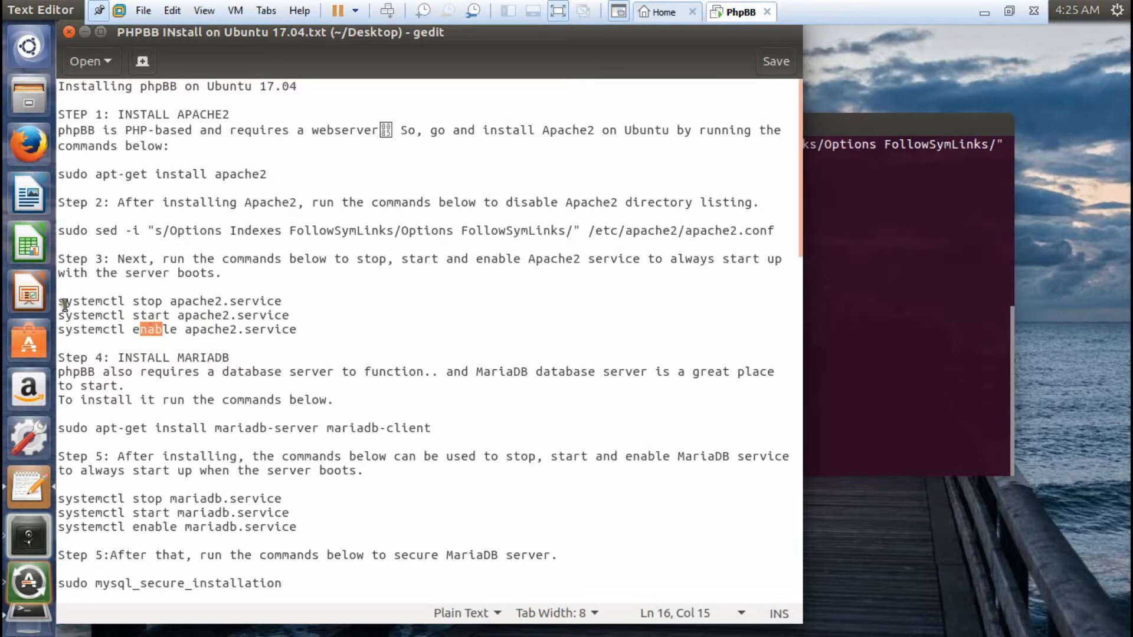
triple_click(169, 301)
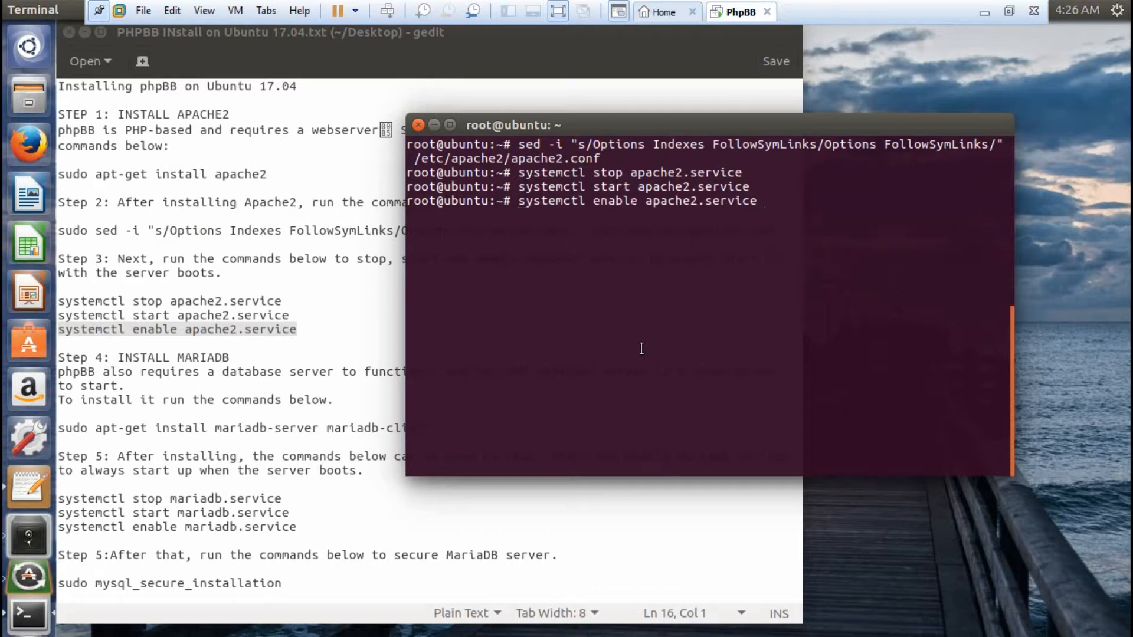
key("Return")
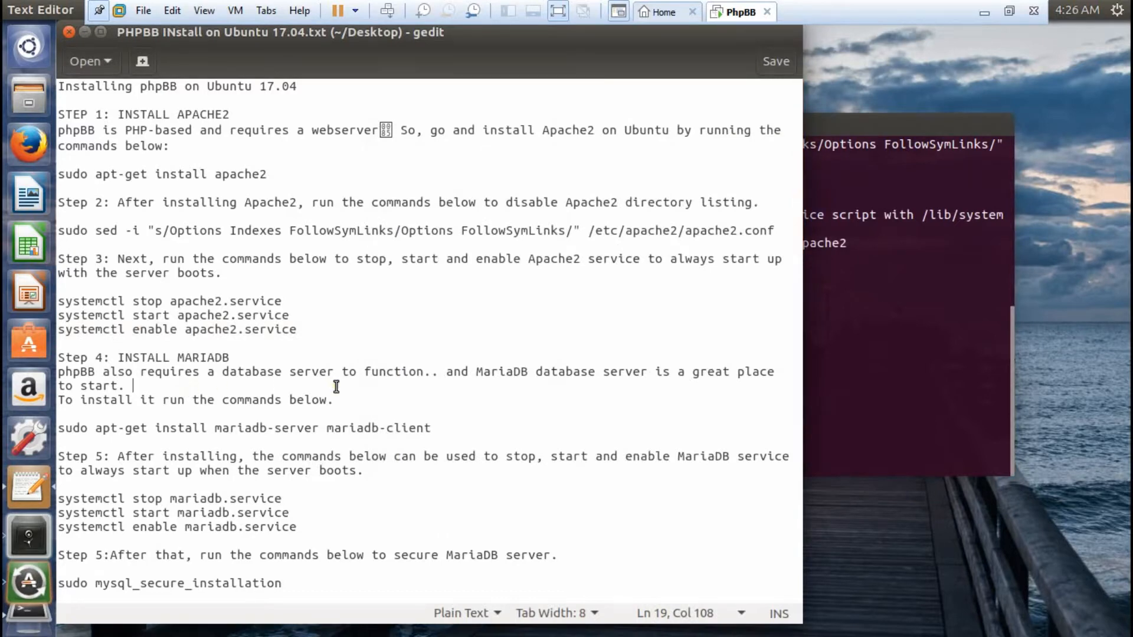
Run apt-get install mariadb-server mariadb-client and confirm the 20 new packages with y.
scroll("down", 3)
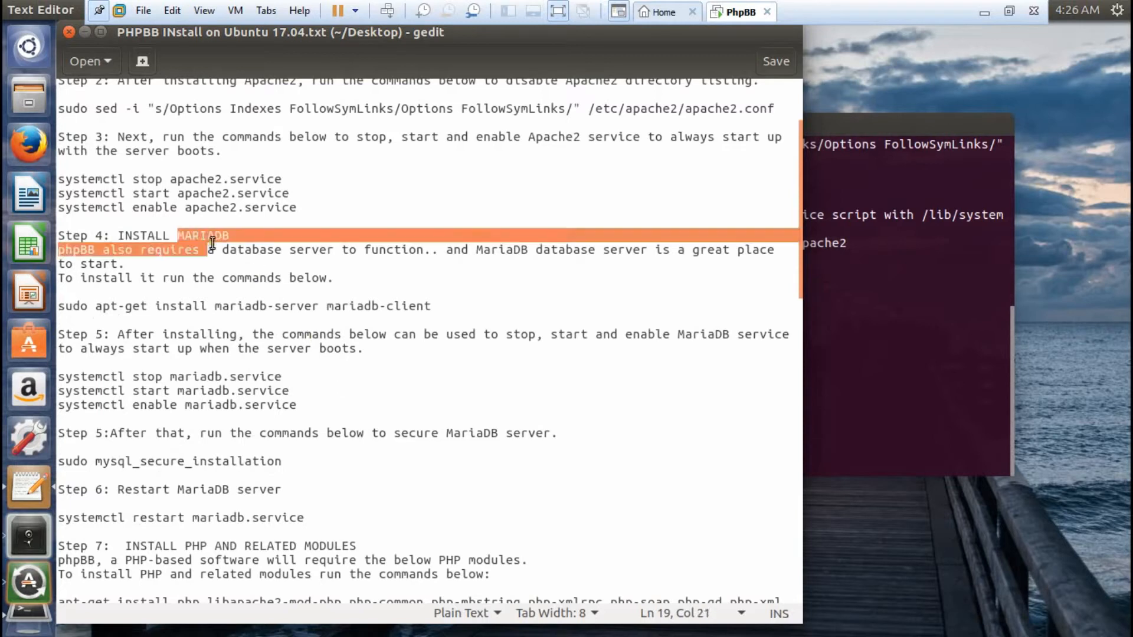
left_click(102, 305)
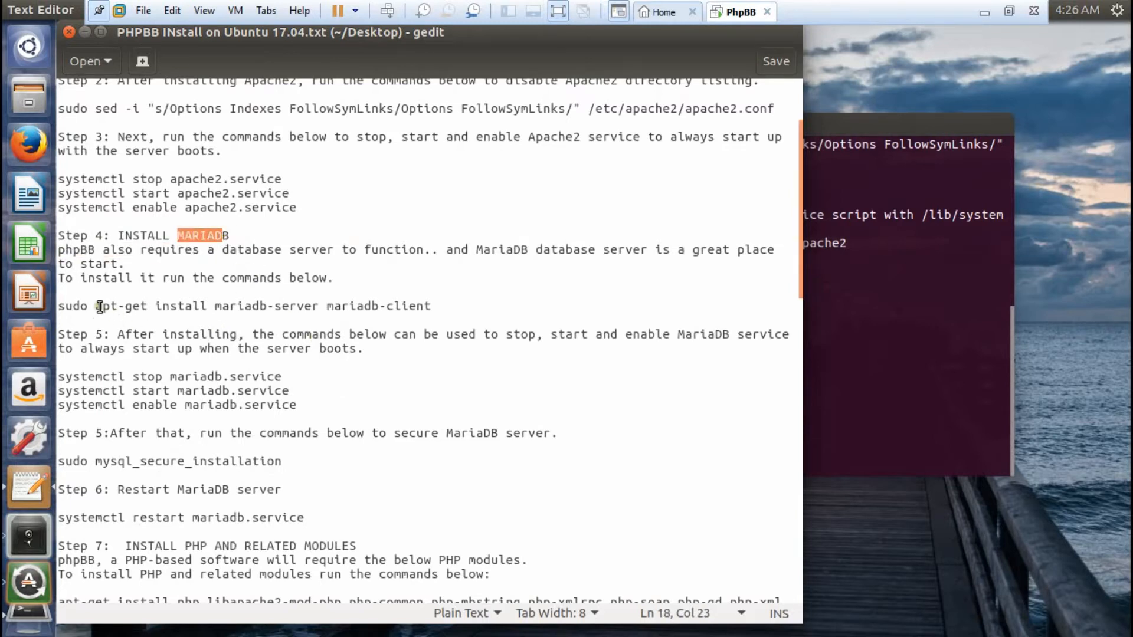
triple_click(259, 306)
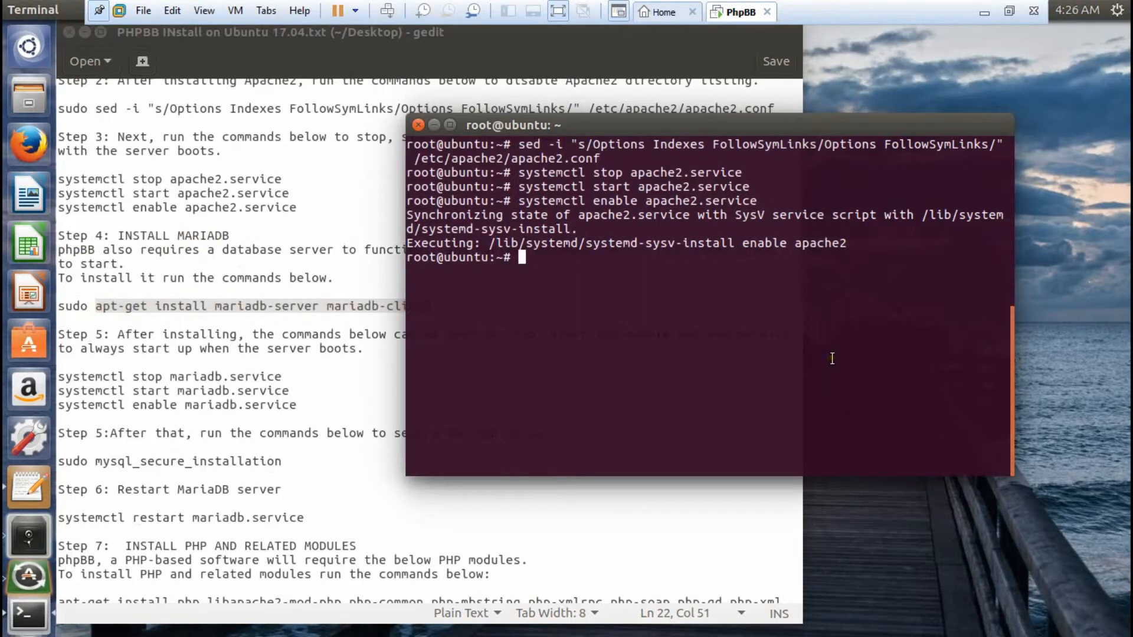
key("Return")
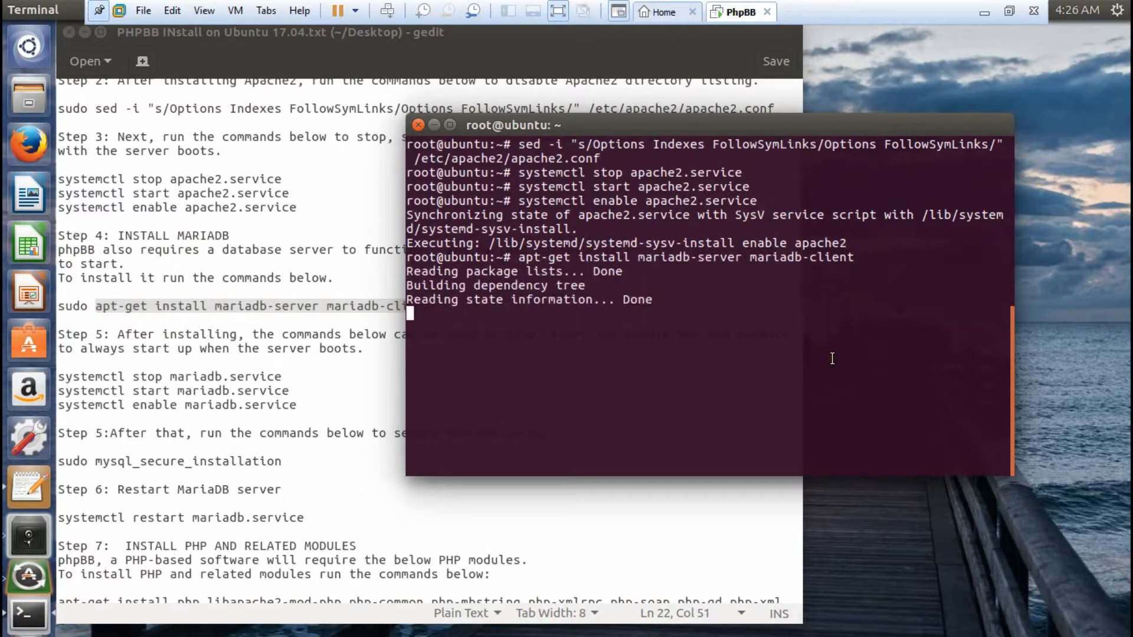
type("you want to continue? [Y/n] y")
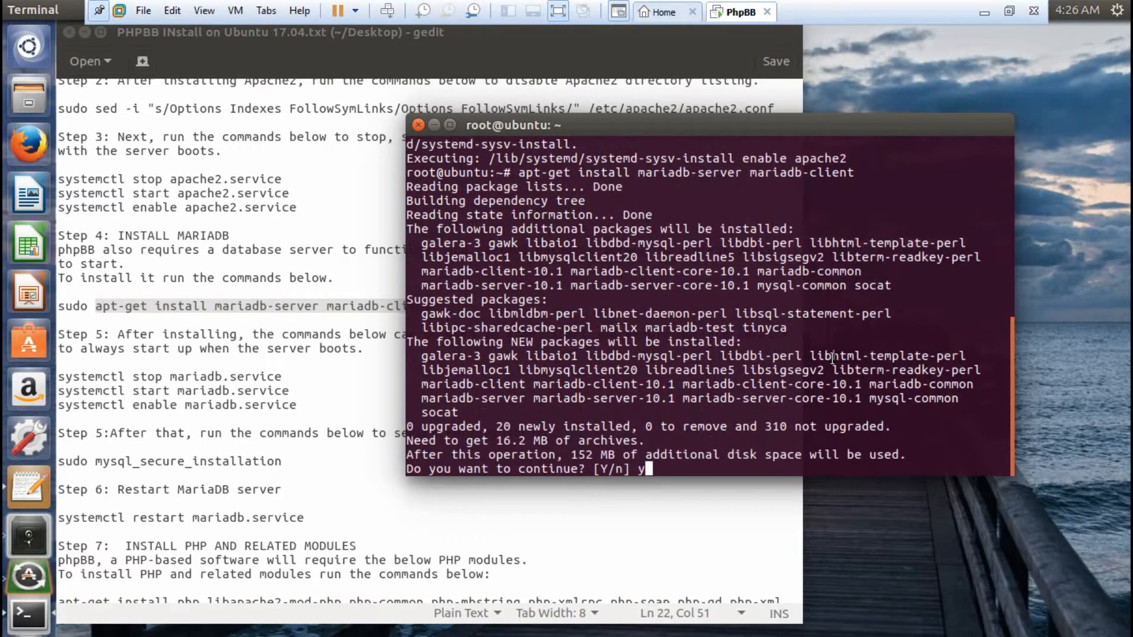
key("Return")
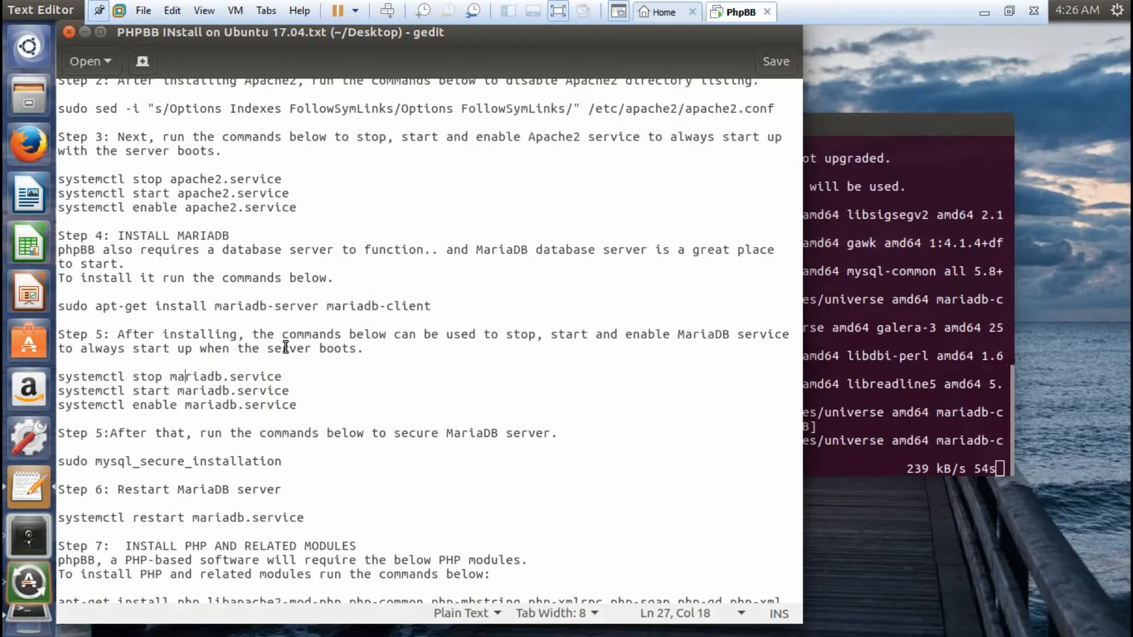
left_click(62, 376)
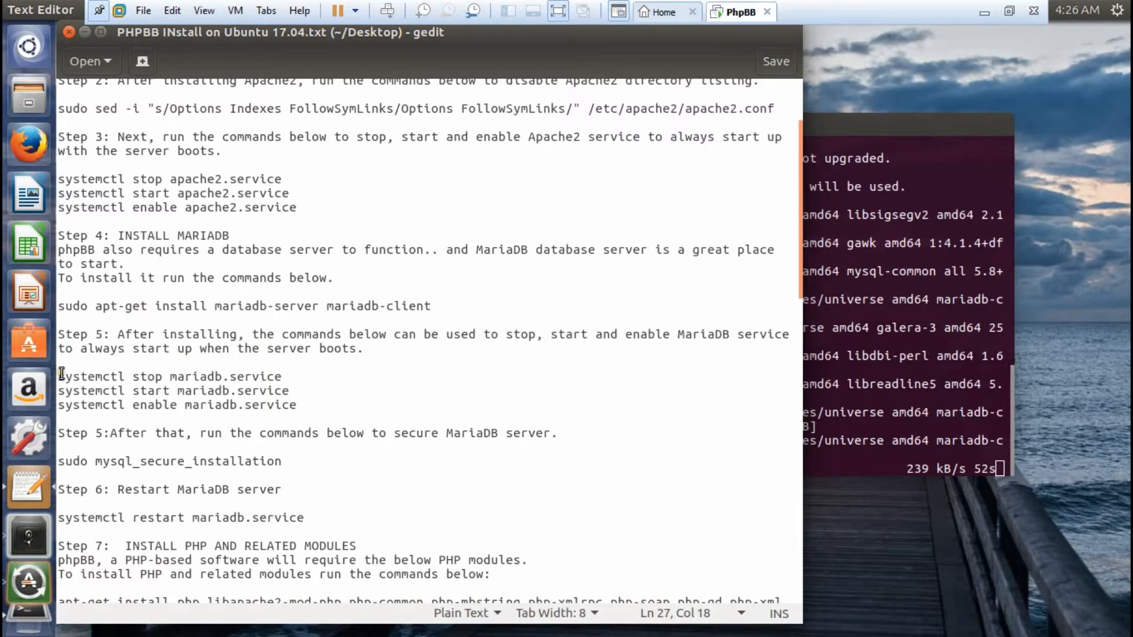
Select the systemctl stop mariadb.service line in the notes while MariaDB finishes installing.
triple_click(170, 375)
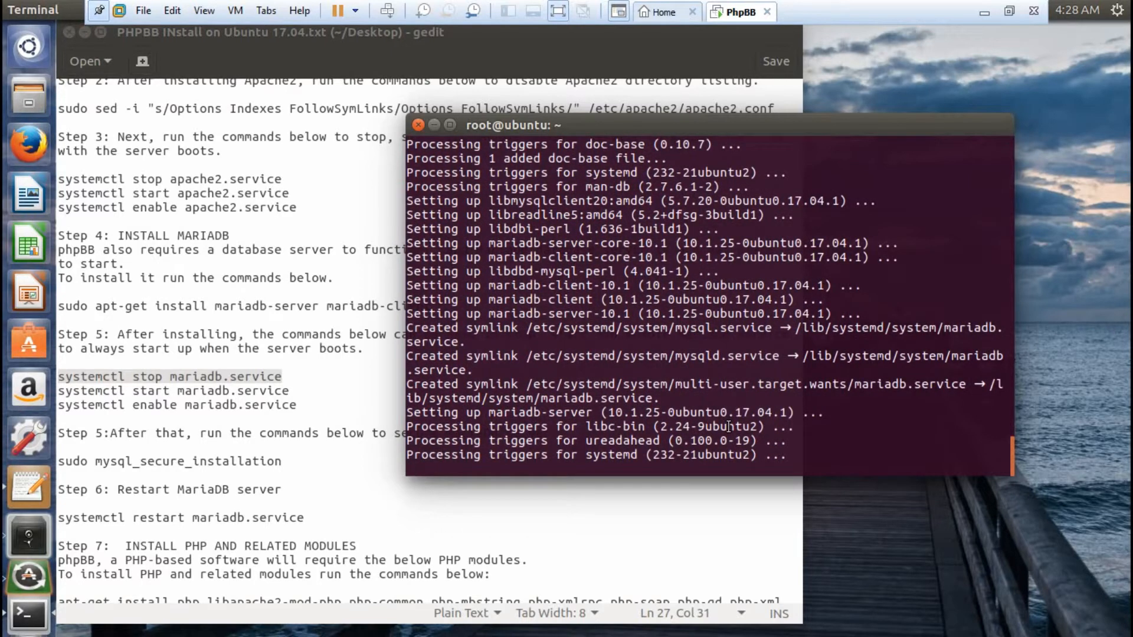
Clear the output and run systemctl stop, start and enable mariadb.service.
type("cle")
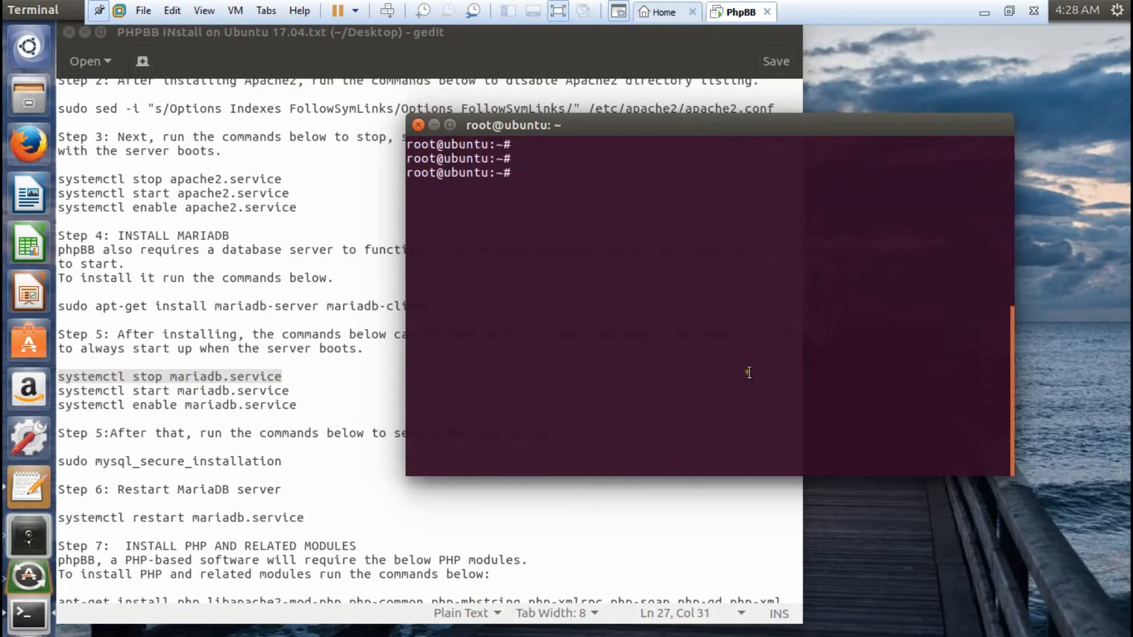
type("systemctl stop mariadb.service")
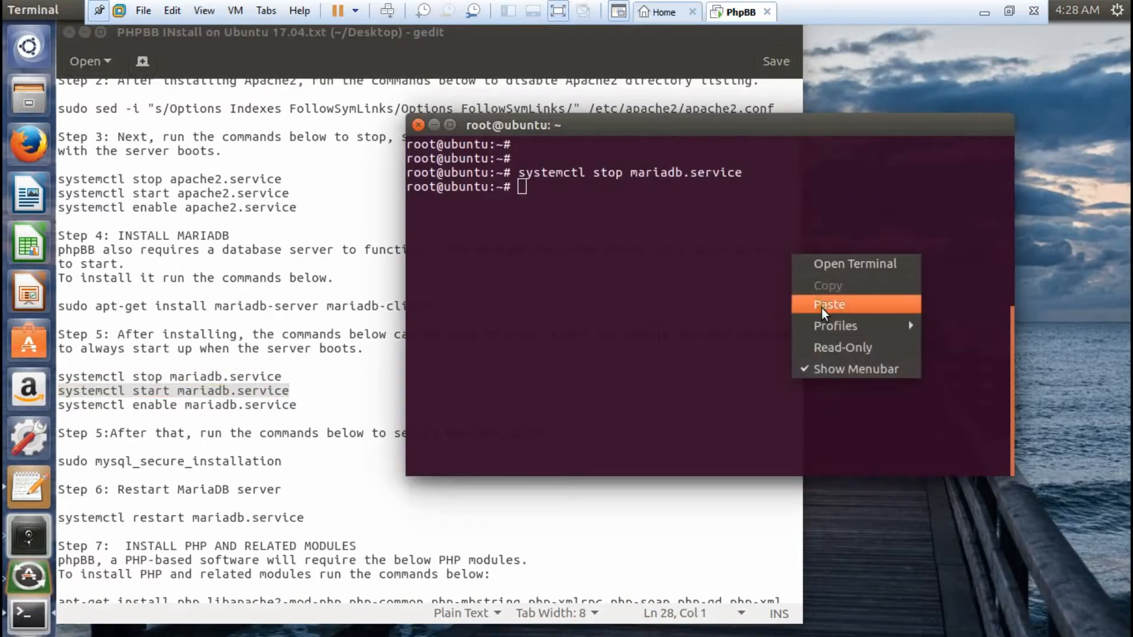
left_click(828, 304)
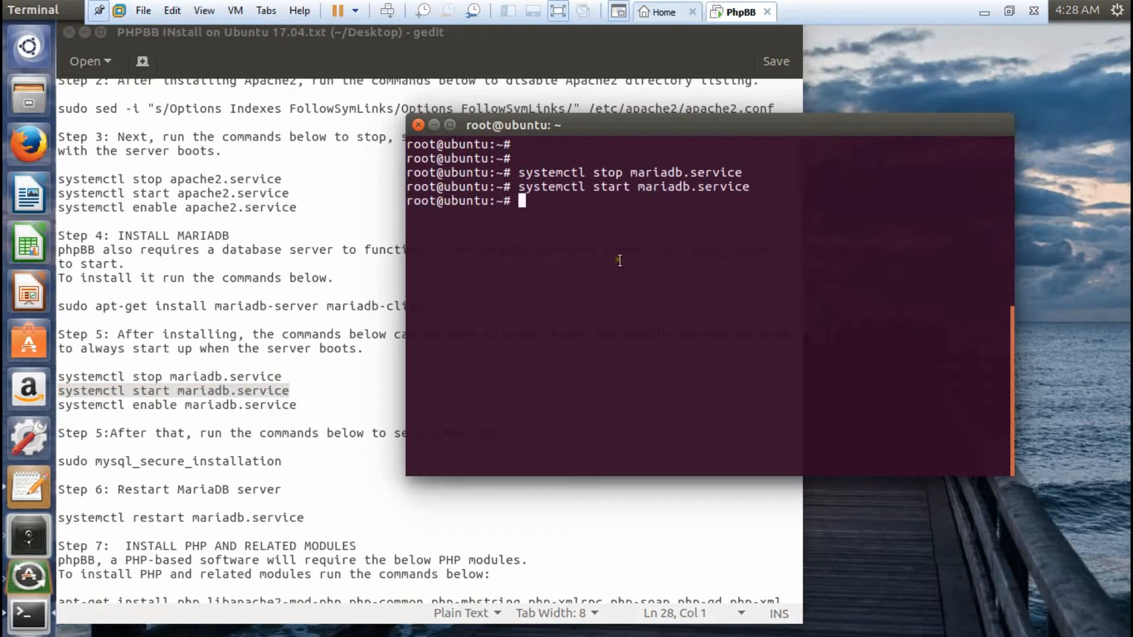
type("systemctl start mariadb.service")
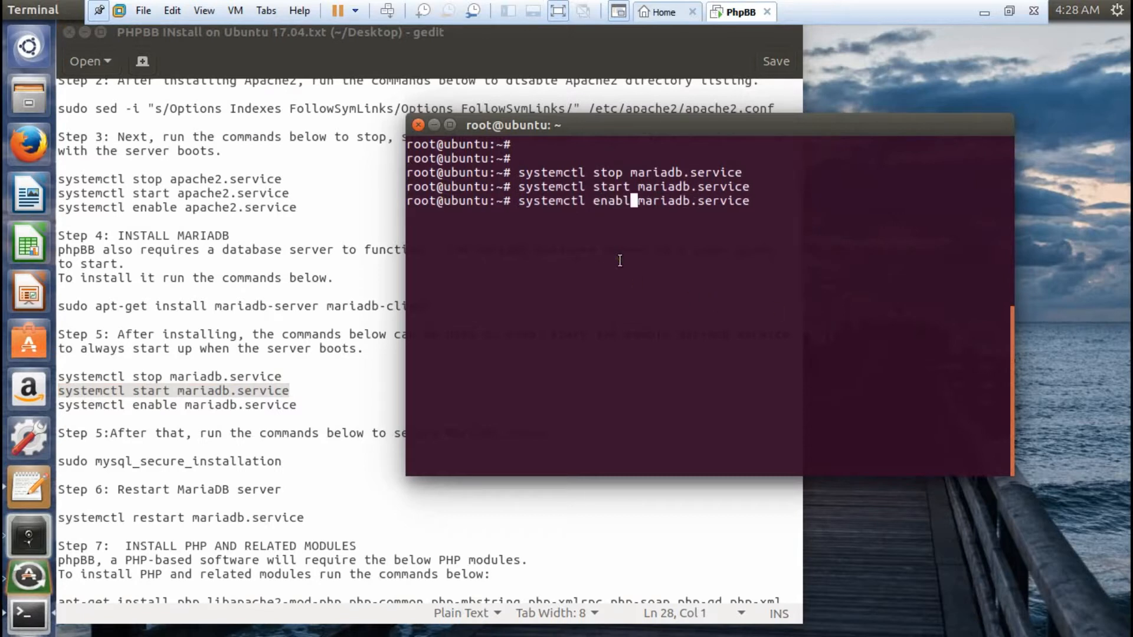
key("Return")
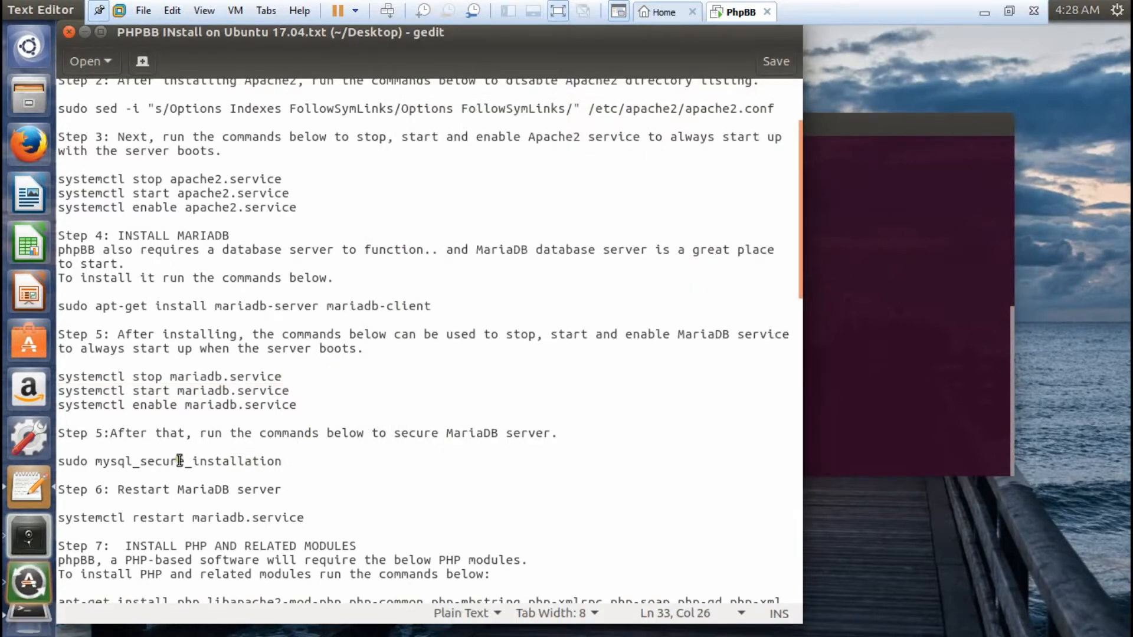
Run mysql_secure_installation and answer its prompts (n, then y) to secure MariaDB.
double_click(179, 461)
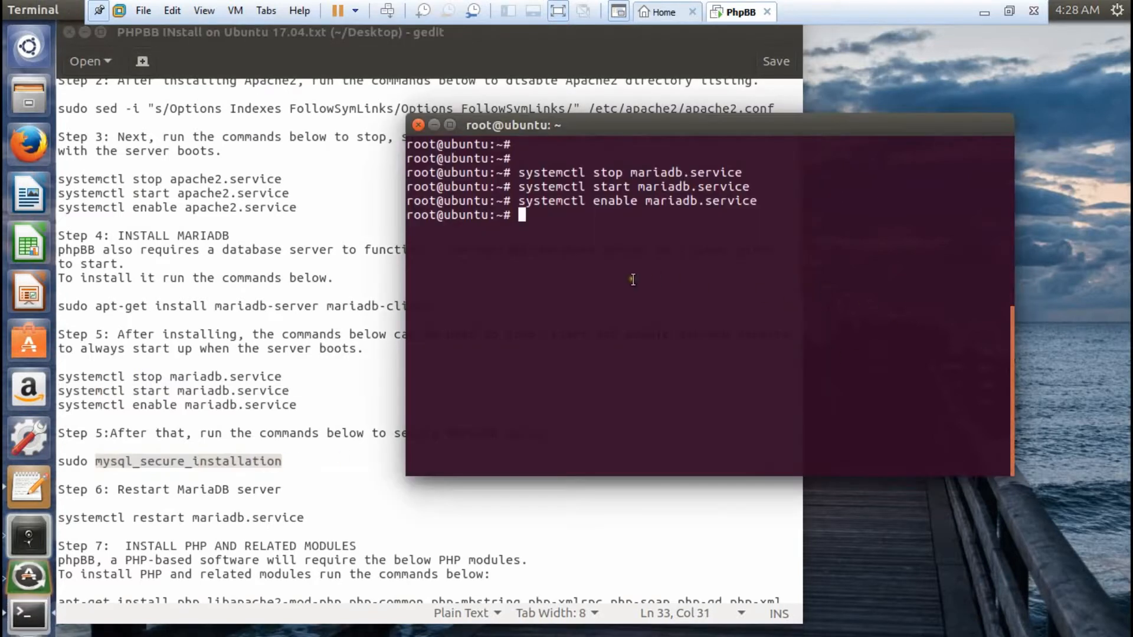
type("mysql_secure_installation")
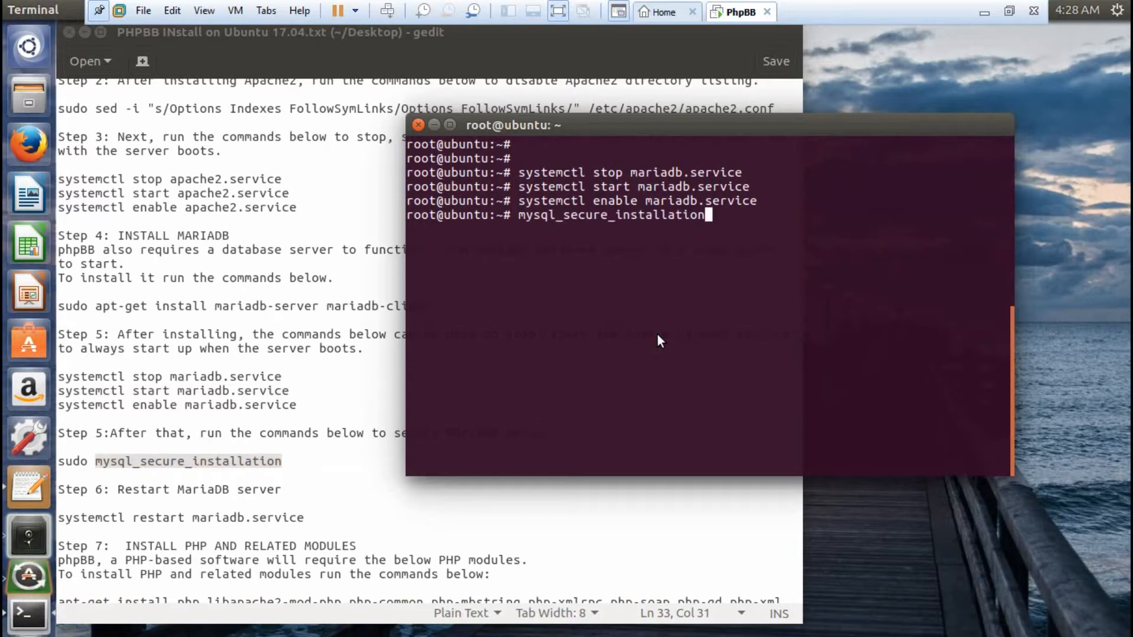
key("Return")
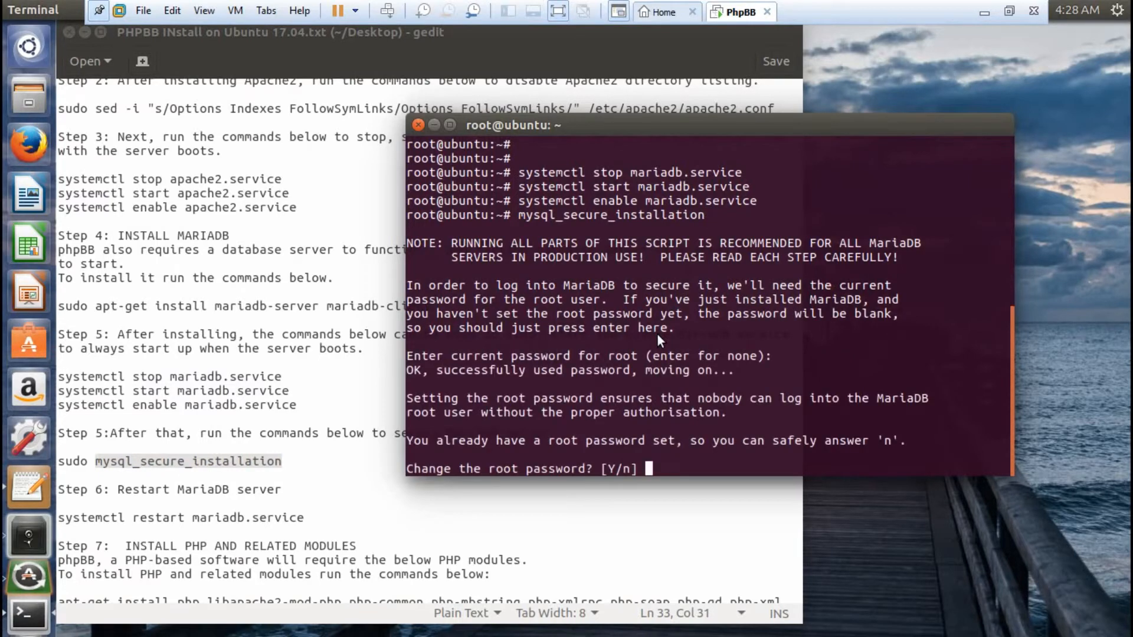
type("n")
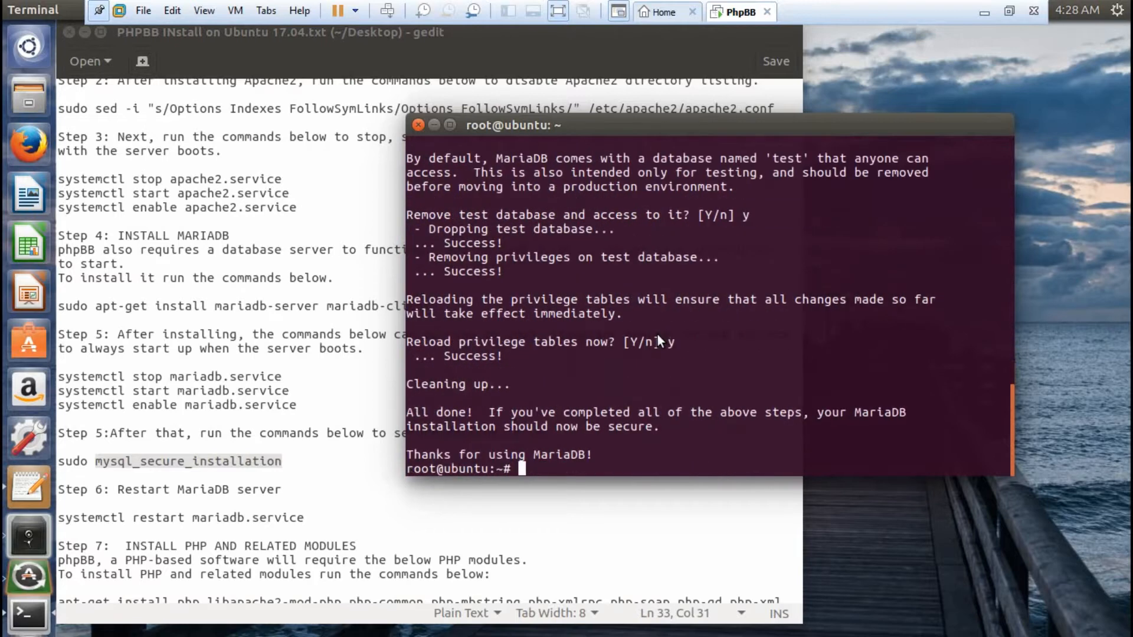
mouse_move(163, 552)
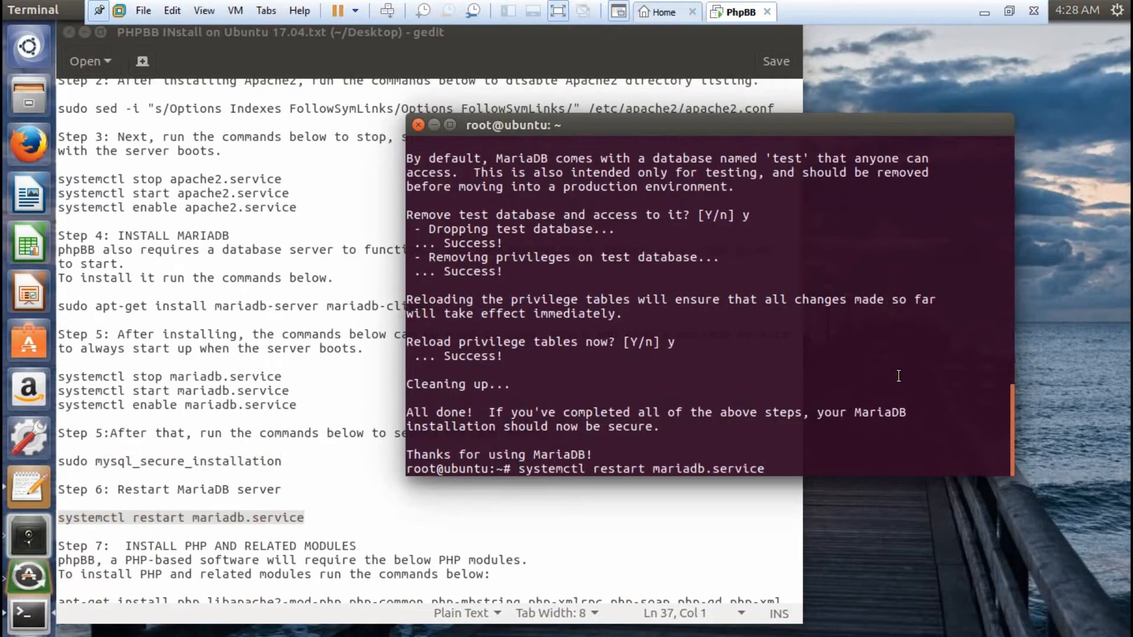
scroll("down", 3)
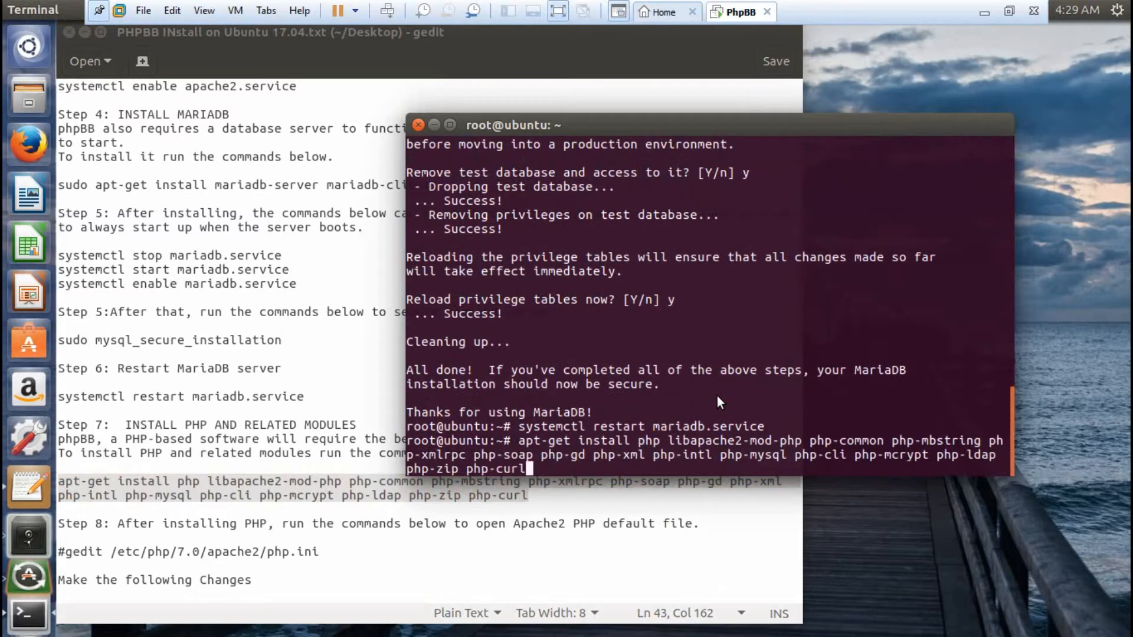
Run the apt-get install php libapache2-mod-php ... command, confirm with y, then clear.
key("Return")
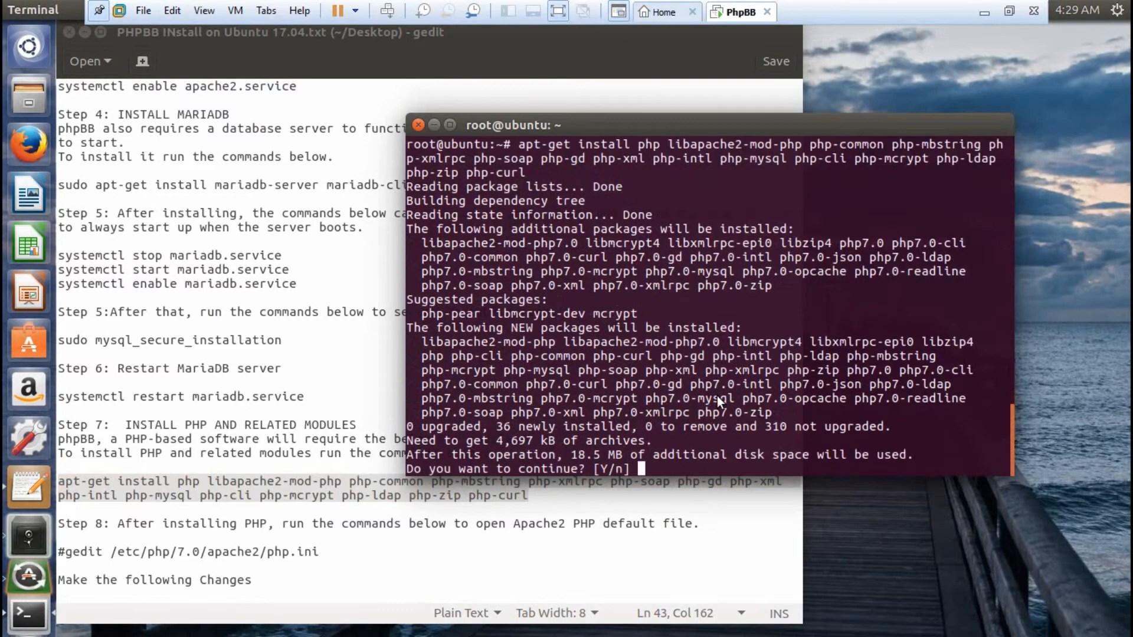
type("y")
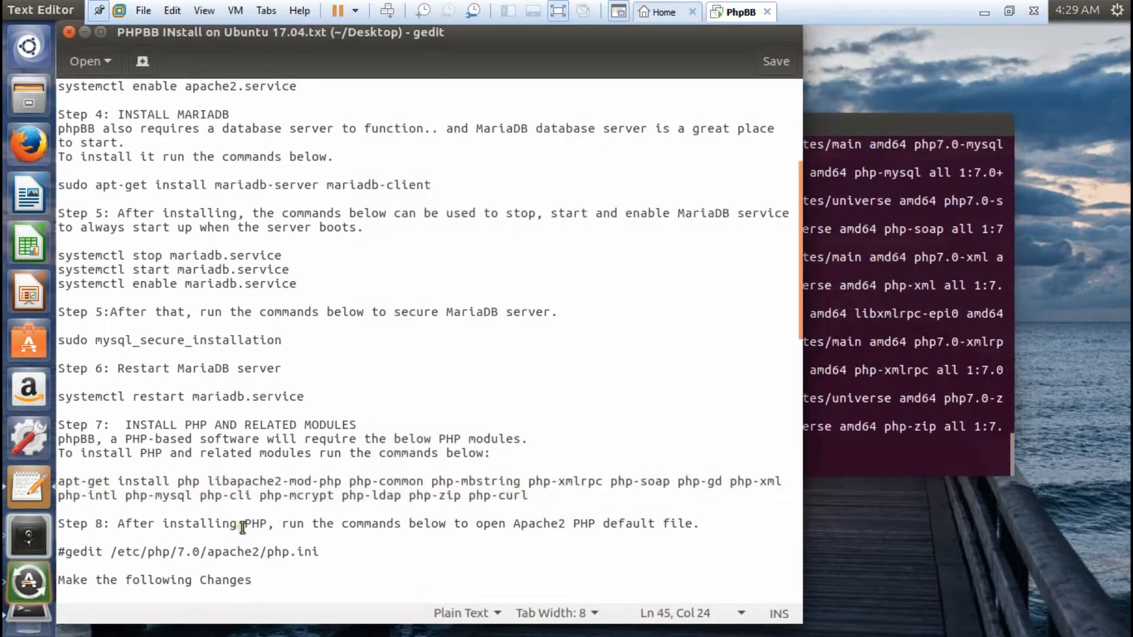
scroll("down", 3)
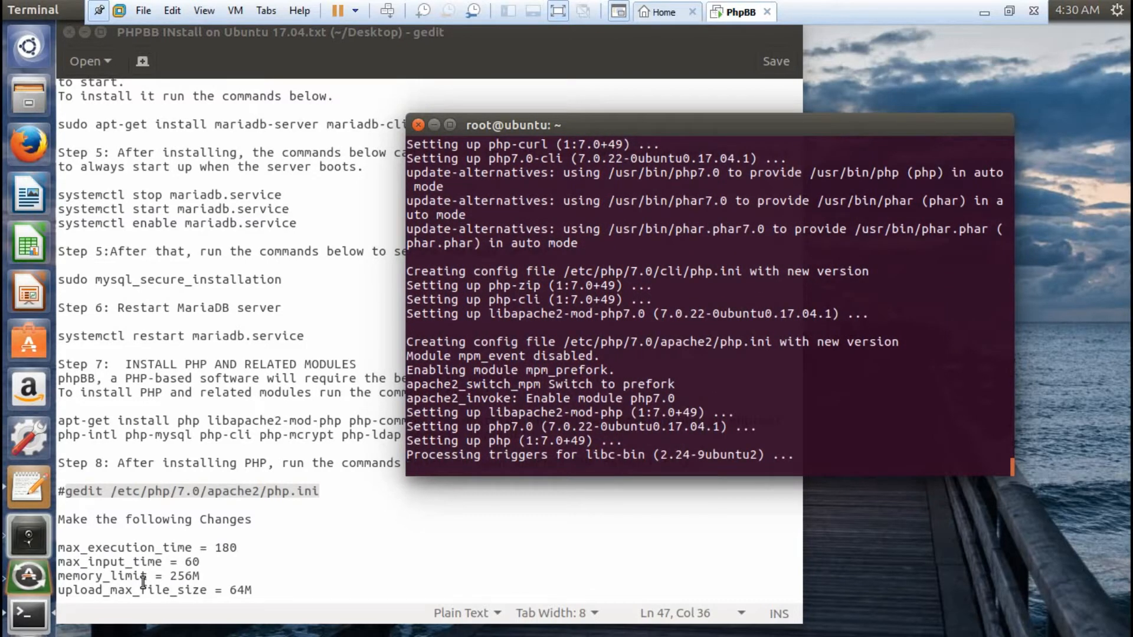
type("c")
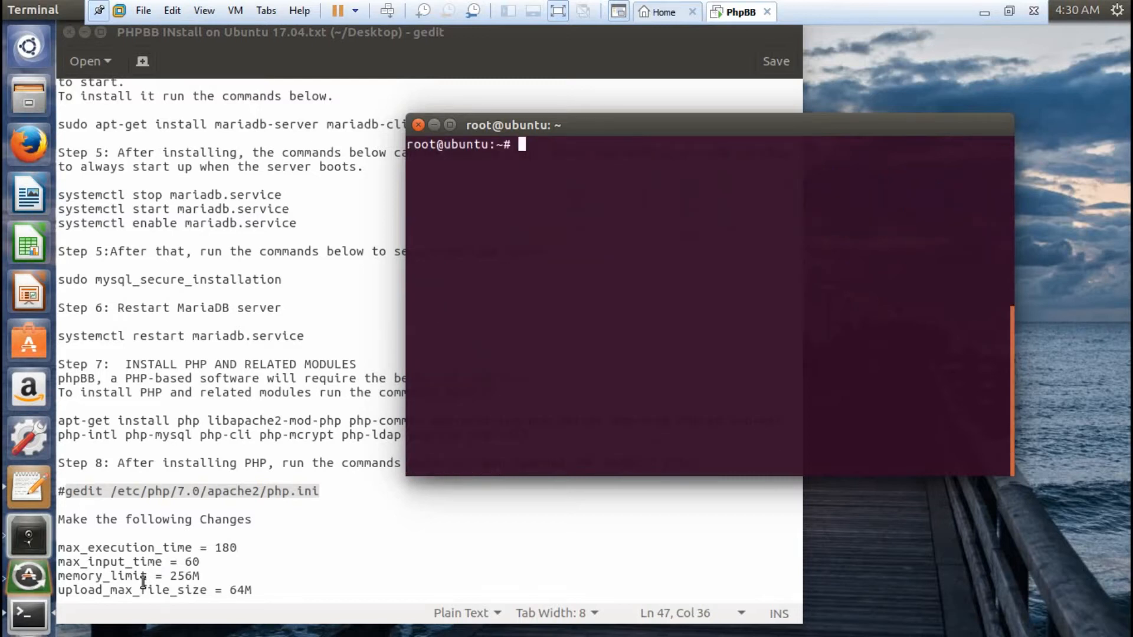
Open /etc/php/7.0/apache2/php.ini in gedit and set max_execution_time to 180.
type("gedit /etc/php/7.0/apache2/php.ini")
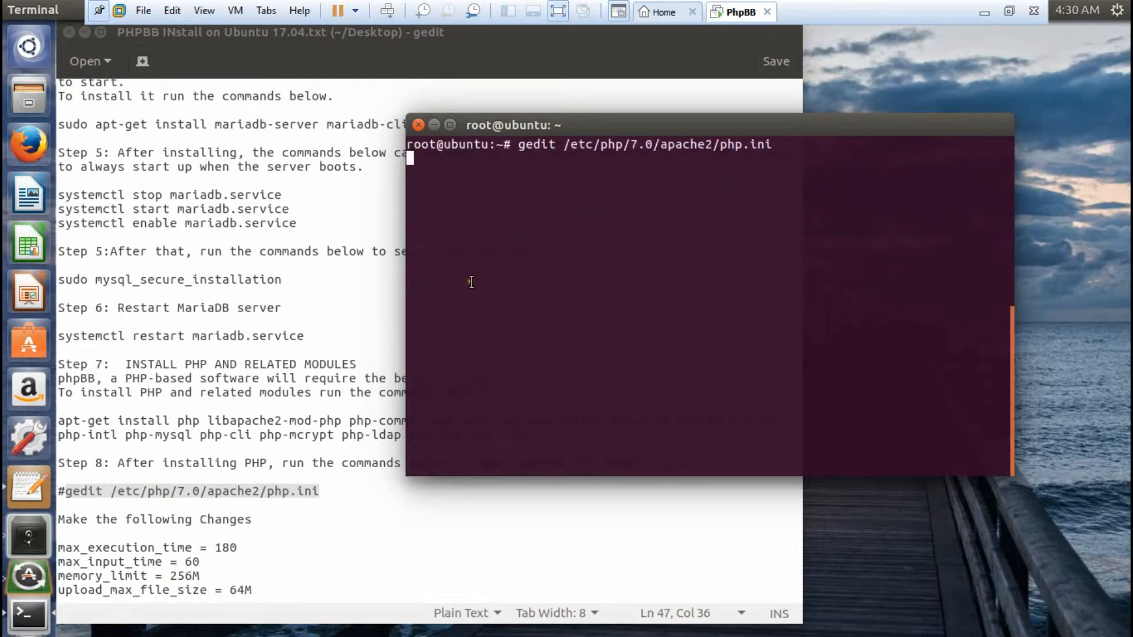
key("Return")
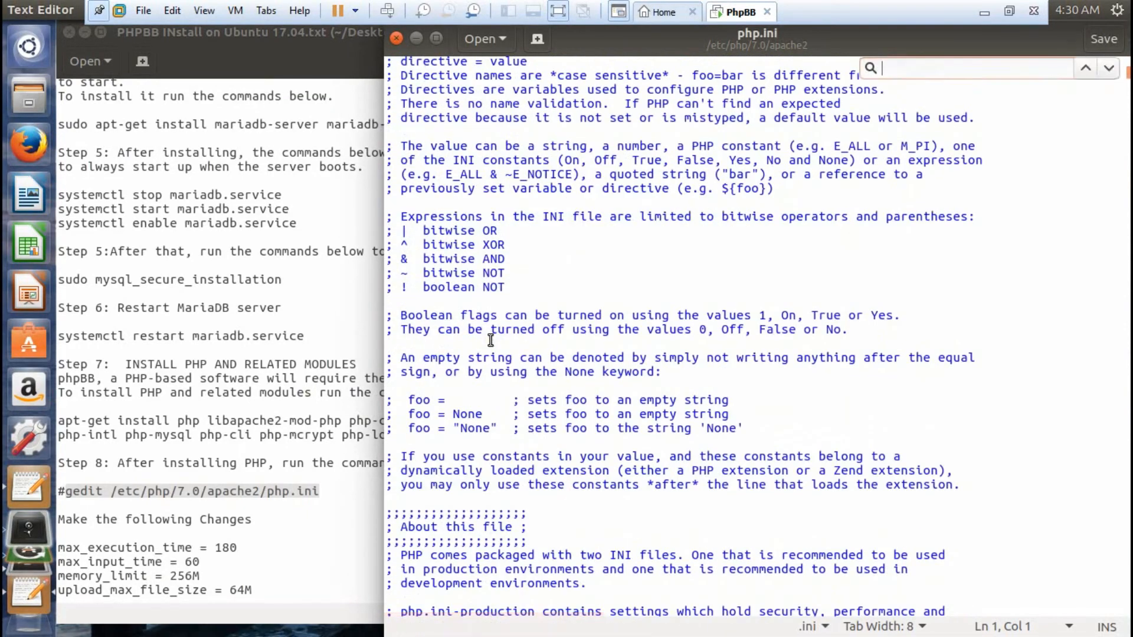
type("max_")
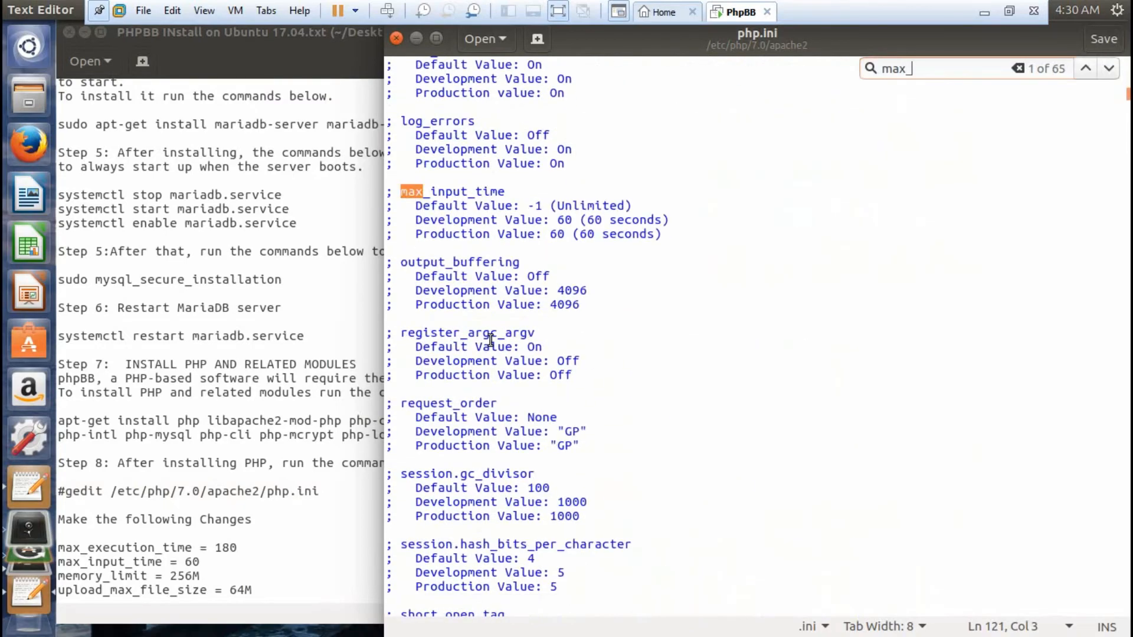
type("ec")
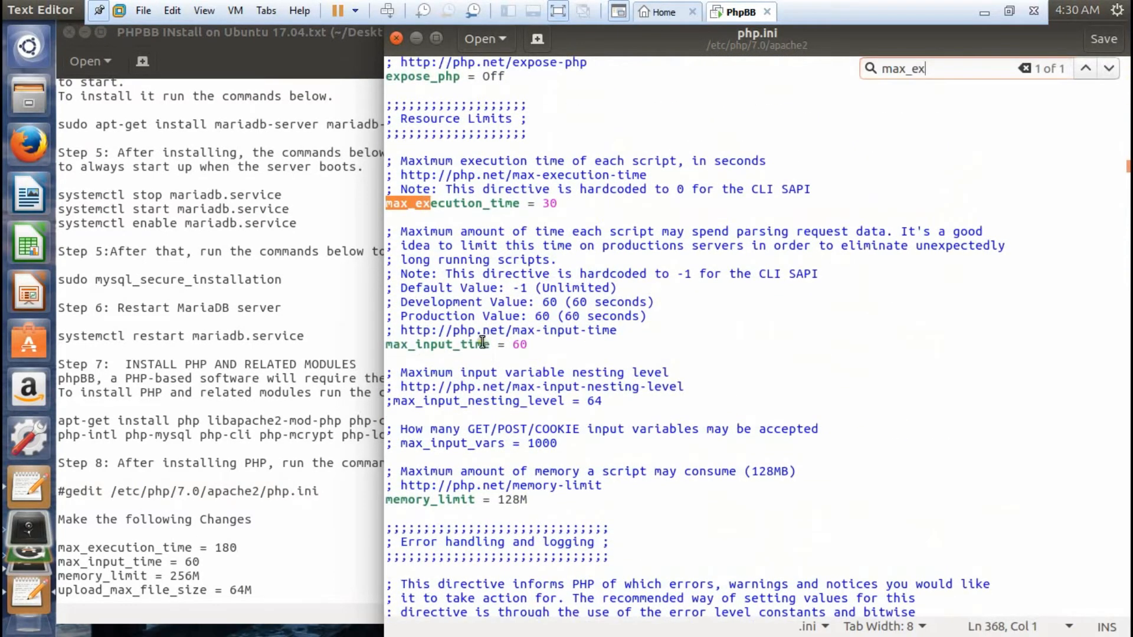
left_click(565, 203)
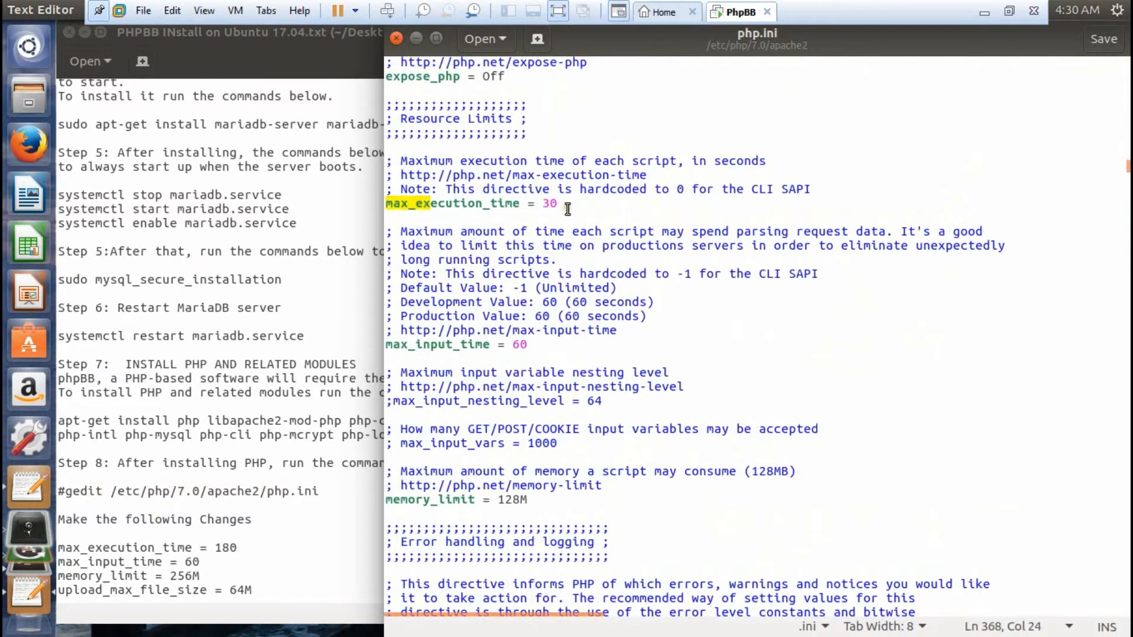
key("BackSpace")
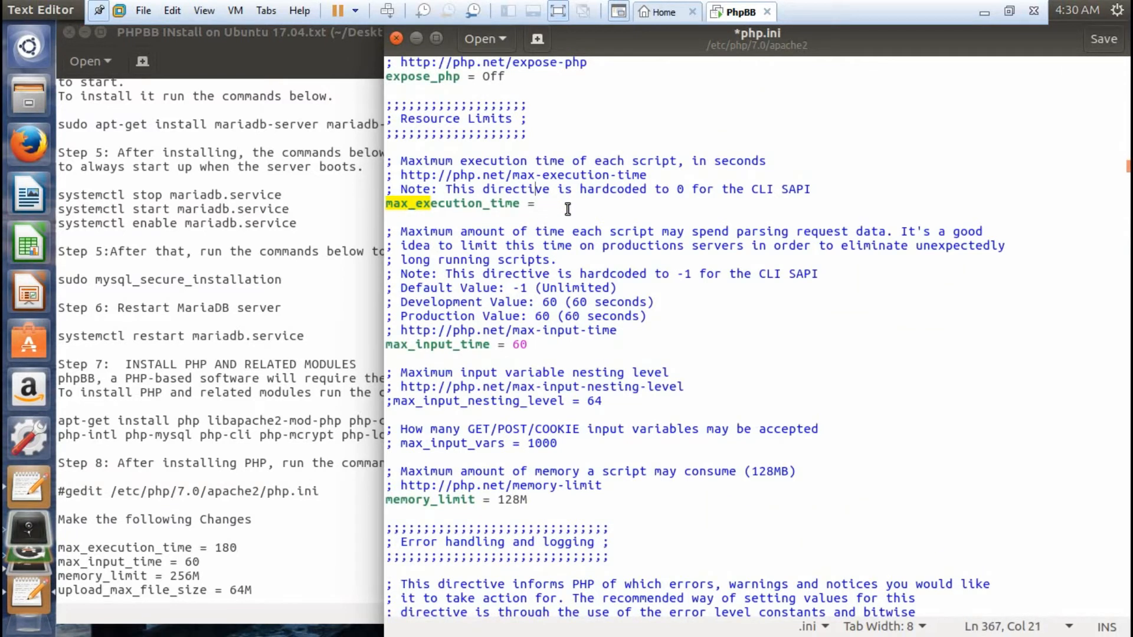
type("180")
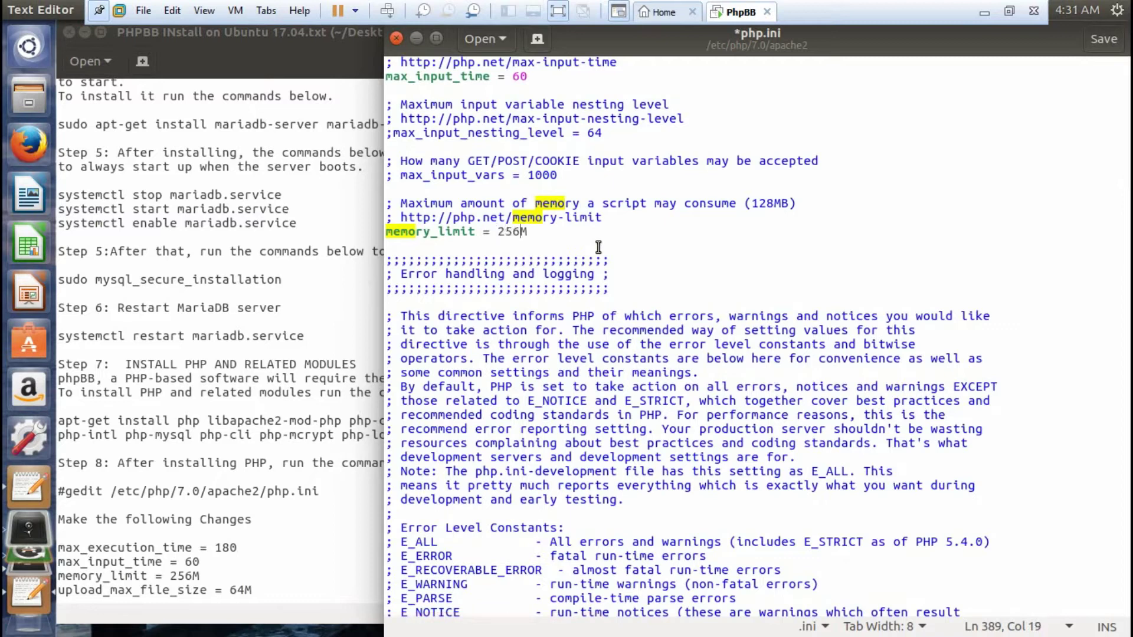
mouse_move(1051, 86)
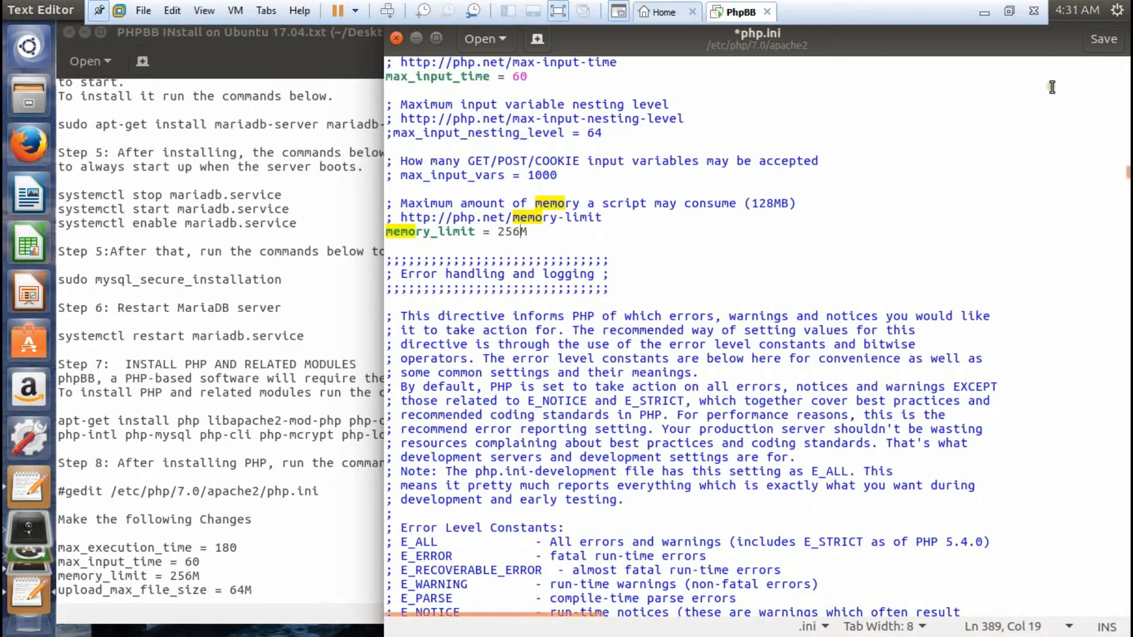
Set upload_max_filesize to 64M, save php.ini and close gedit.
key("ctrl+s")
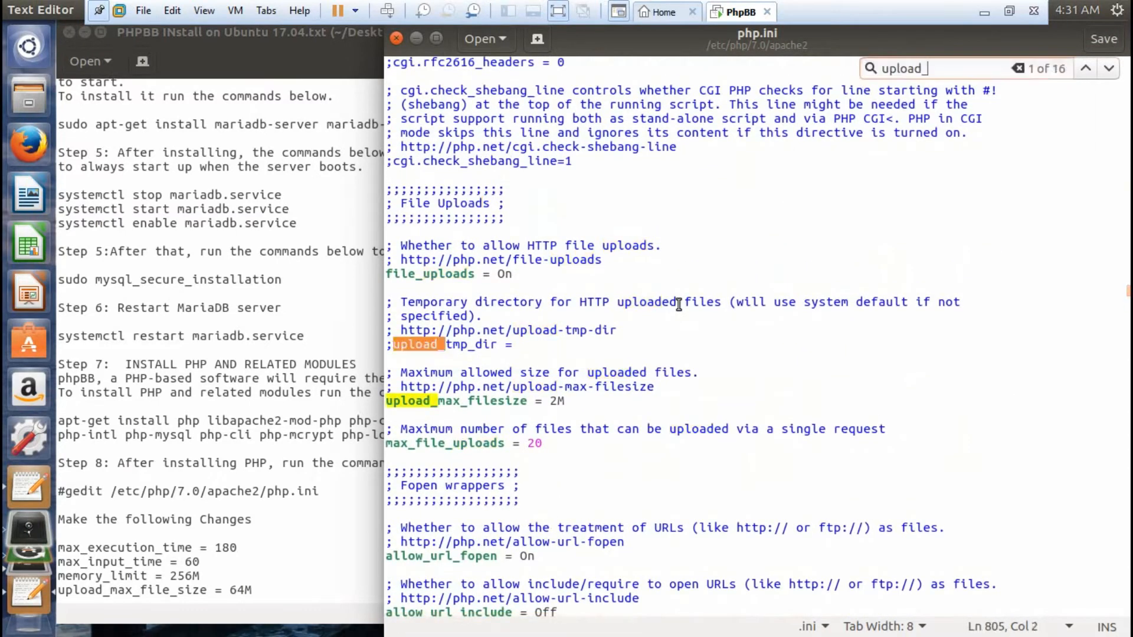
type("_max")
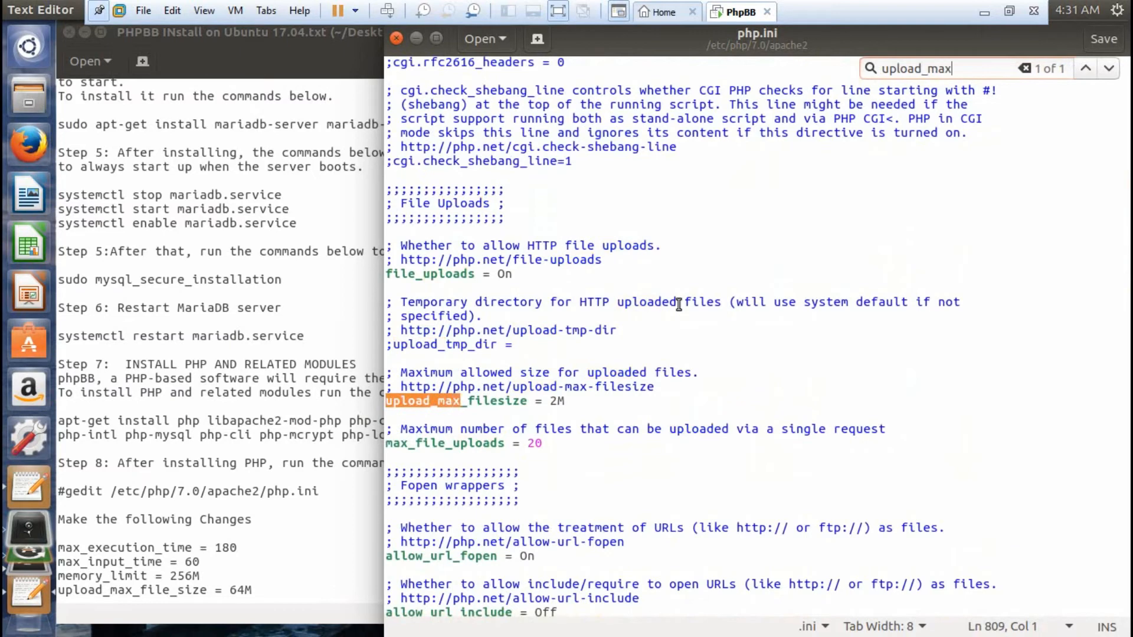
left_click(569, 401)
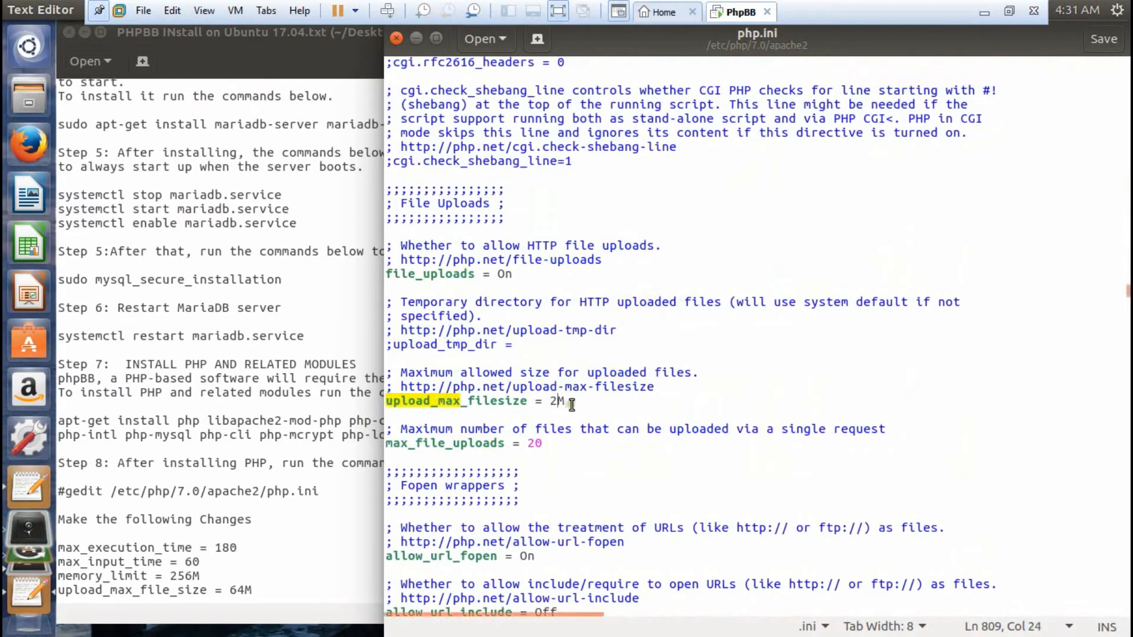
type("64M")
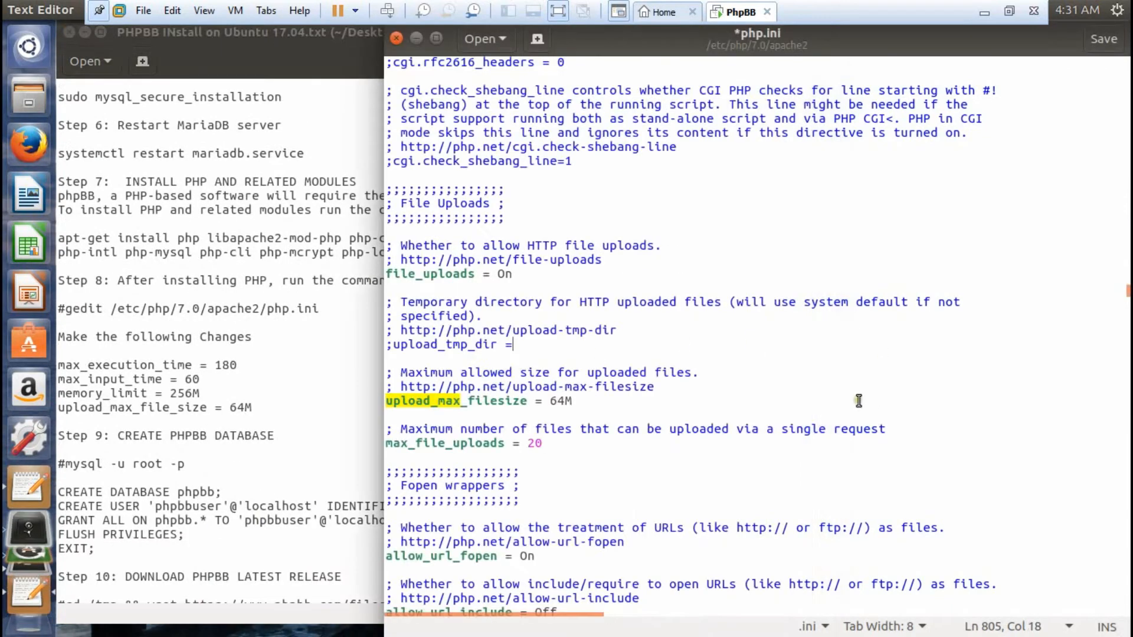
mouse_move(787, 174)
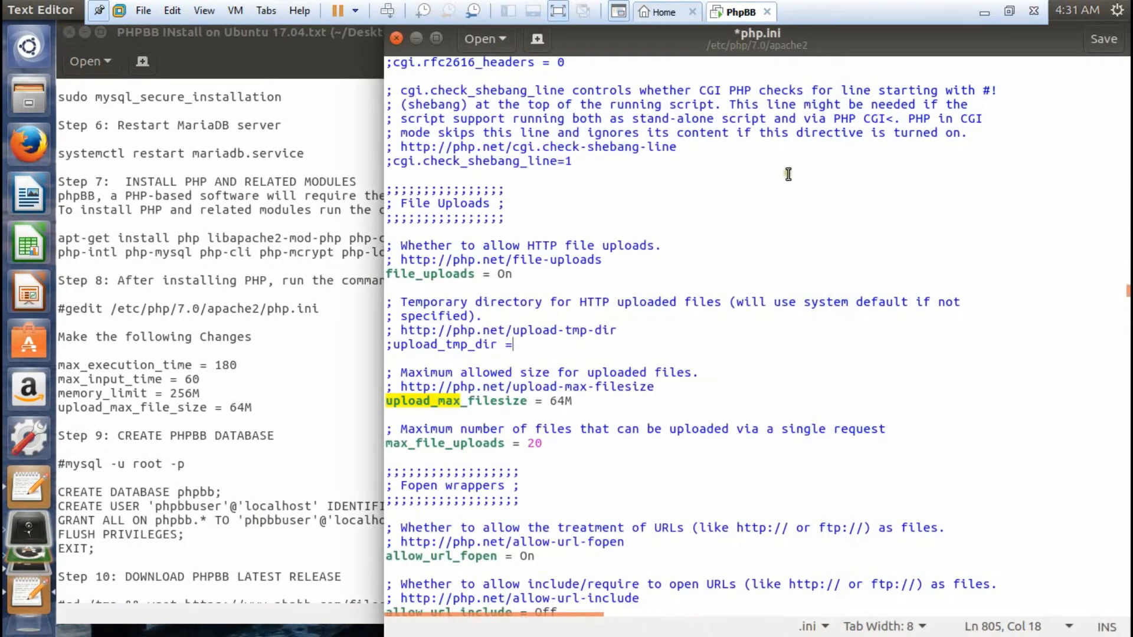
left_click(1103, 39)
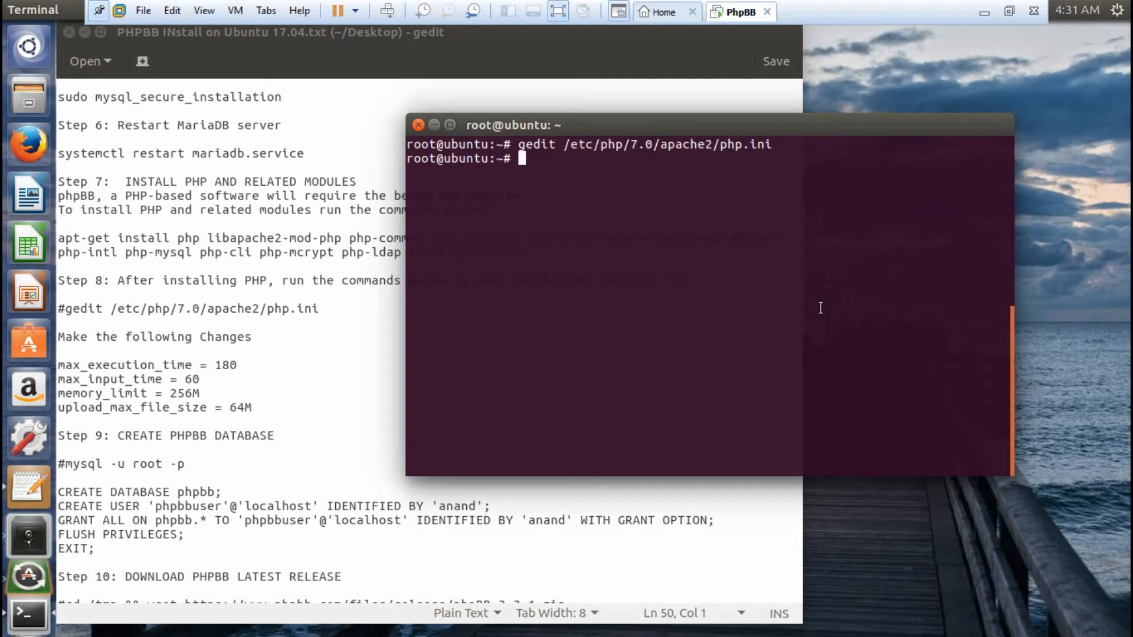
Start the MariaDB monitor as root with mysql -u root -p and the root password.
type("mysql")
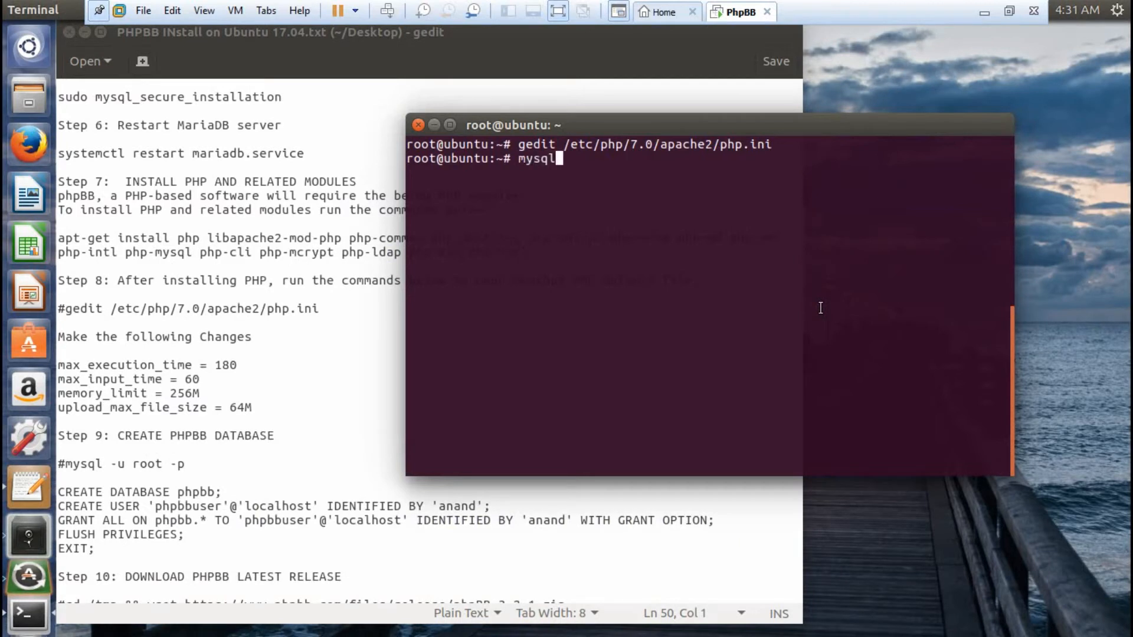
type("-u")
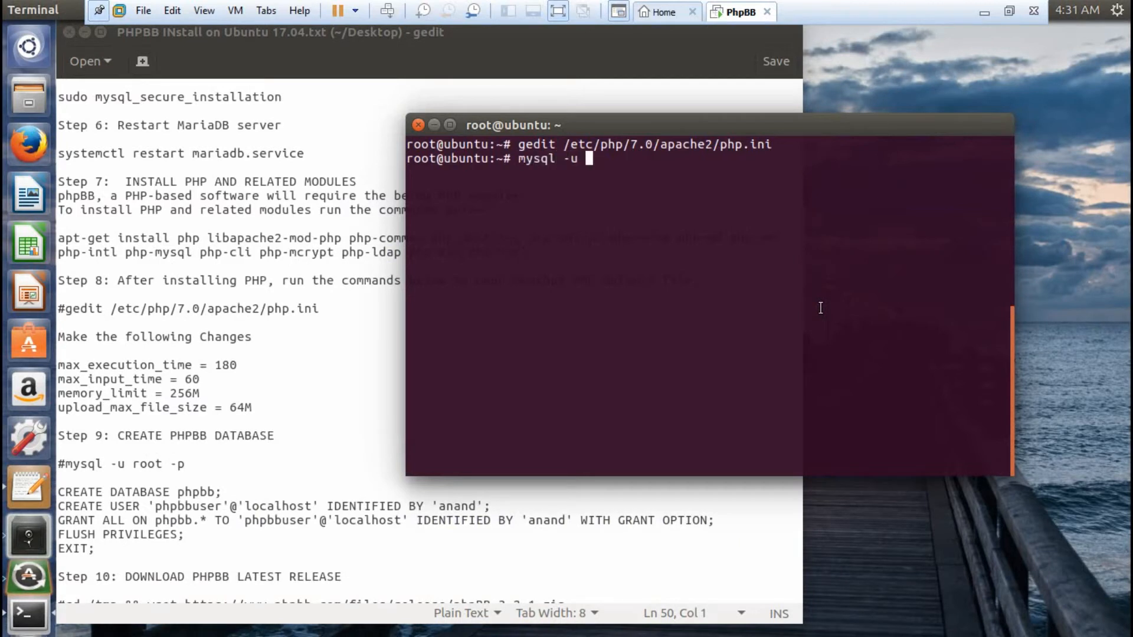
type("root -p")
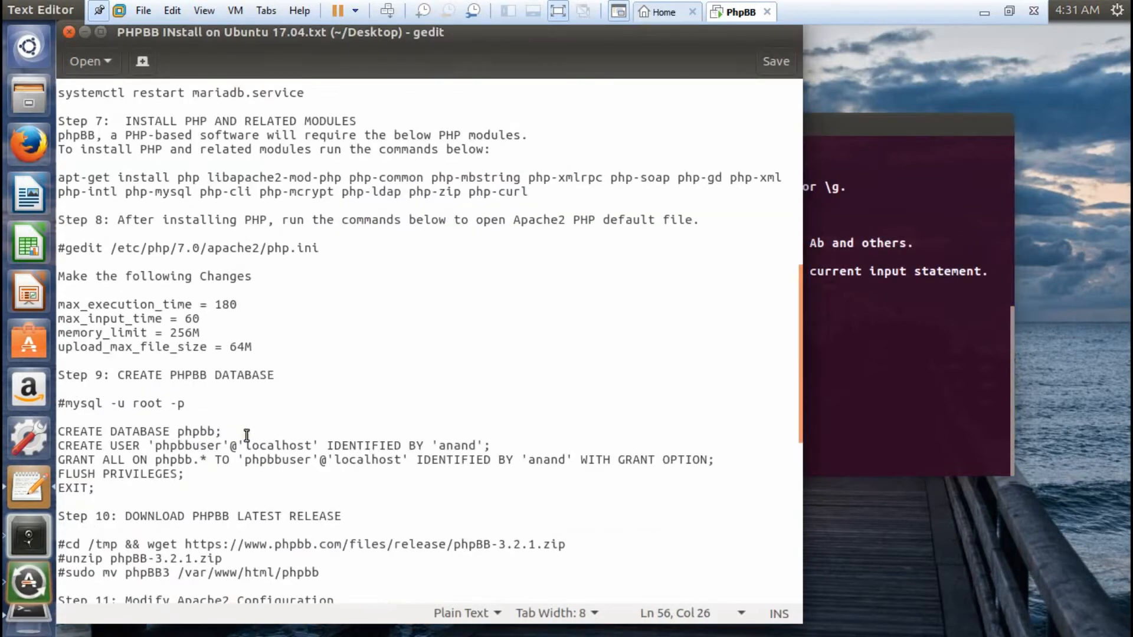
Create the phpbb database and the phpbbuser account from the commands in the notes.
left_click(60, 431)
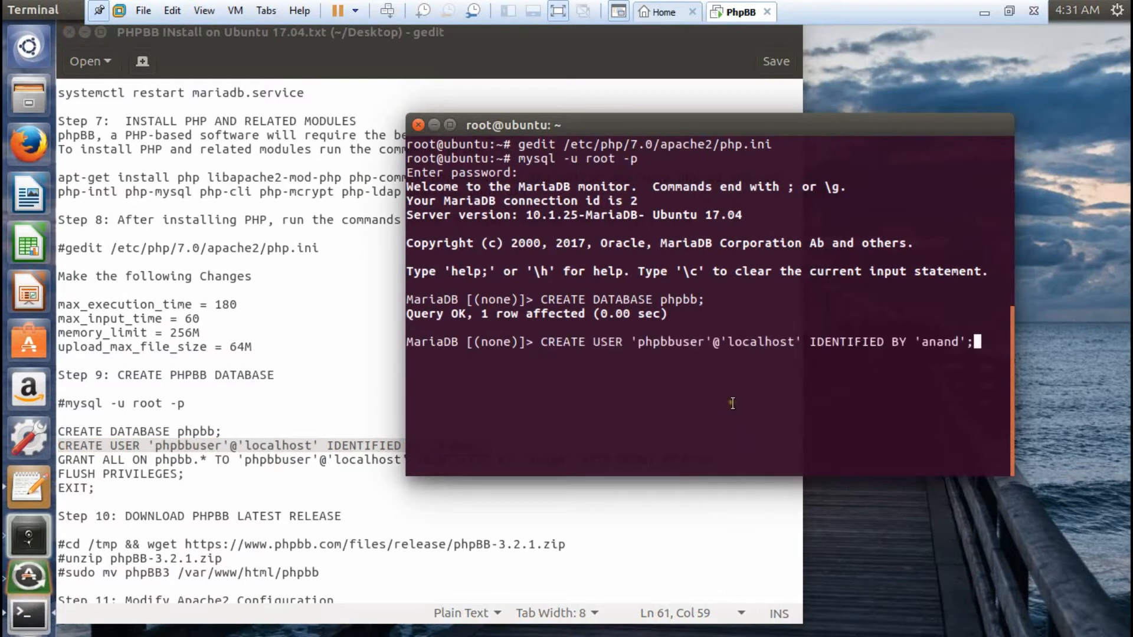
key("Return")
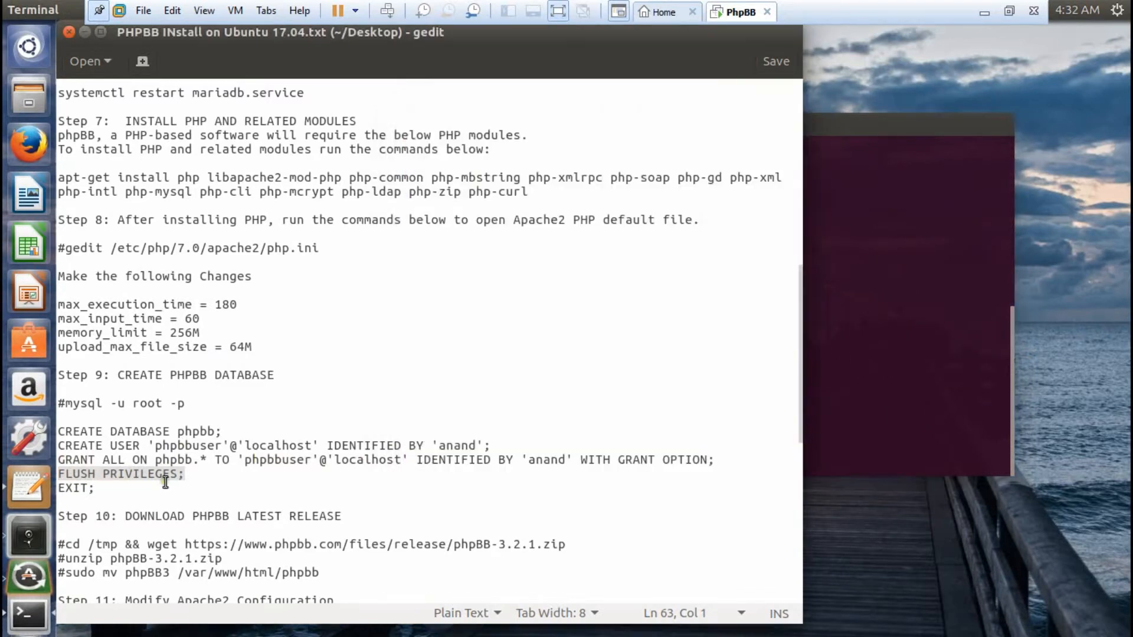
scroll("down", 3)
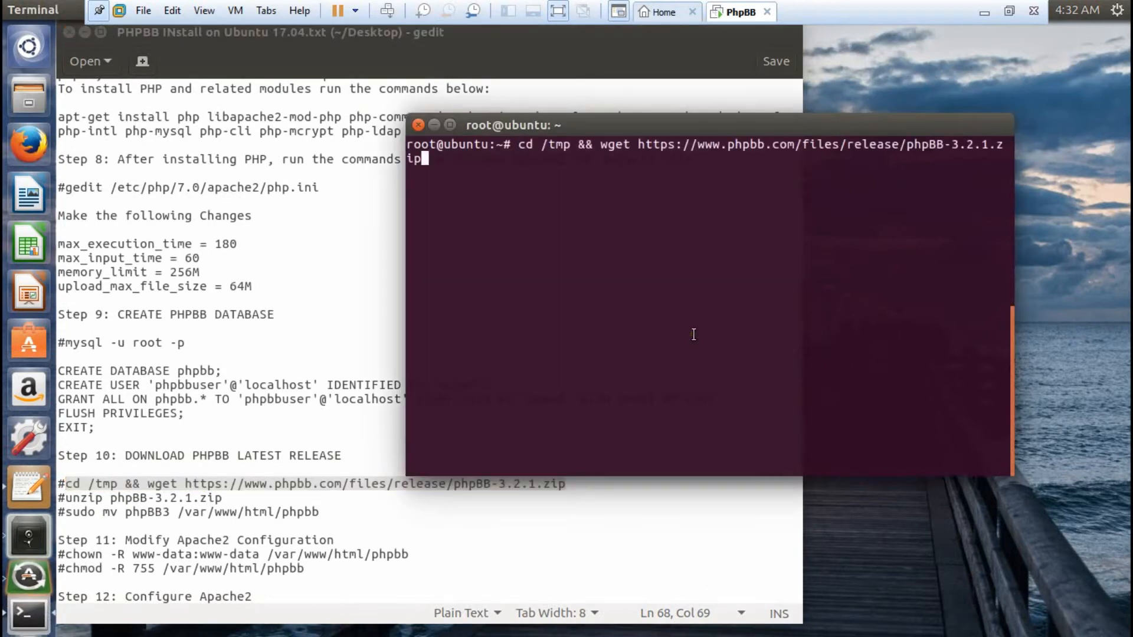
Download the phpBB 3.2.1 zip into /tmp and unzip it.
key("Return")
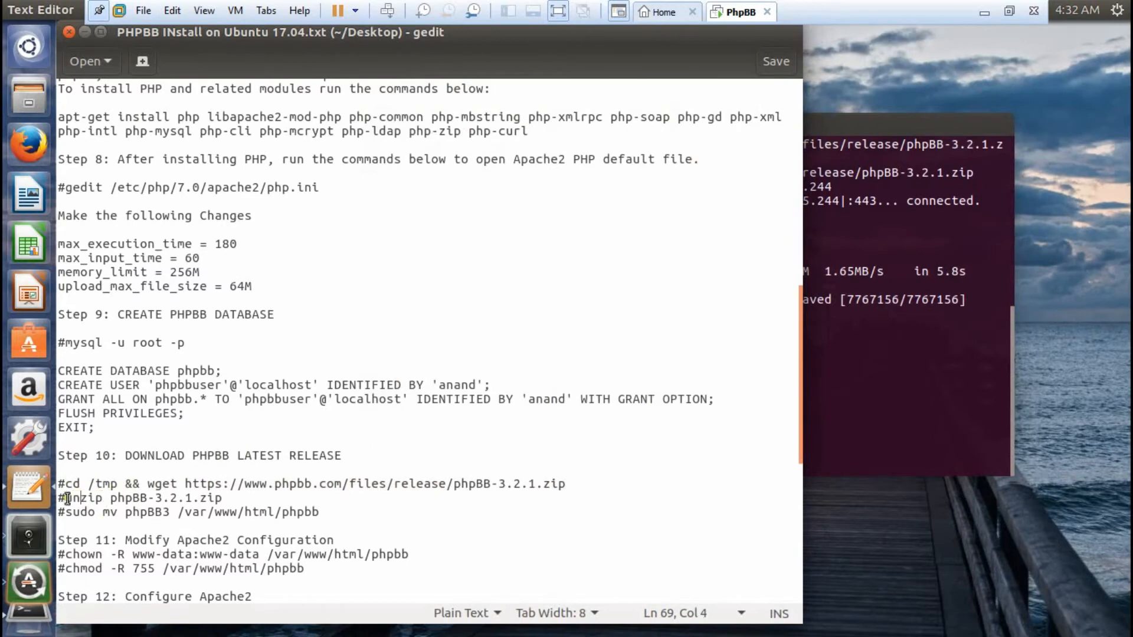
double_click(144, 498)
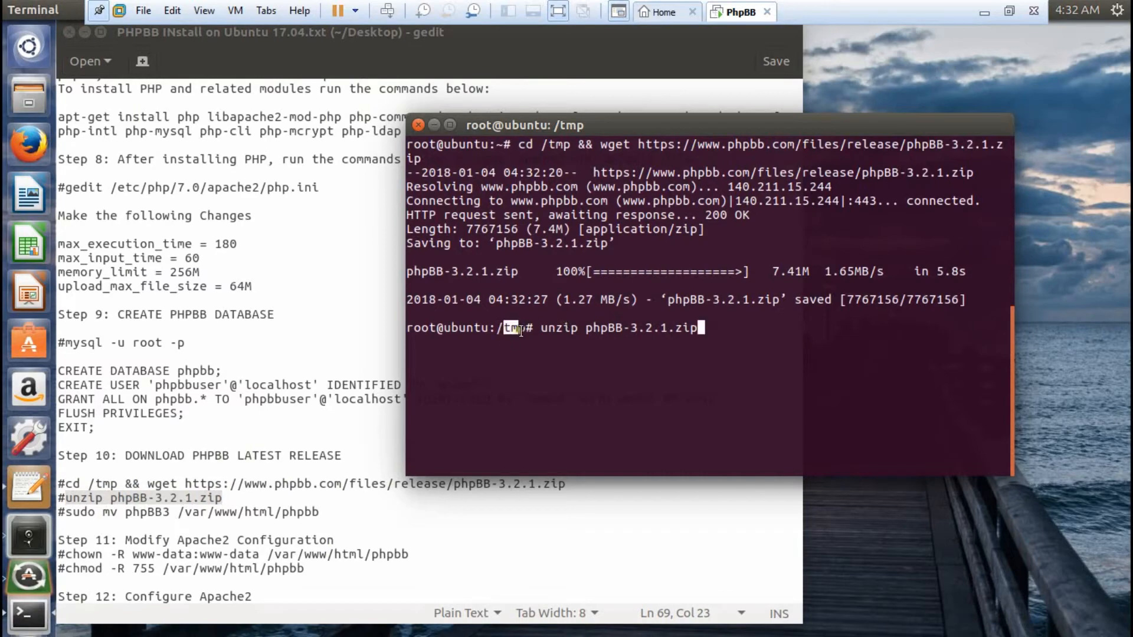
key("Return")
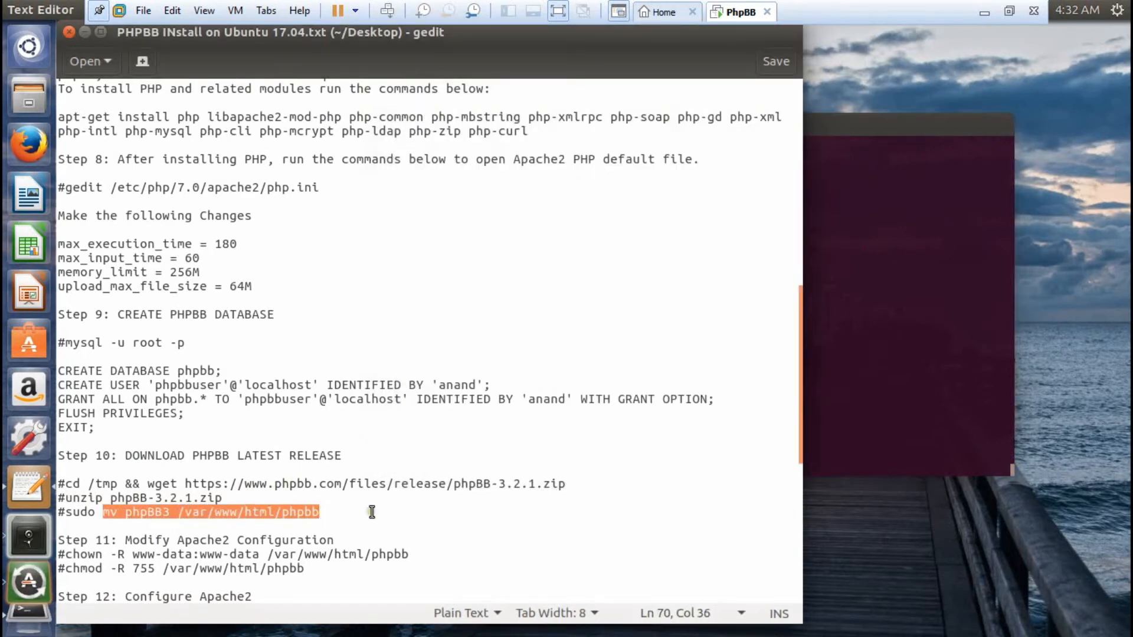
Move phpBB3 to /var/www/html/phpbb, give it to www-data with 755 permissions.
right_click(613, 361)
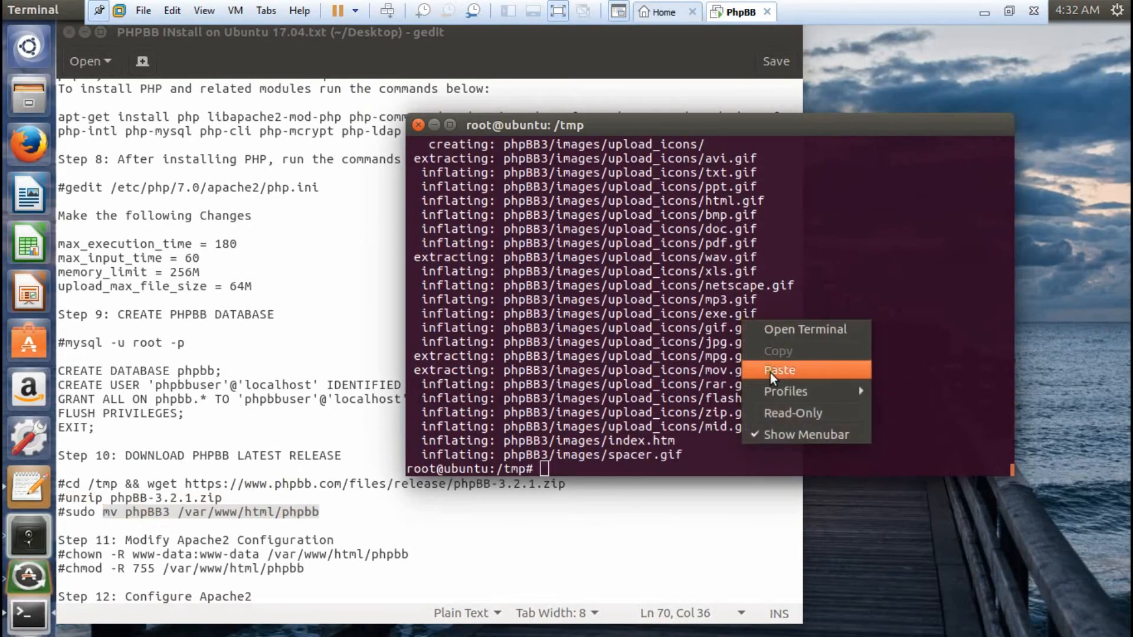
left_click(779, 370)
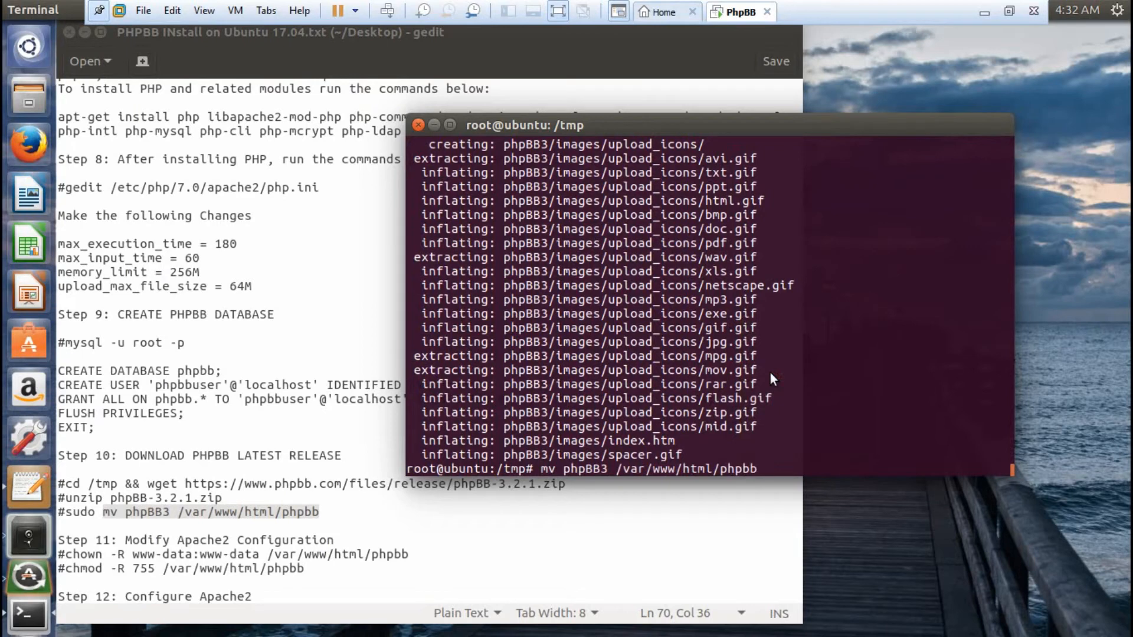
key("Return")
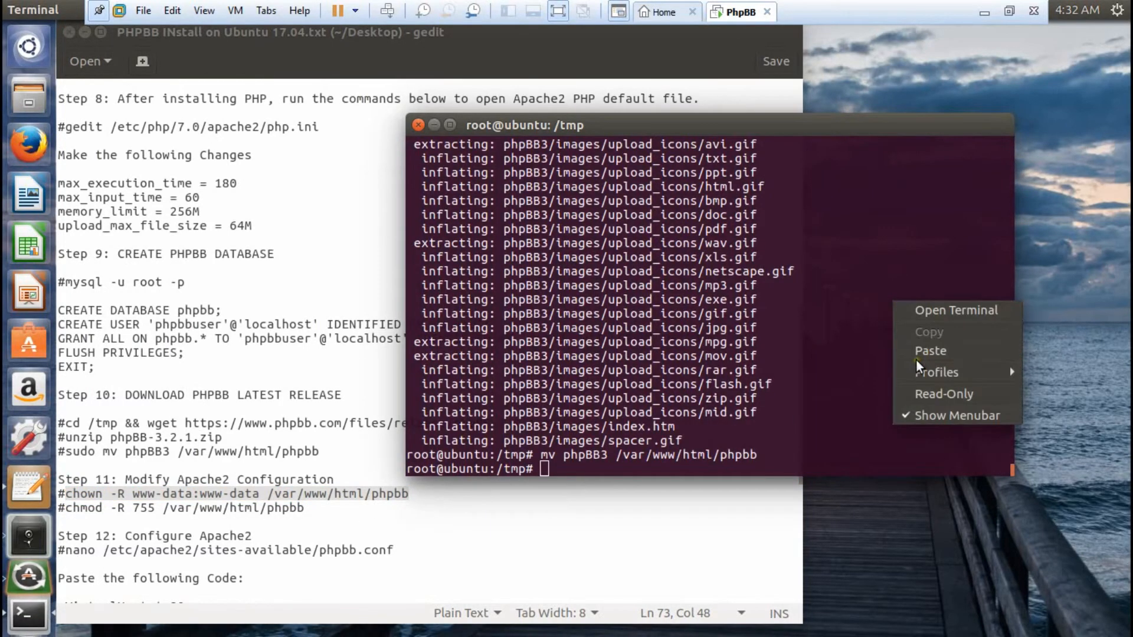
left_click(931, 351)
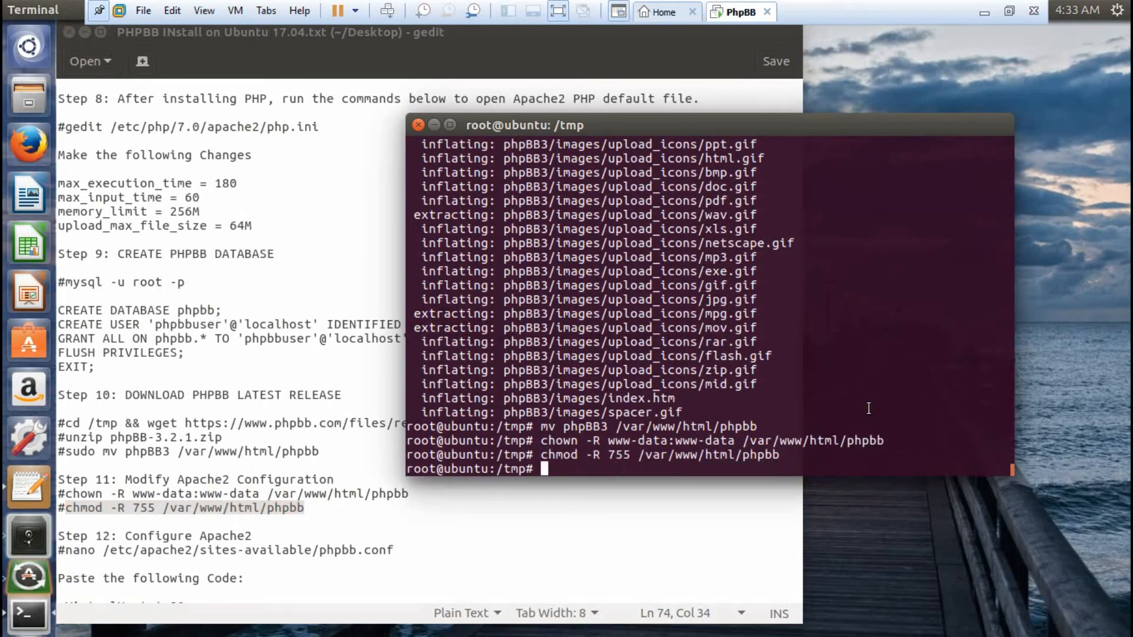
type("clear")
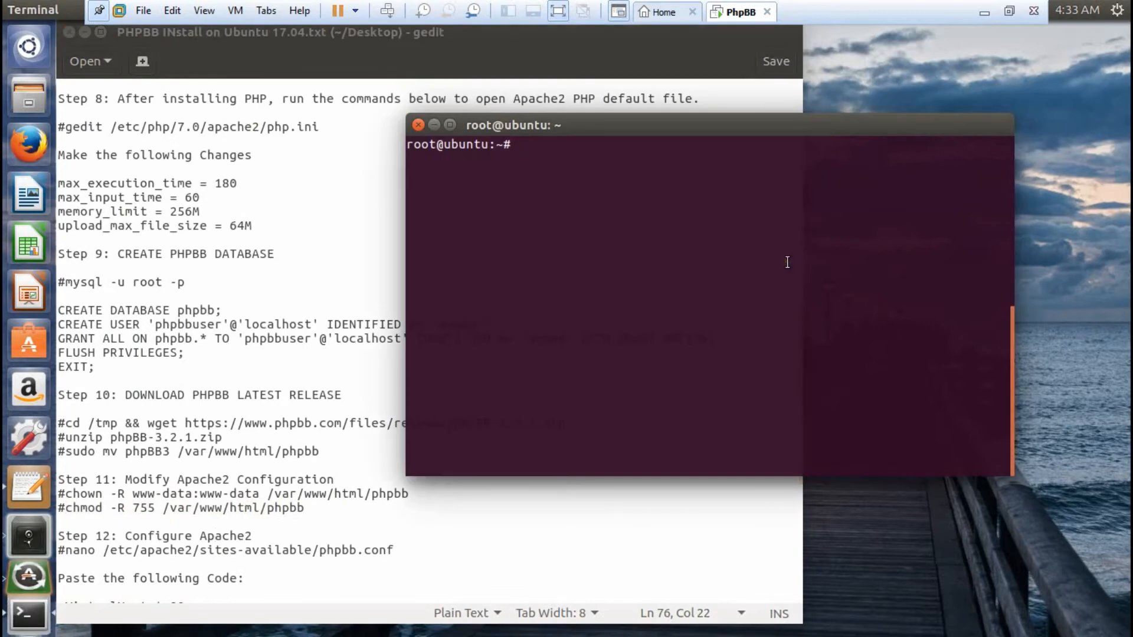
Install net-tools with apt-get and run ifconfig to read the machine's IP address.
key("Return")
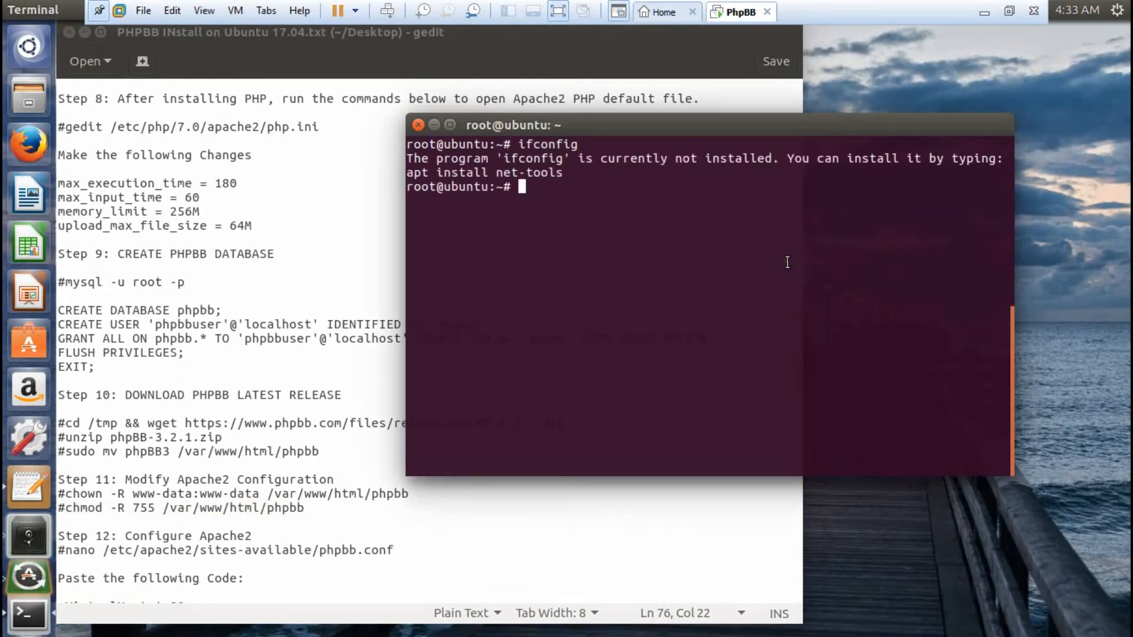
type("apt-")
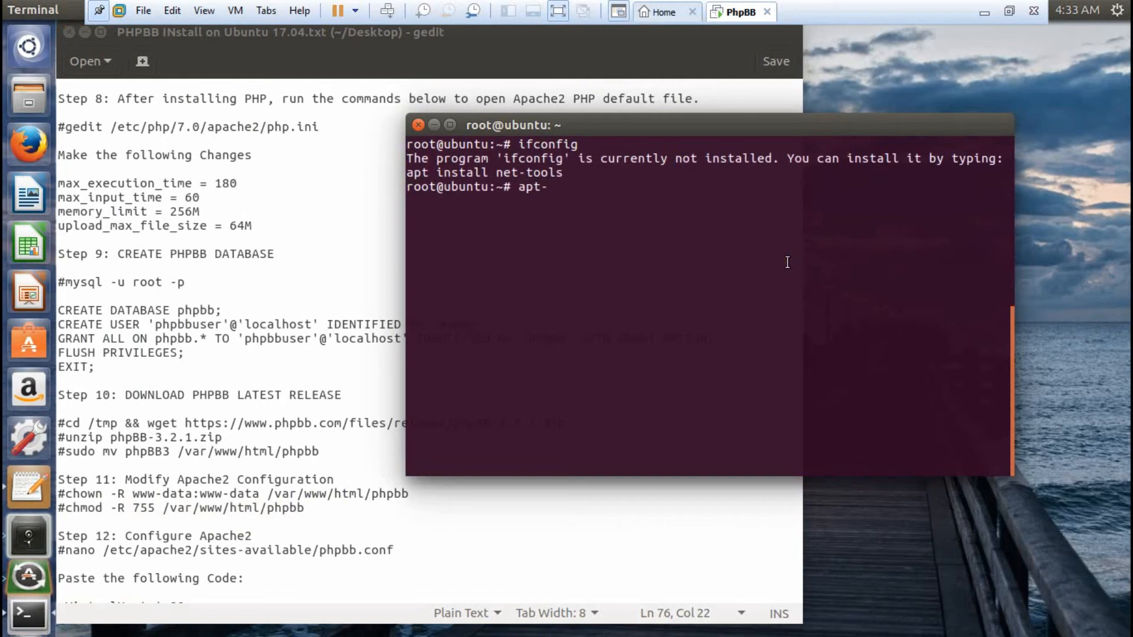
type("get up")
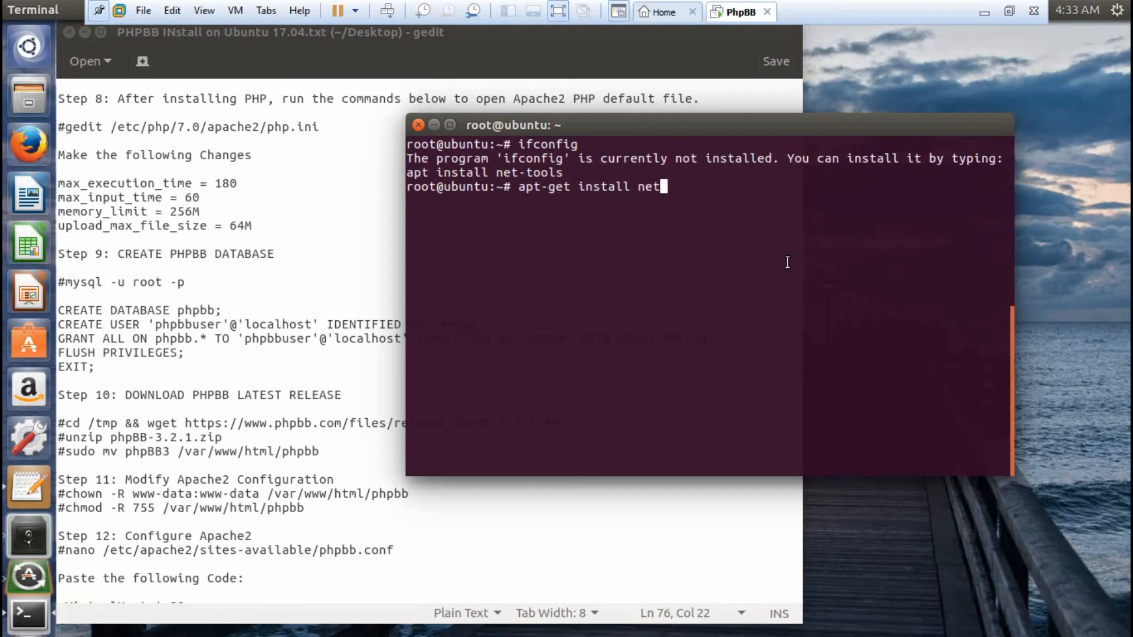
key("Return")
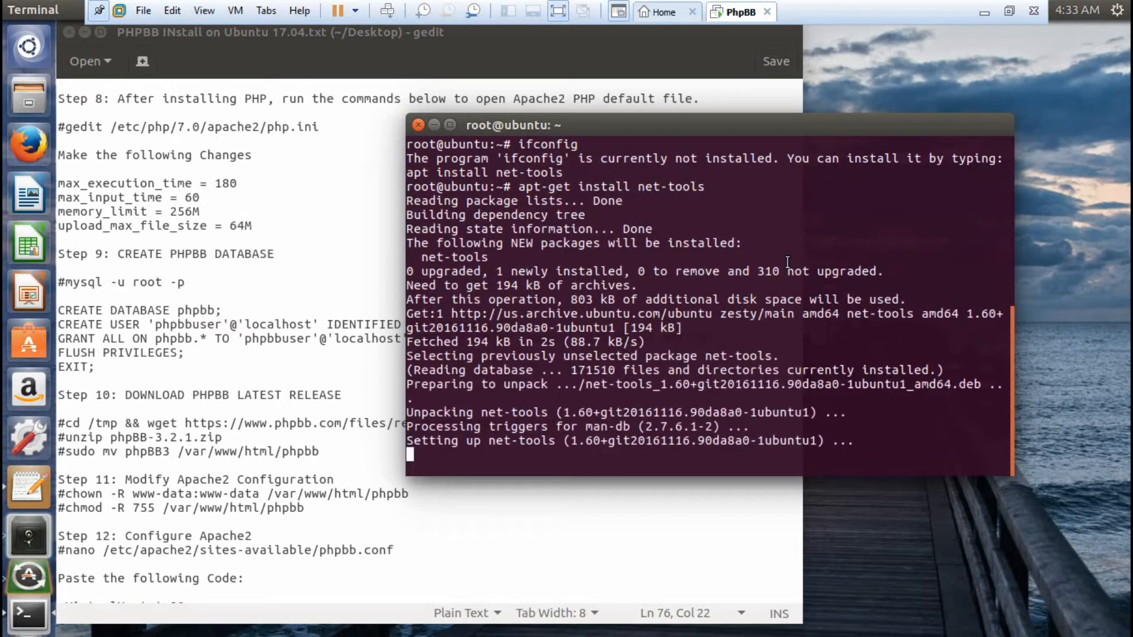
type("clear")
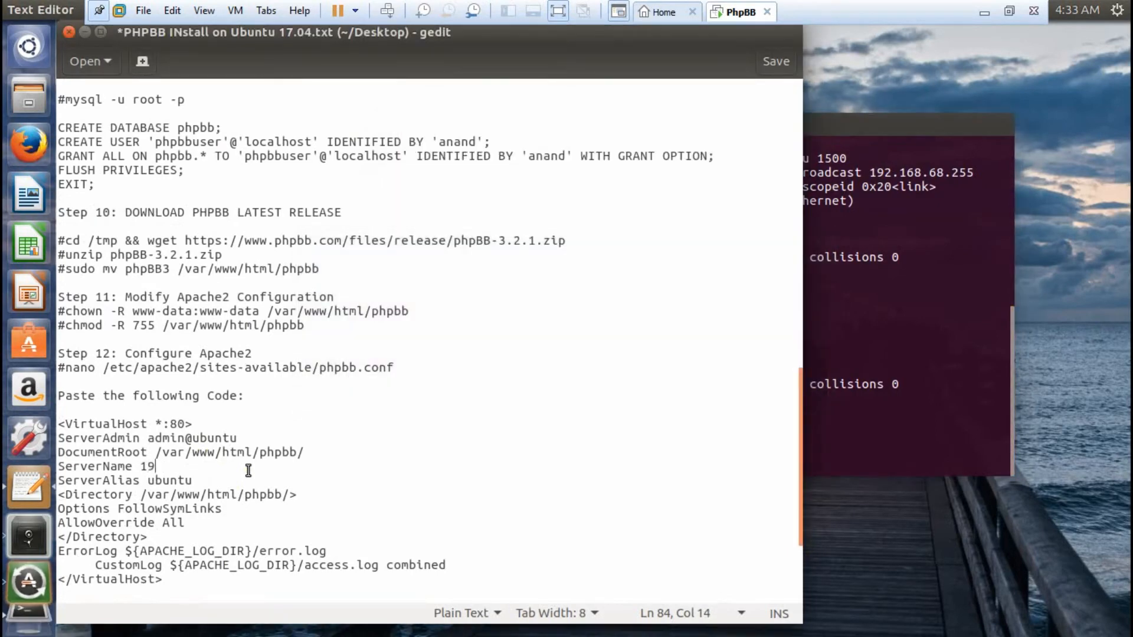
Set the guide's ServerName line to 192.168.68.141.
type("2.168.68.")
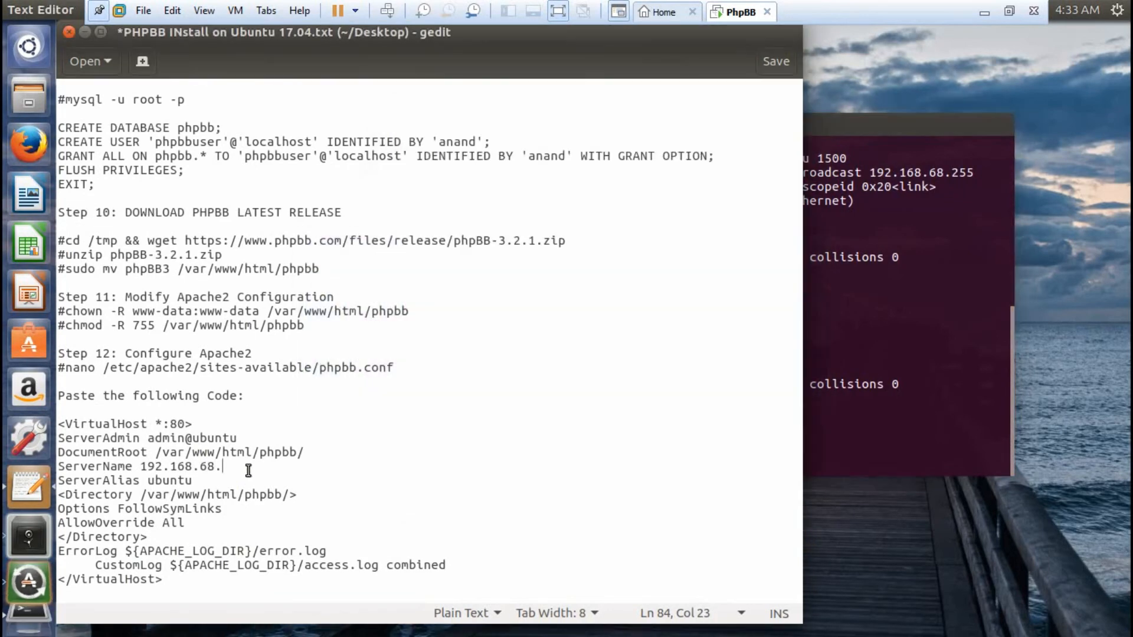
type("141")
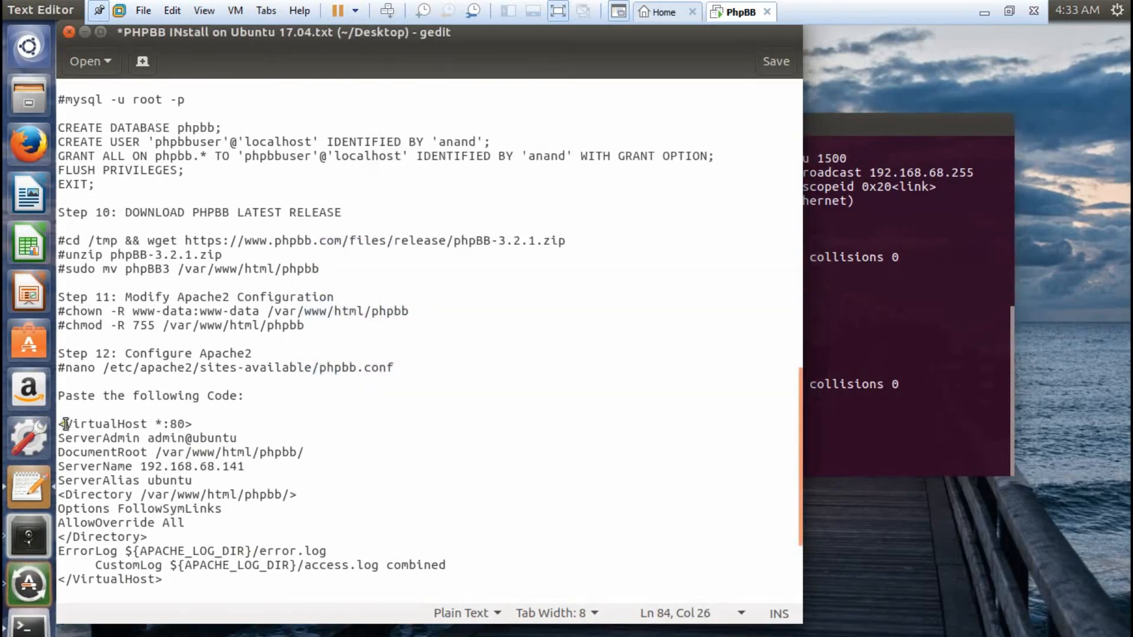
left_click(95, 395)
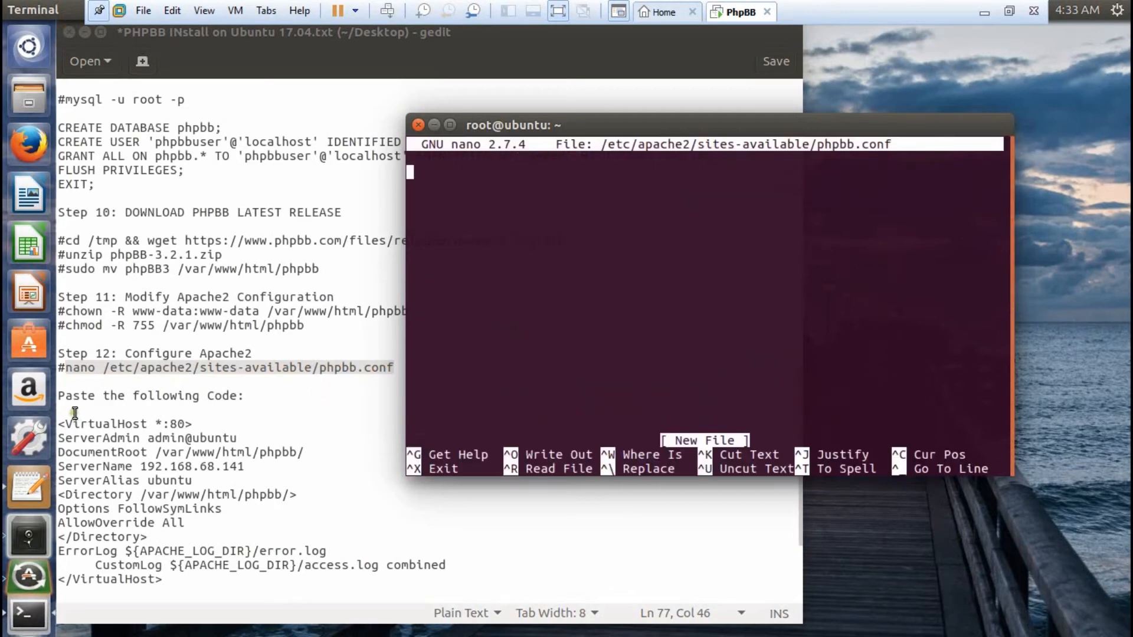
Paste the VirtualHost block into phpbb.conf in nano and save the file.
right_click(152, 497)
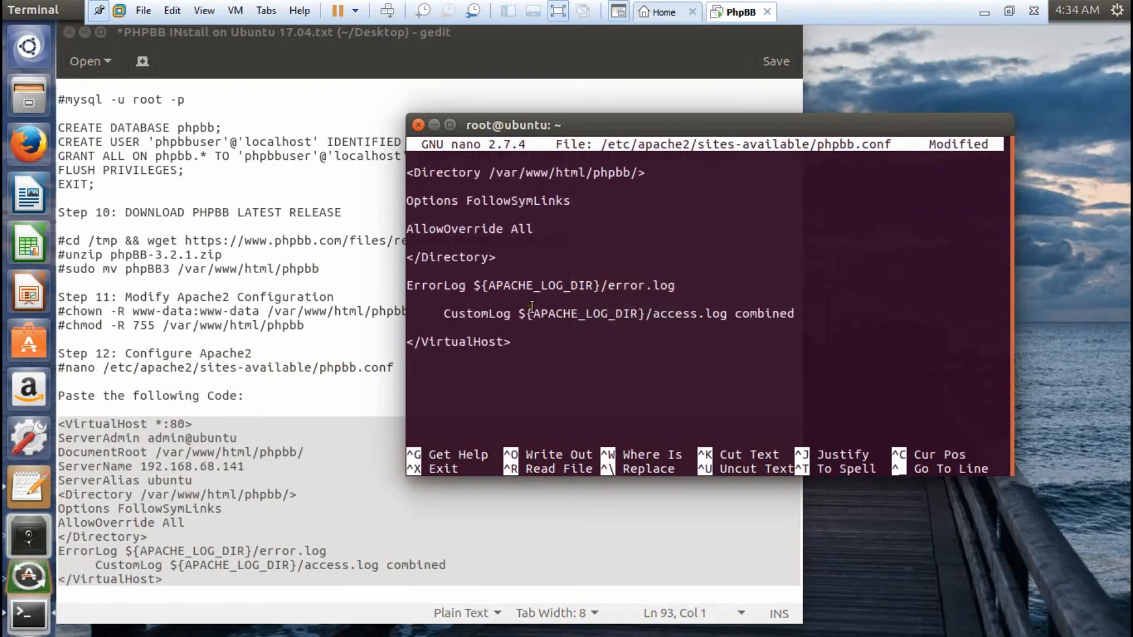
scroll("up", 3)
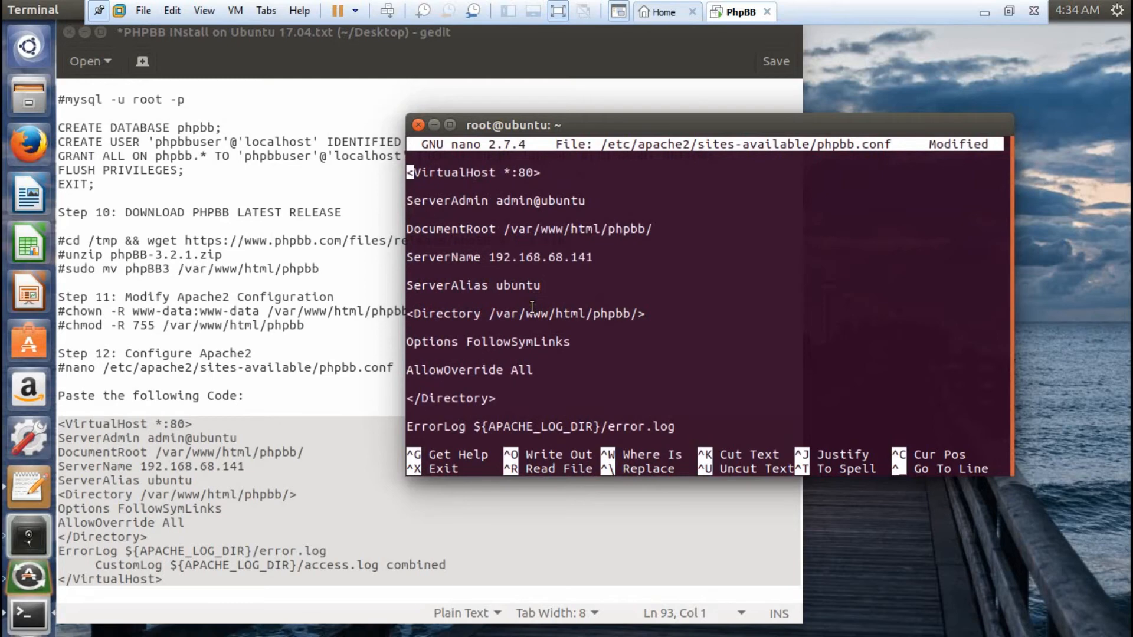
key("ctrl+x")
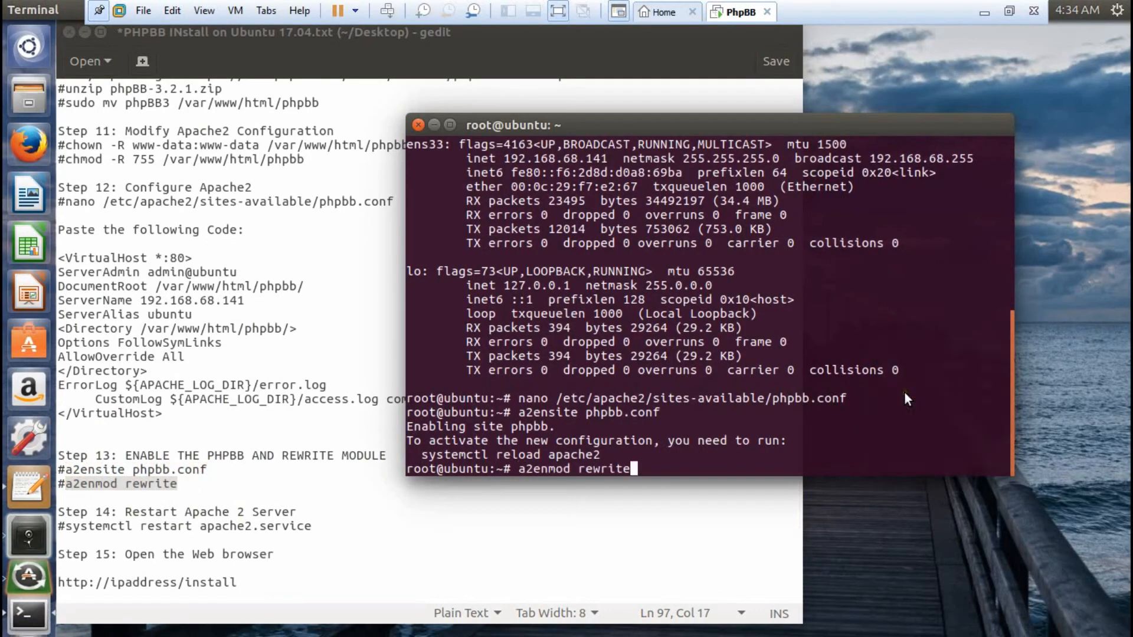
Enable the rewrite module, restart apache2.service and list the server's addresses with ifconfig.
key("Return")
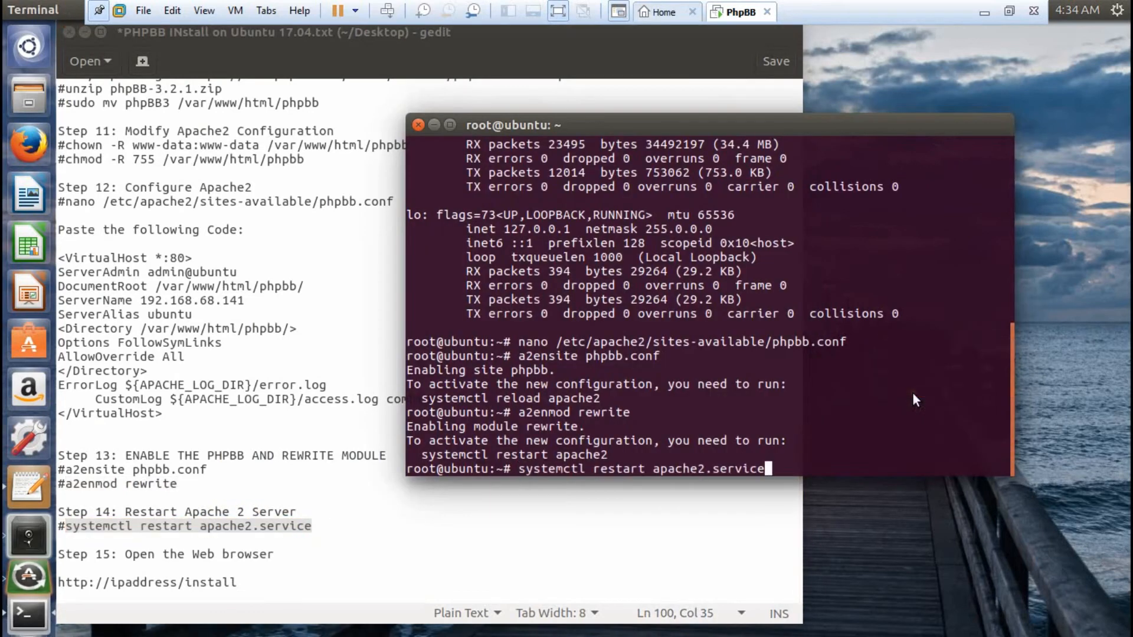
key("Return")
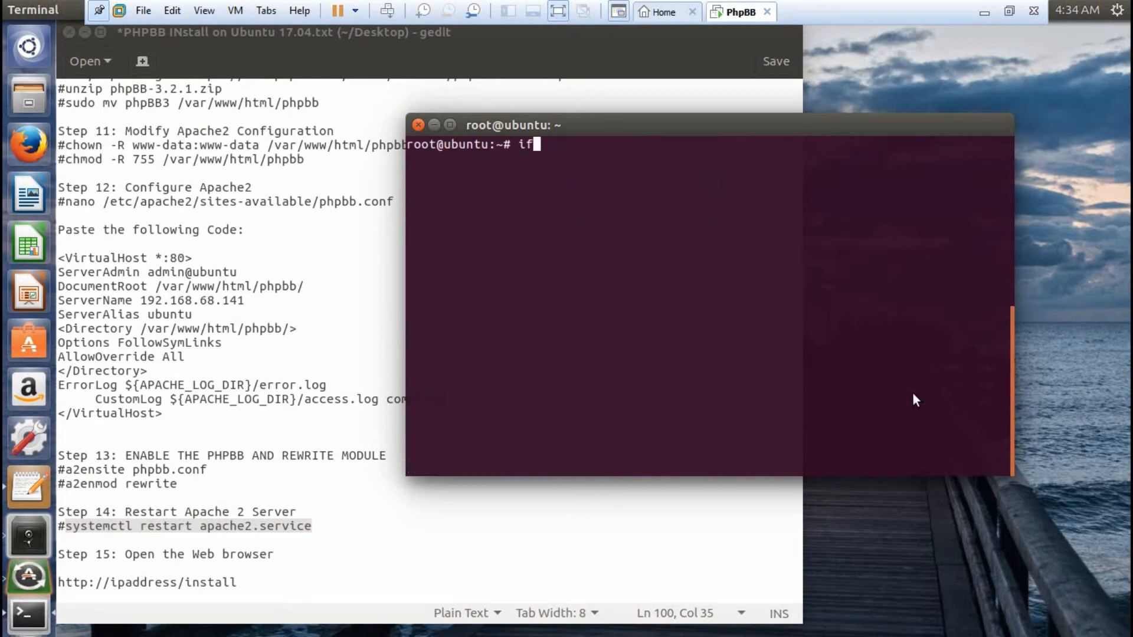
key("Return")
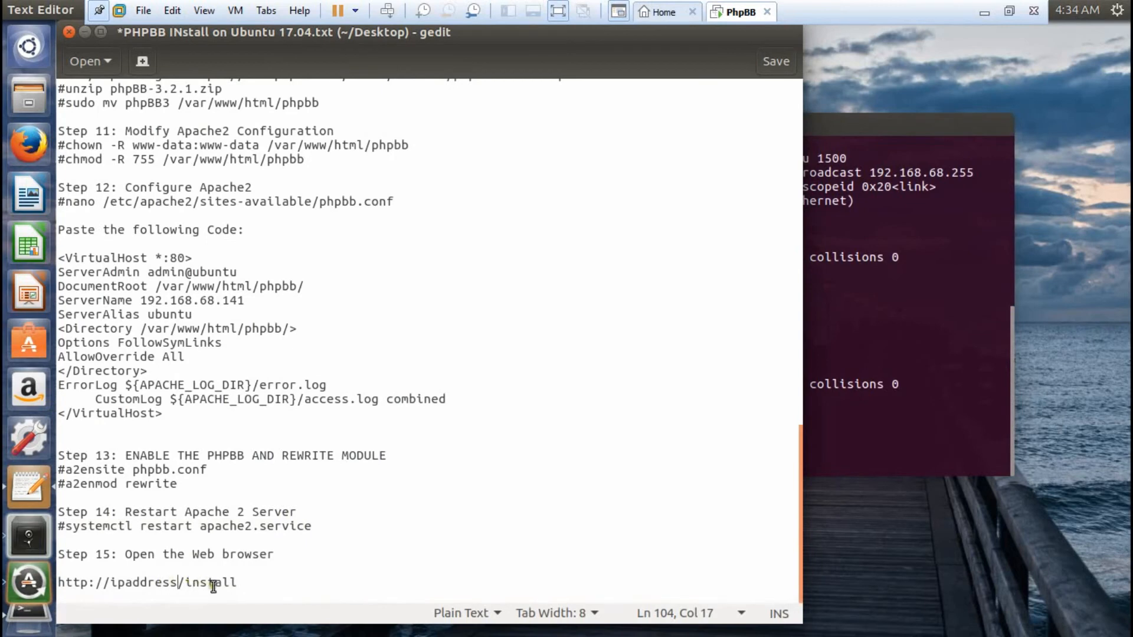
mouse_move(984, 12)
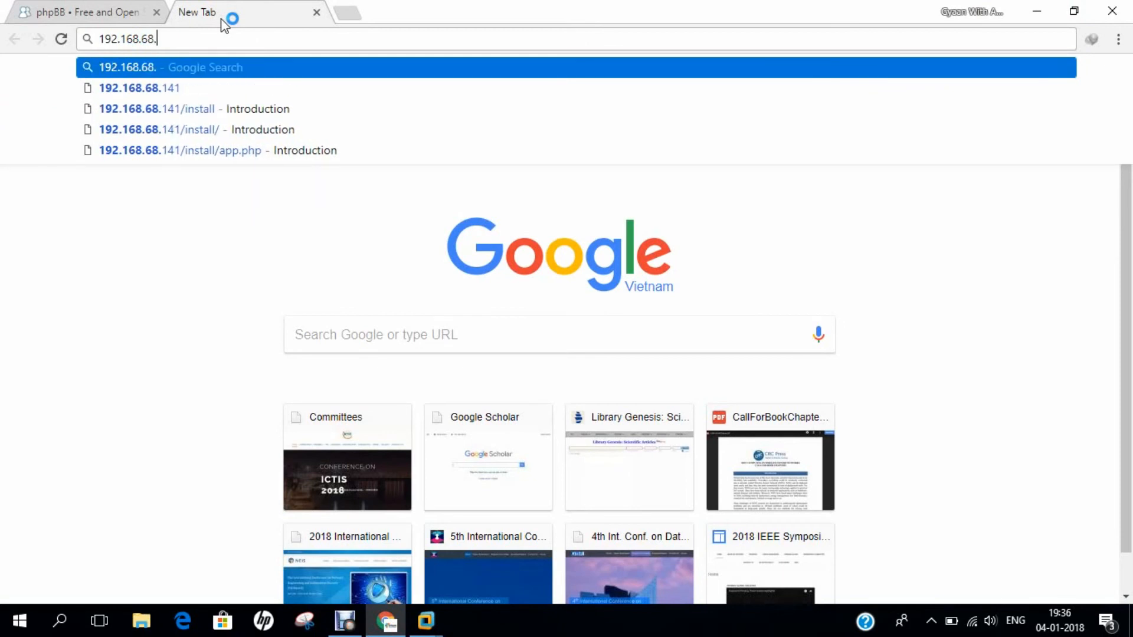
Load 192.168.68.141/install in Chrome and go to the installer's INSTALL section.
type("141/ins")
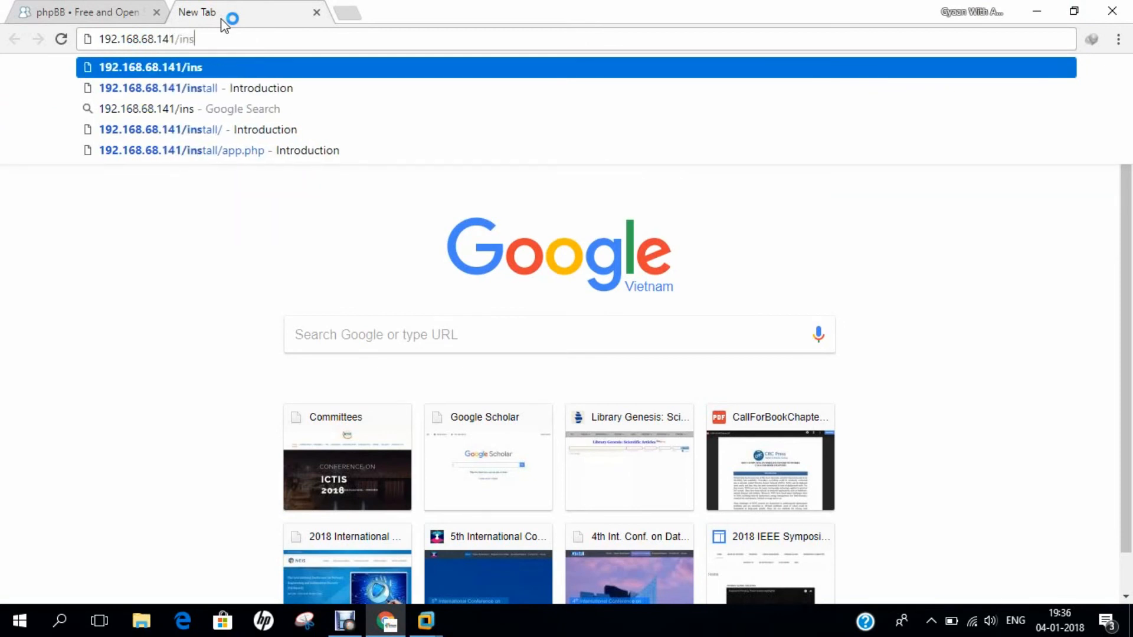
left_click(160, 87)
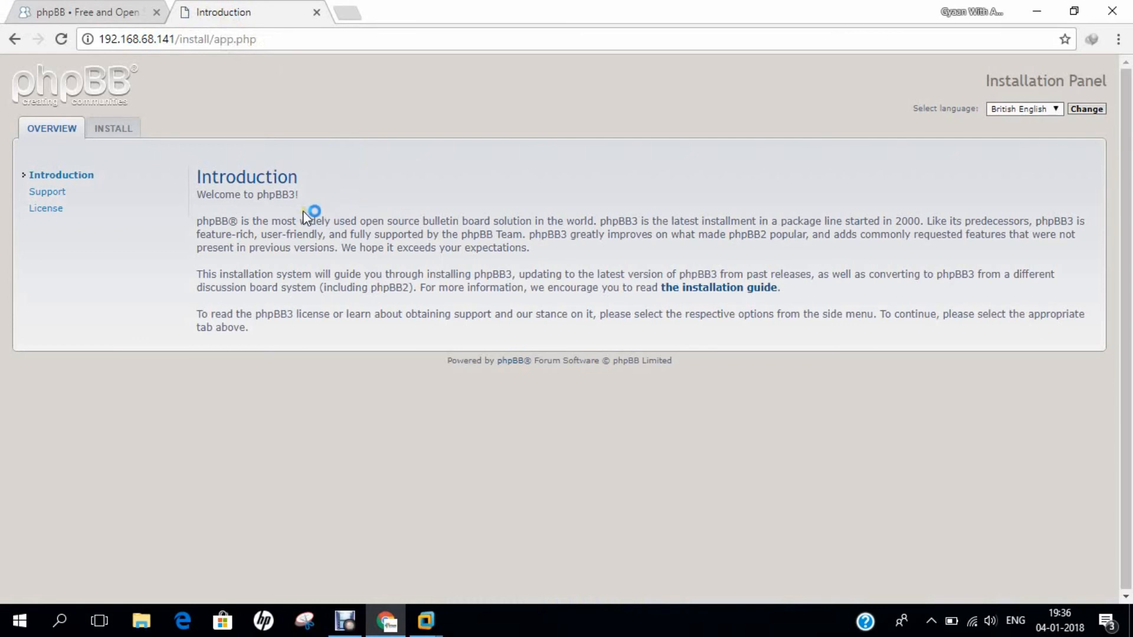
mouse_move(1048, 108)
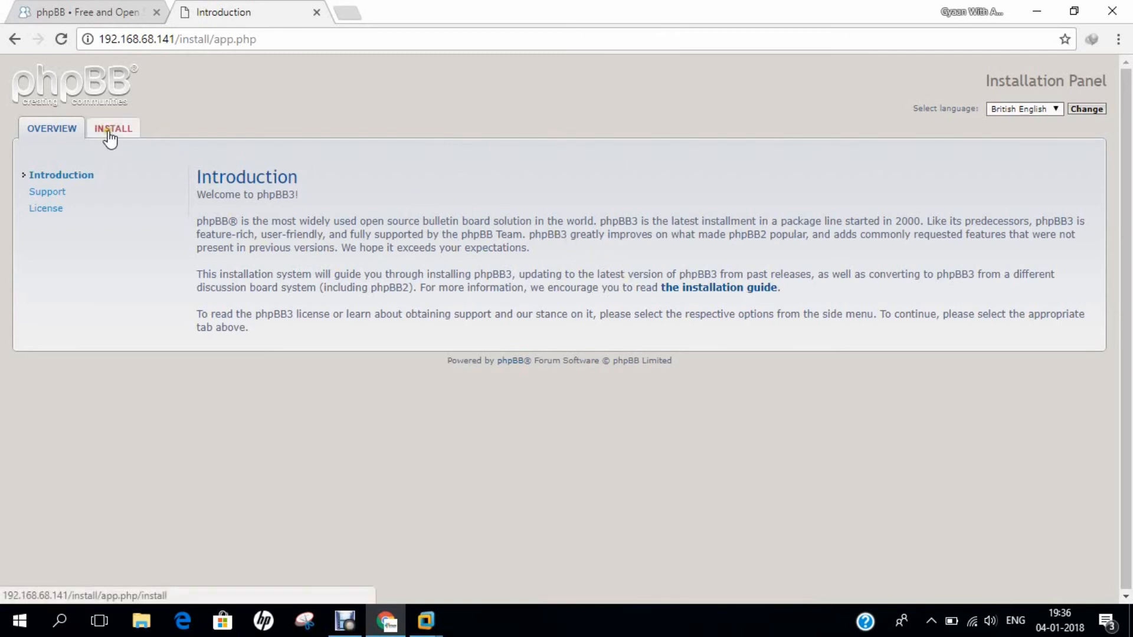
left_click(113, 127)
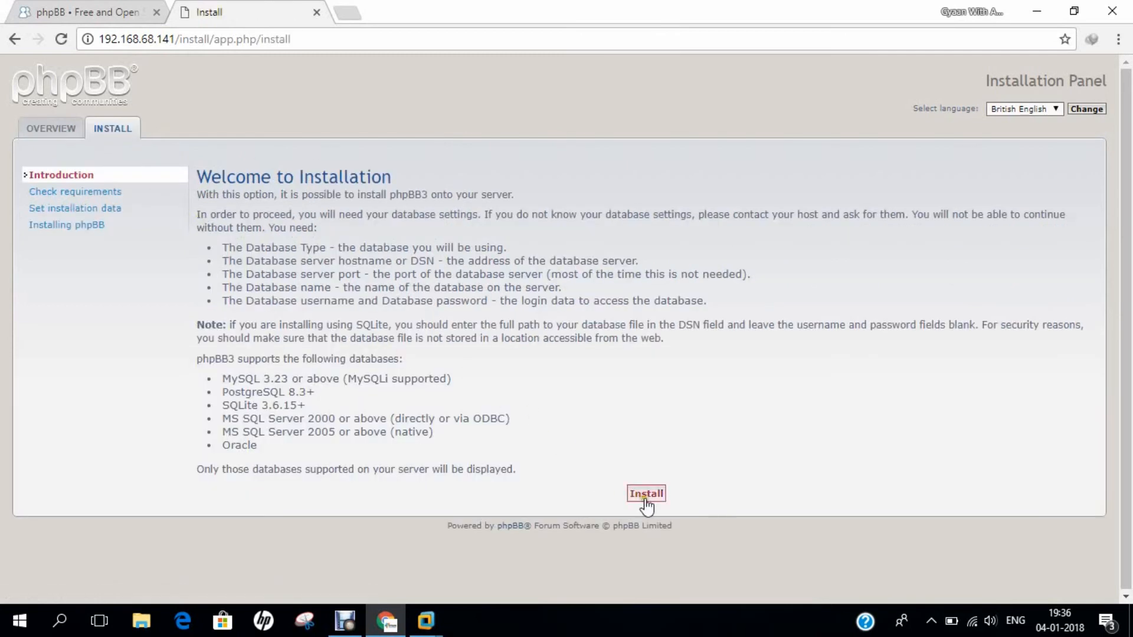
left_click(646, 493)
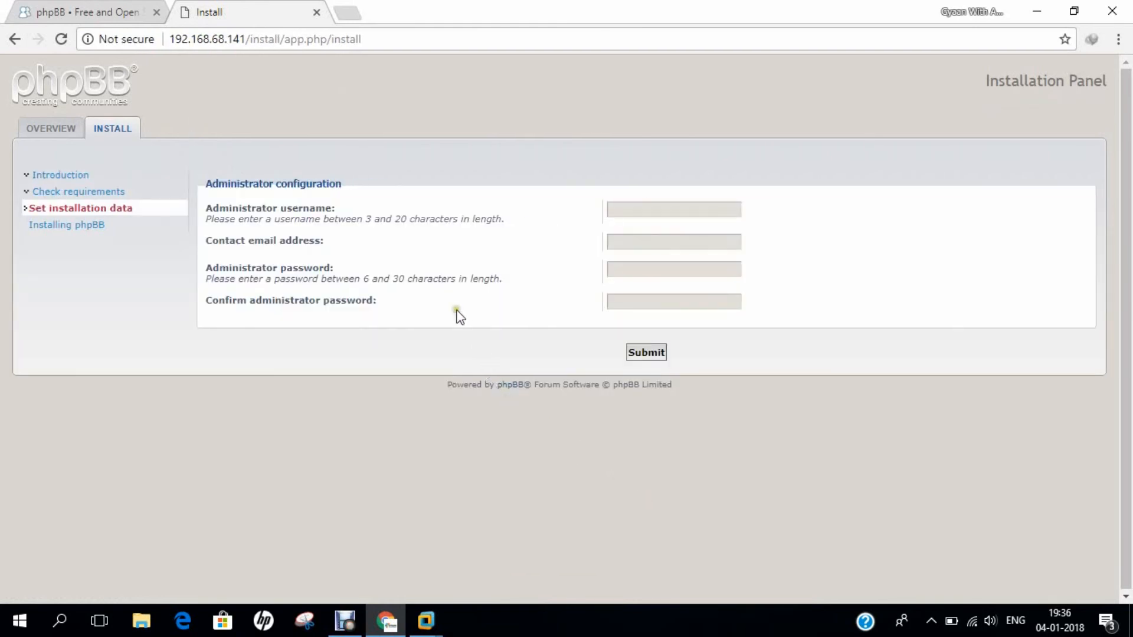
left_click(672, 210)
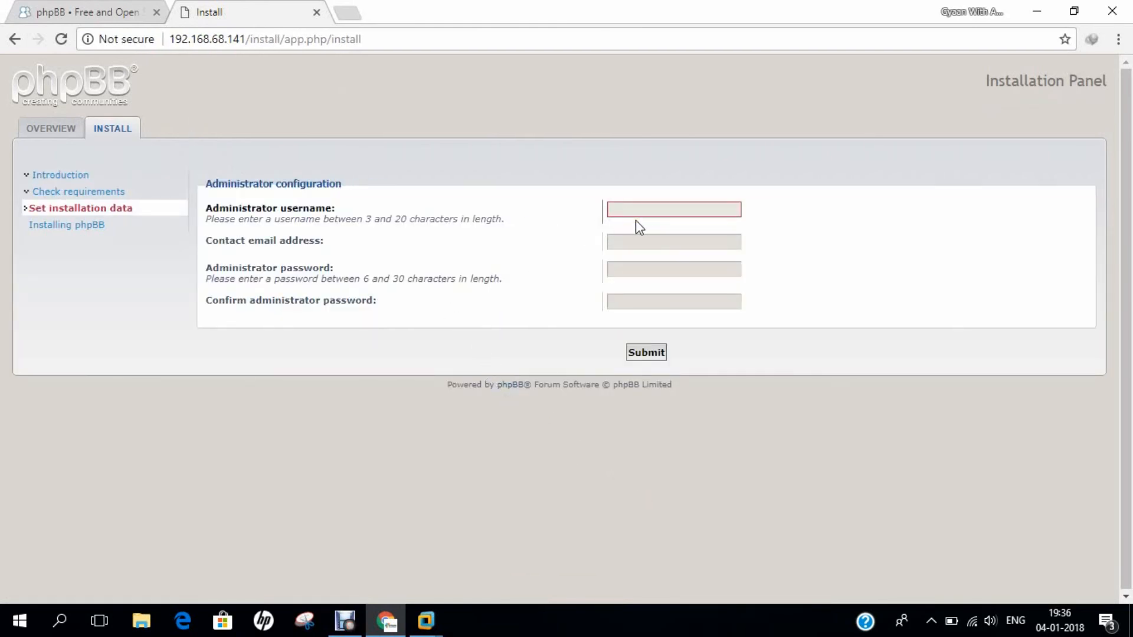
type("anand")
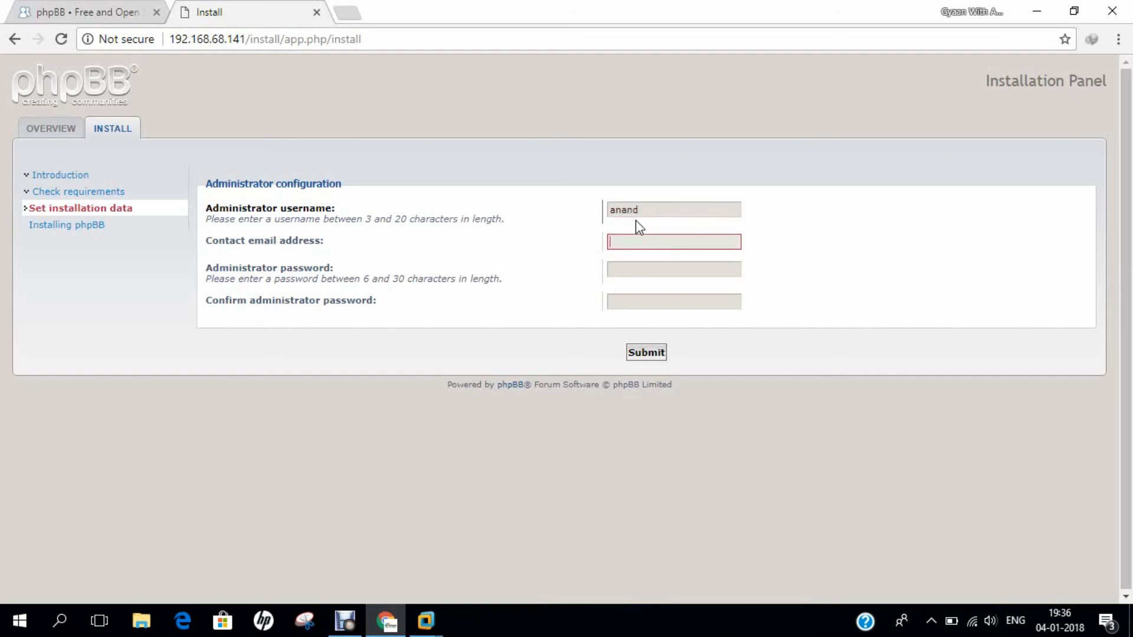
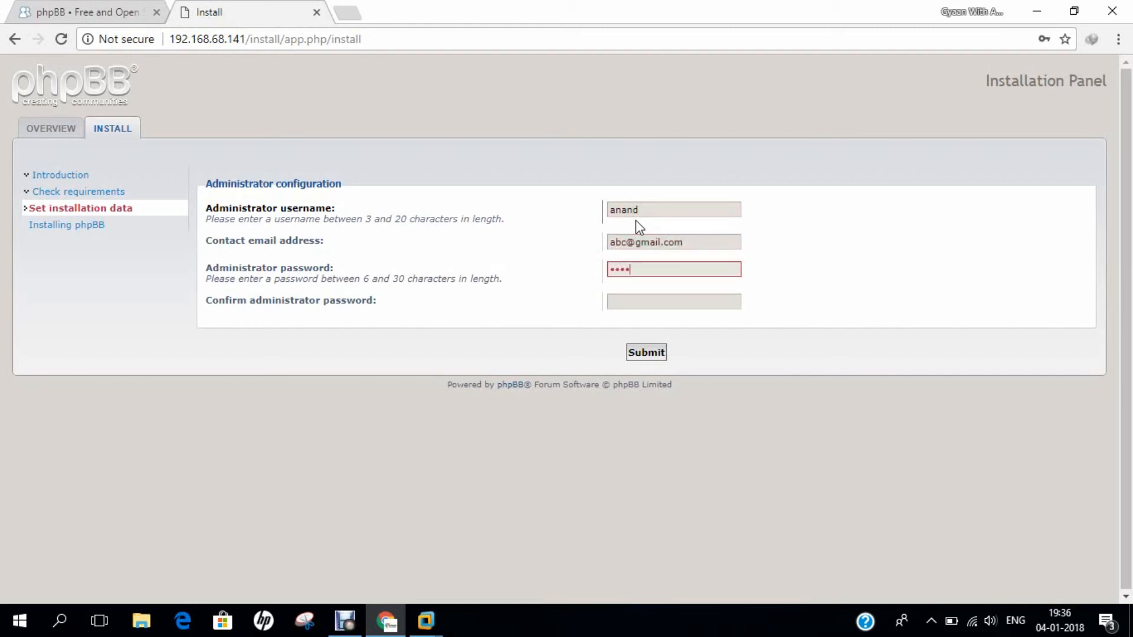
type("•••••")
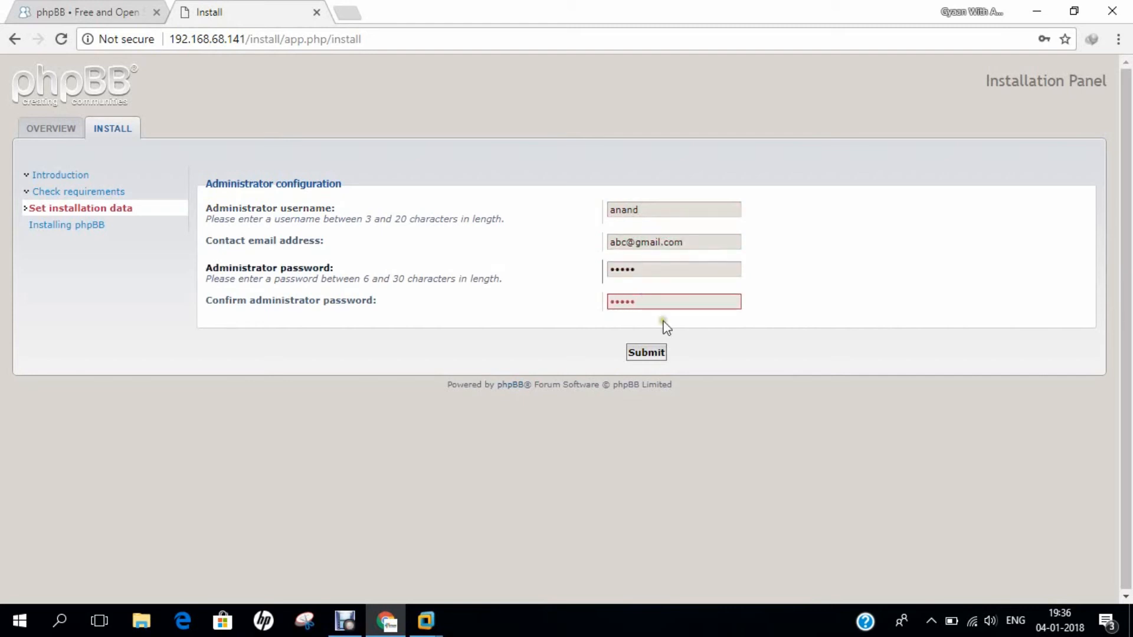
left_click(644, 352)
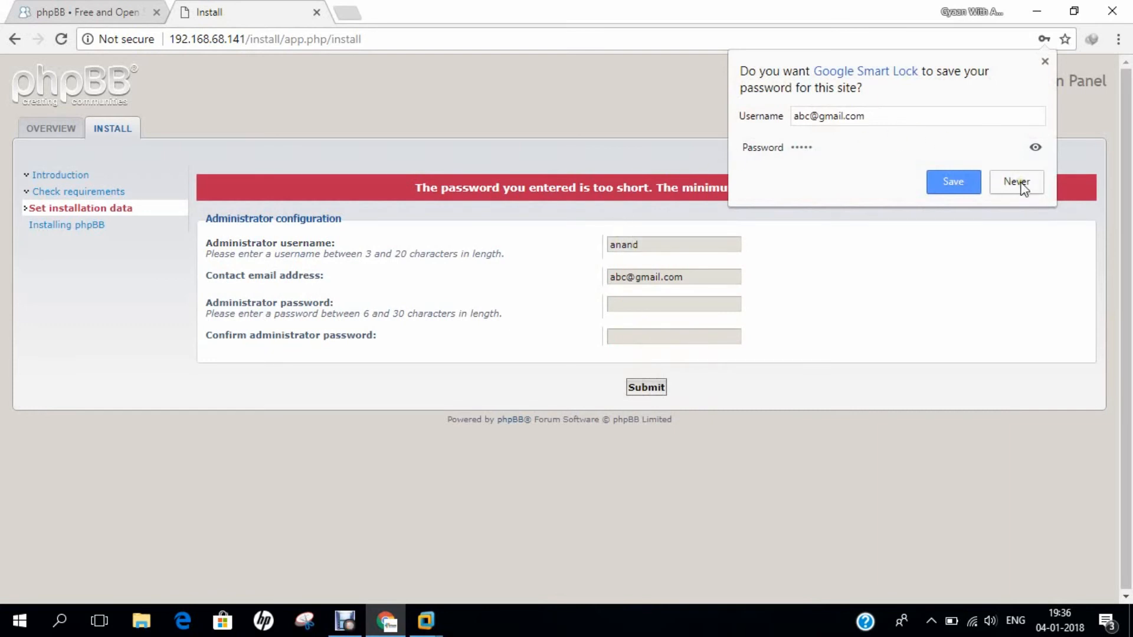
Decline Chrome's password save and resubmit with a longer administrator password.
left_click(1016, 182)
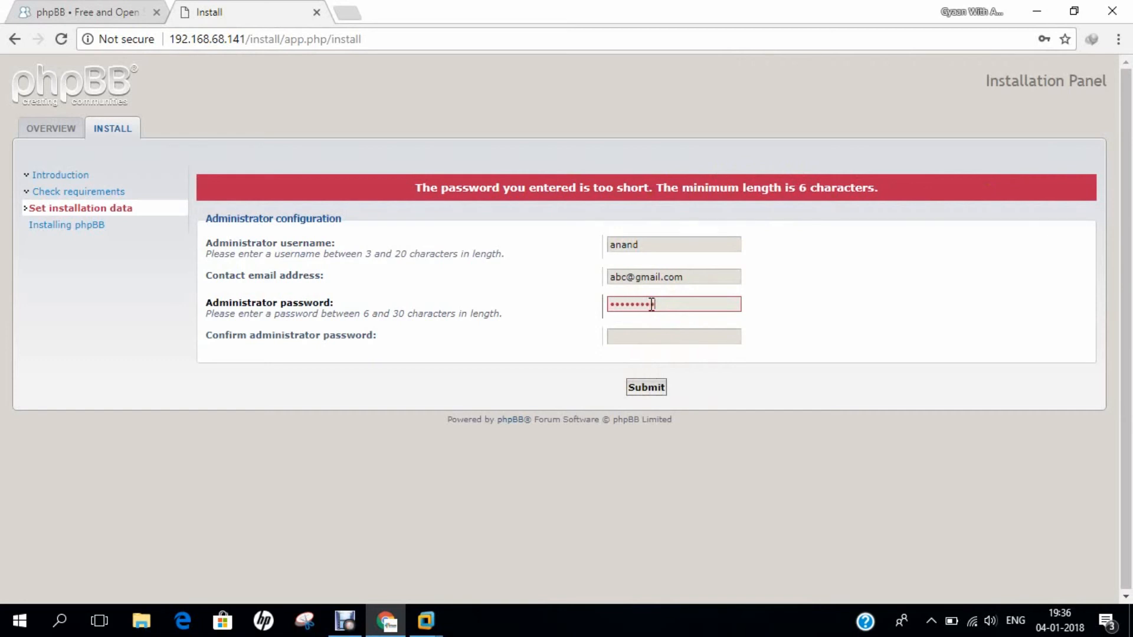
type("••••")
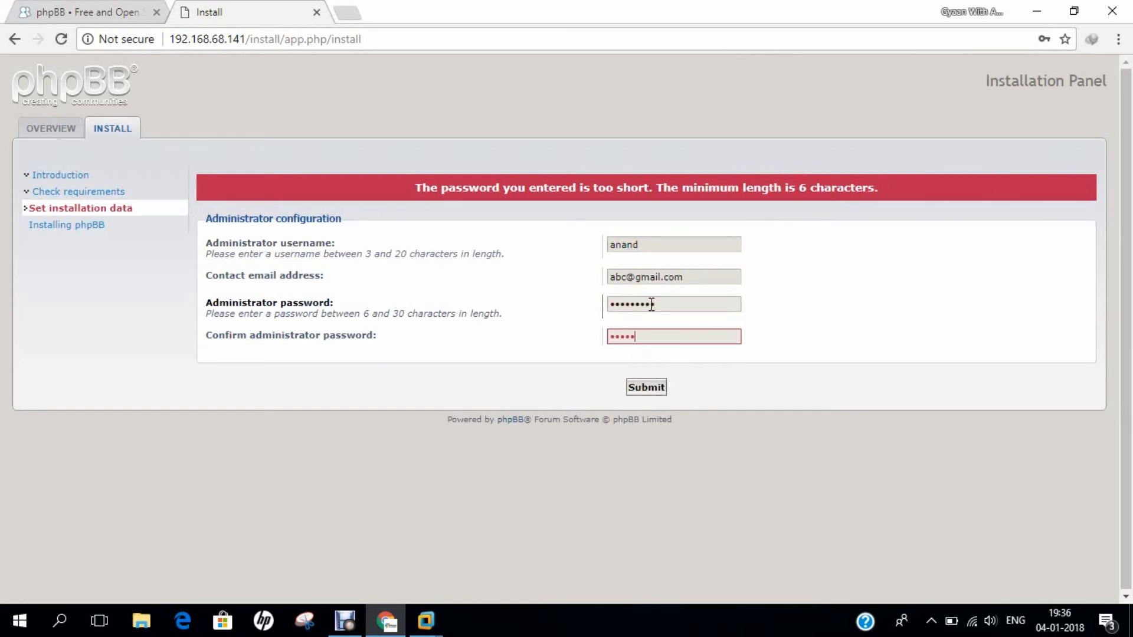
left_click(645, 387)
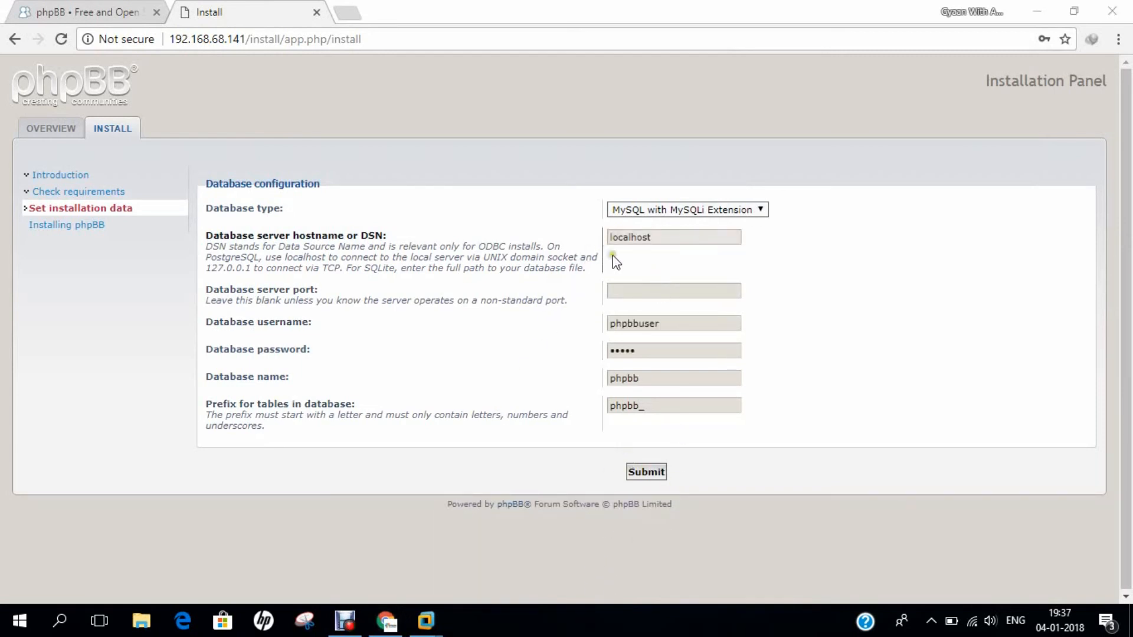
mouse_move(610, 336)
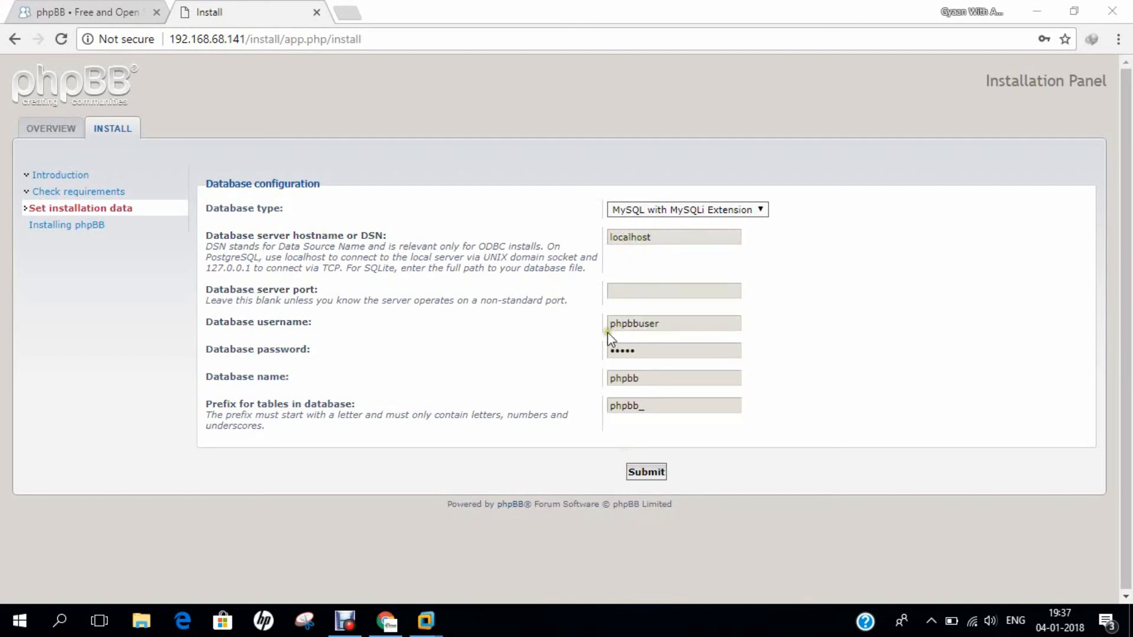
Confirm database settings MySQLi, localhost, phpbbuser, phpbb, prefix phpbb_ and submit.
left_click(650, 323)
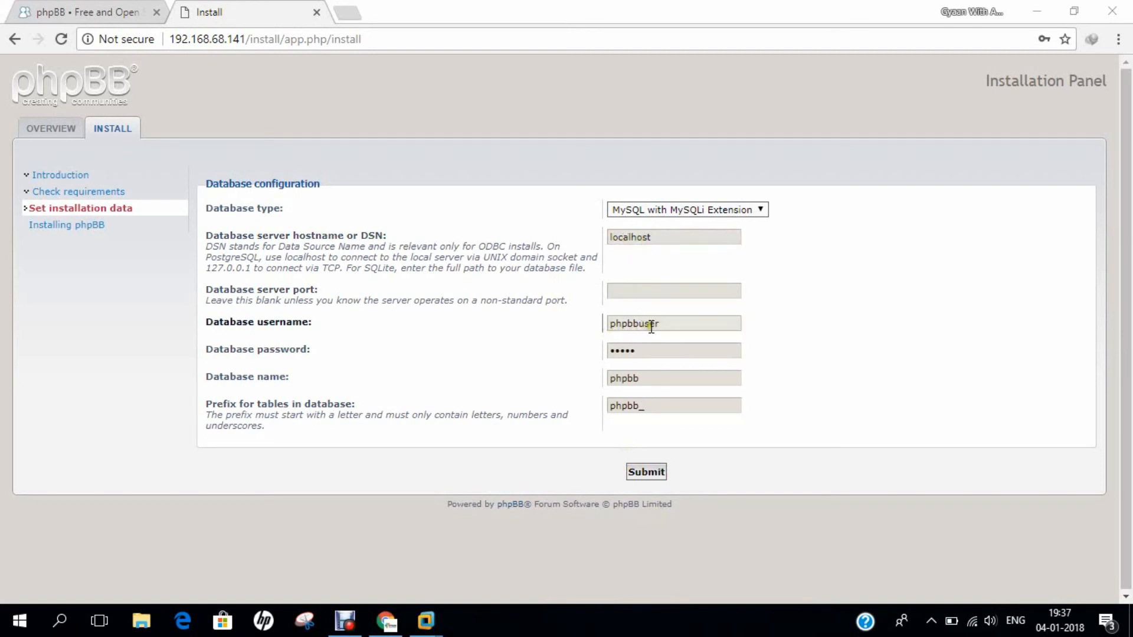
left_click(672, 350)
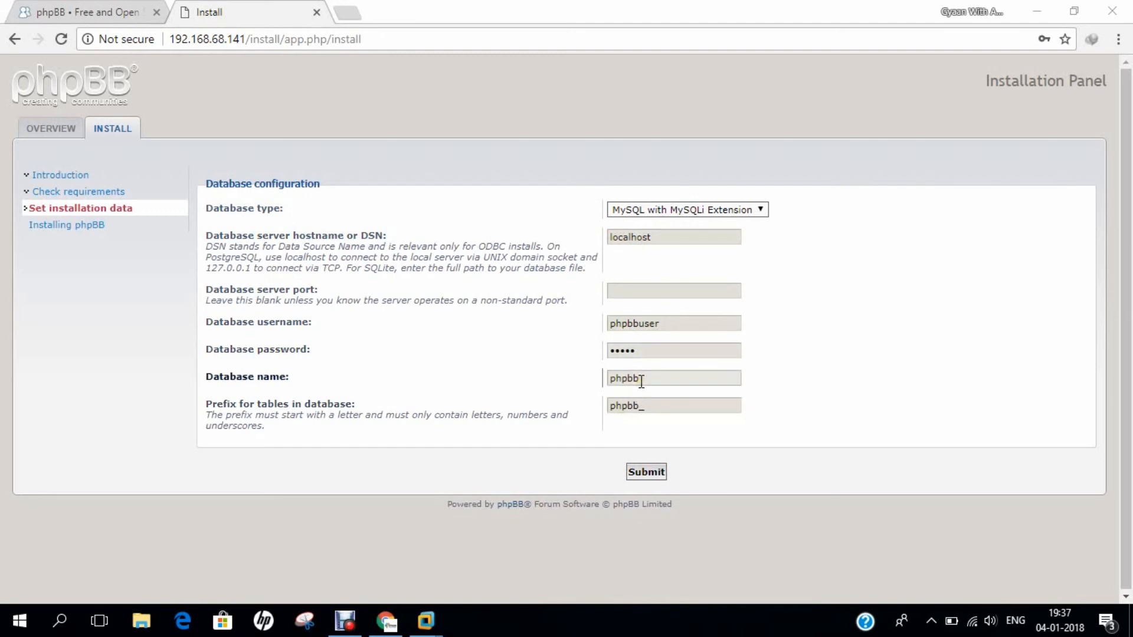
left_click(644, 471)
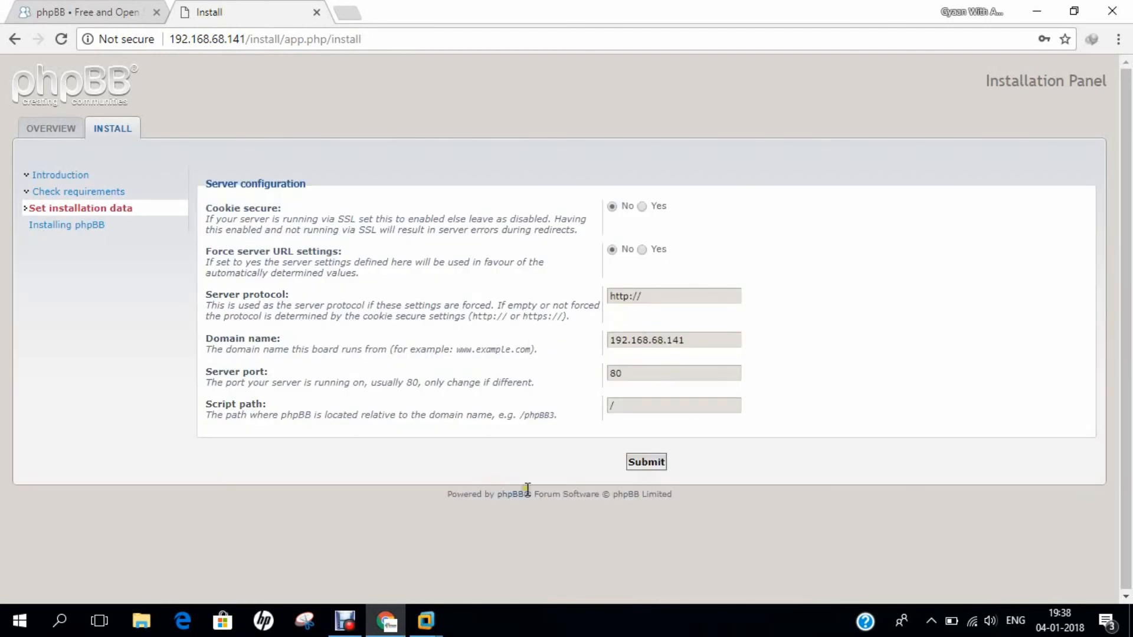
mouse_move(548, 556)
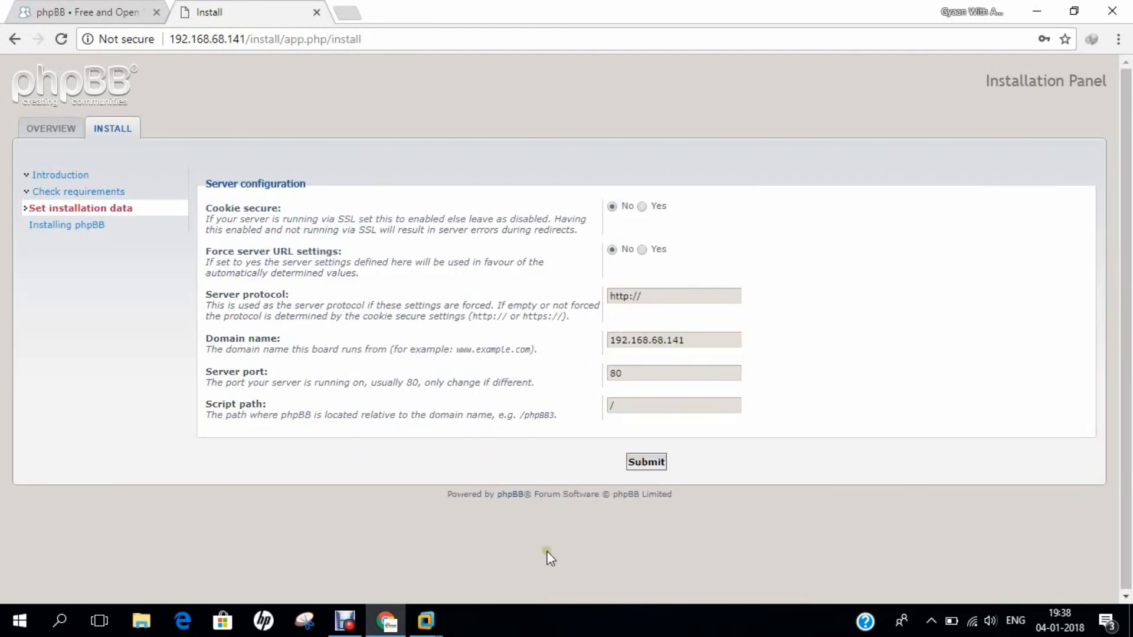
mouse_move(567, 561)
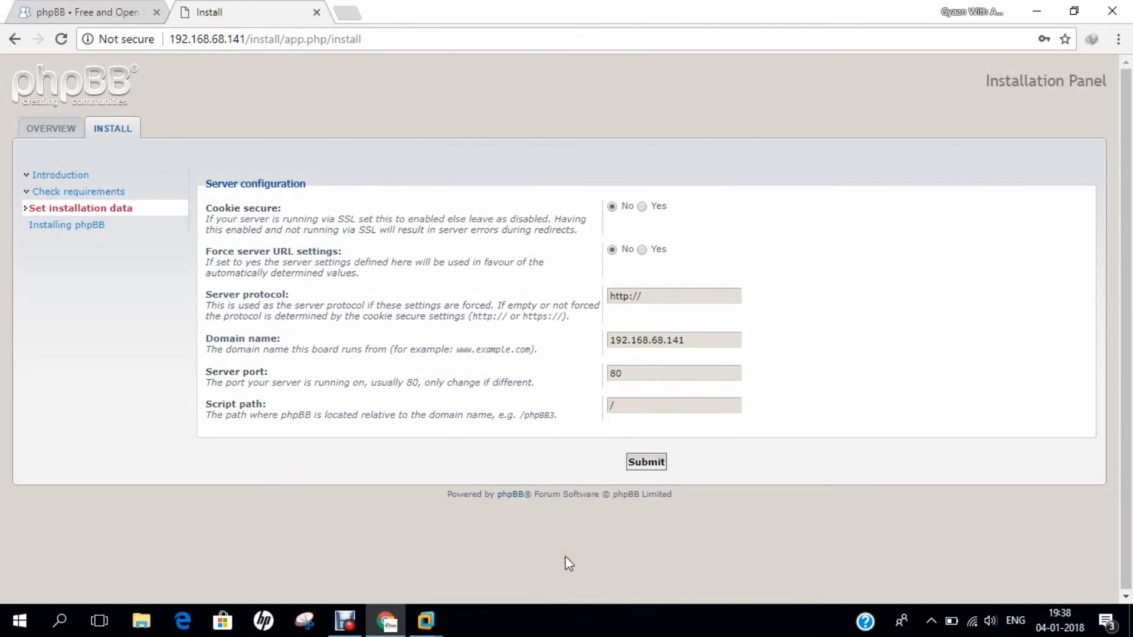
mouse_move(434, 204)
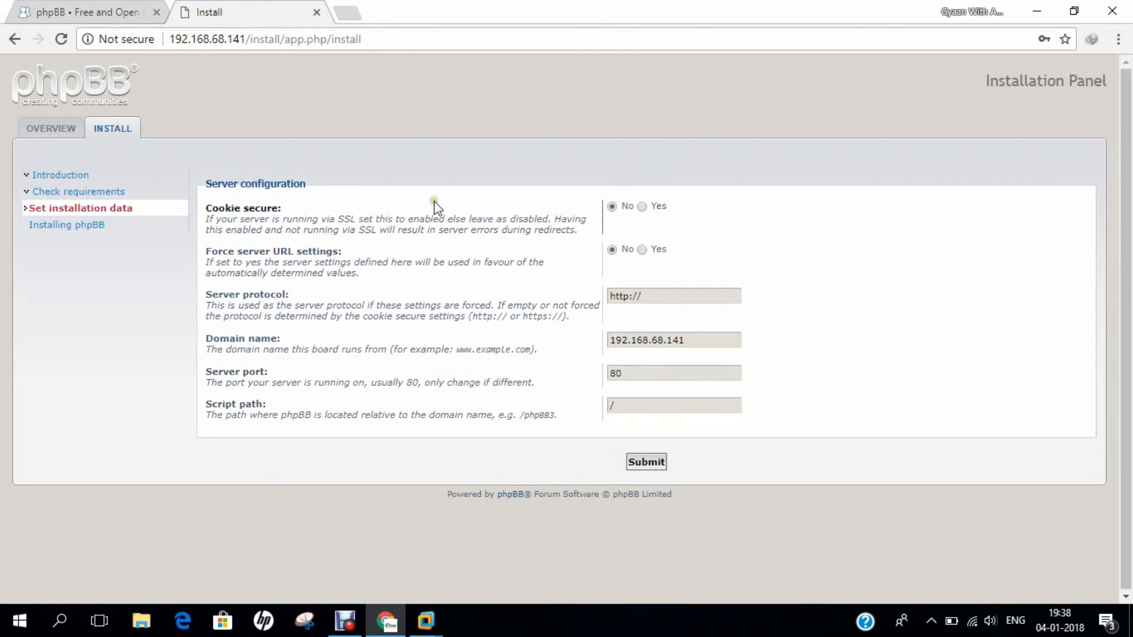
mouse_move(603, 252)
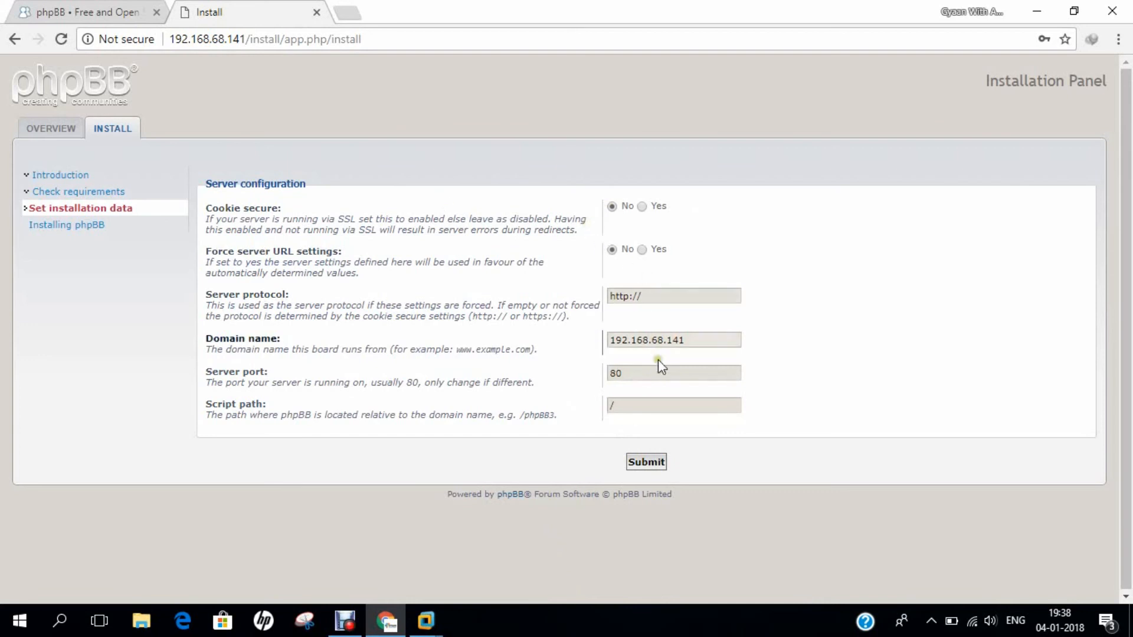
Accept the server configuration and the e-mail configuration with Use SMTP left at No.
left_click(671, 340)
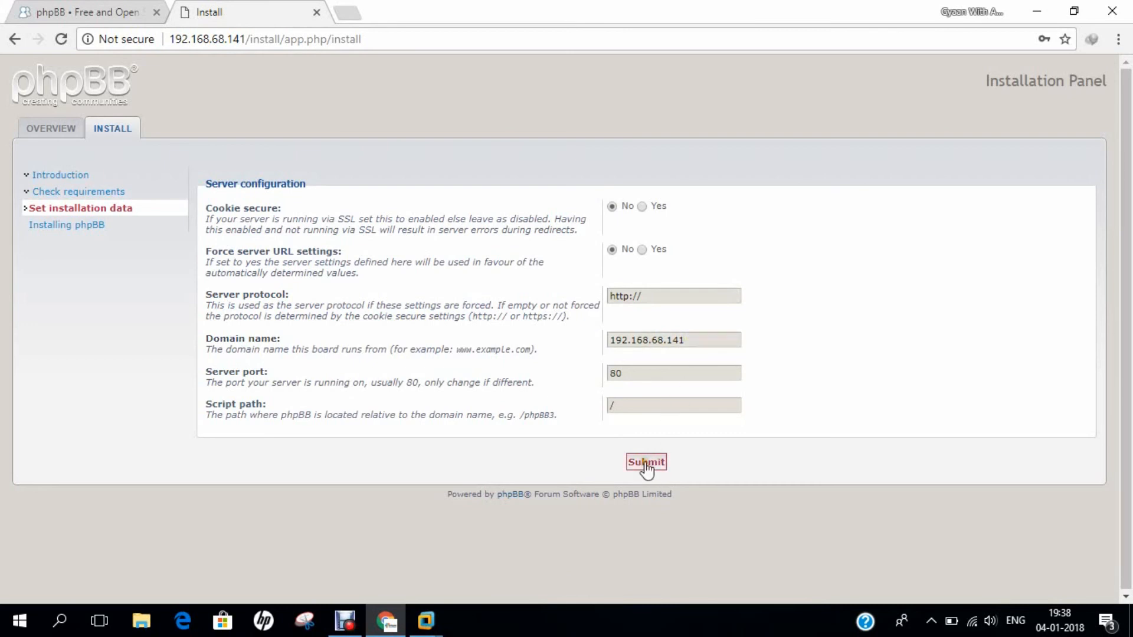
left_click(646, 462)
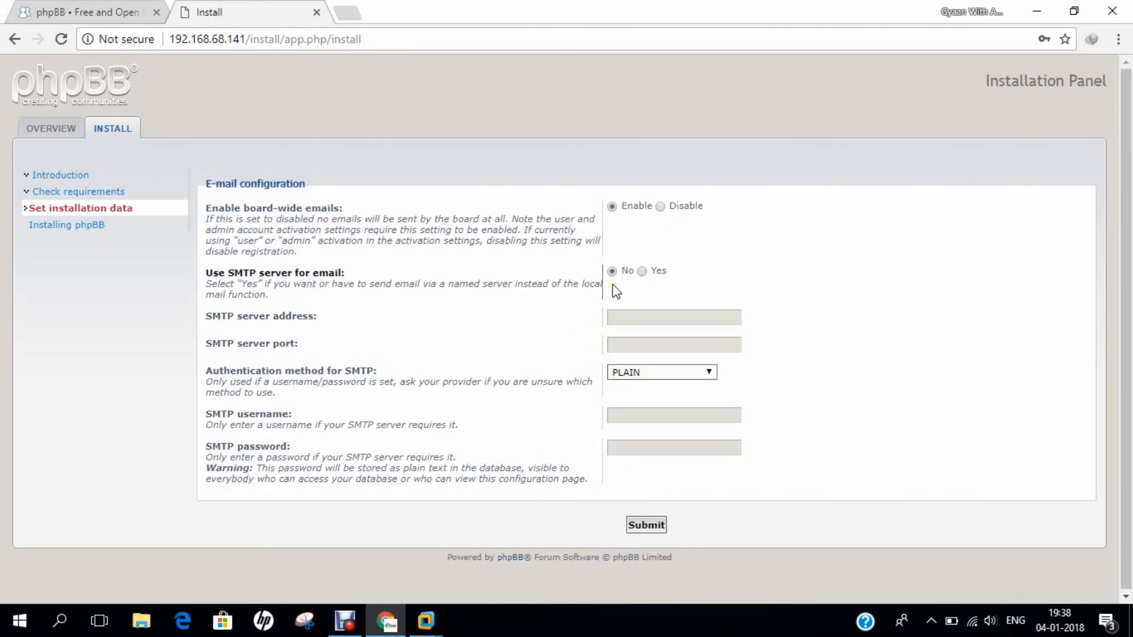
left_click(641, 270)
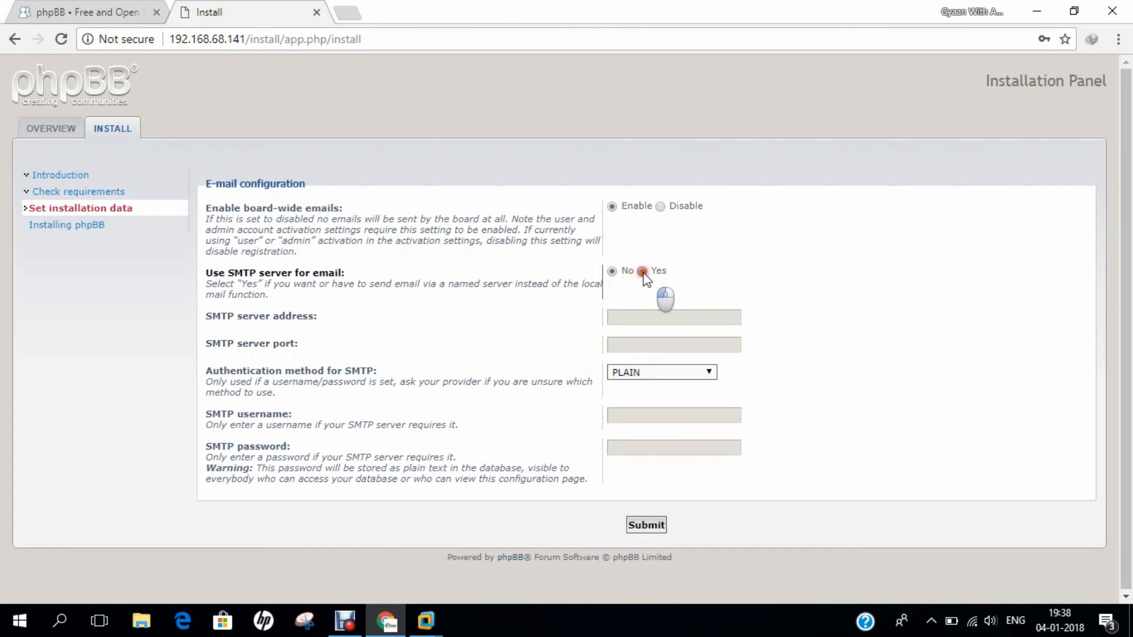
left_click(641, 270)
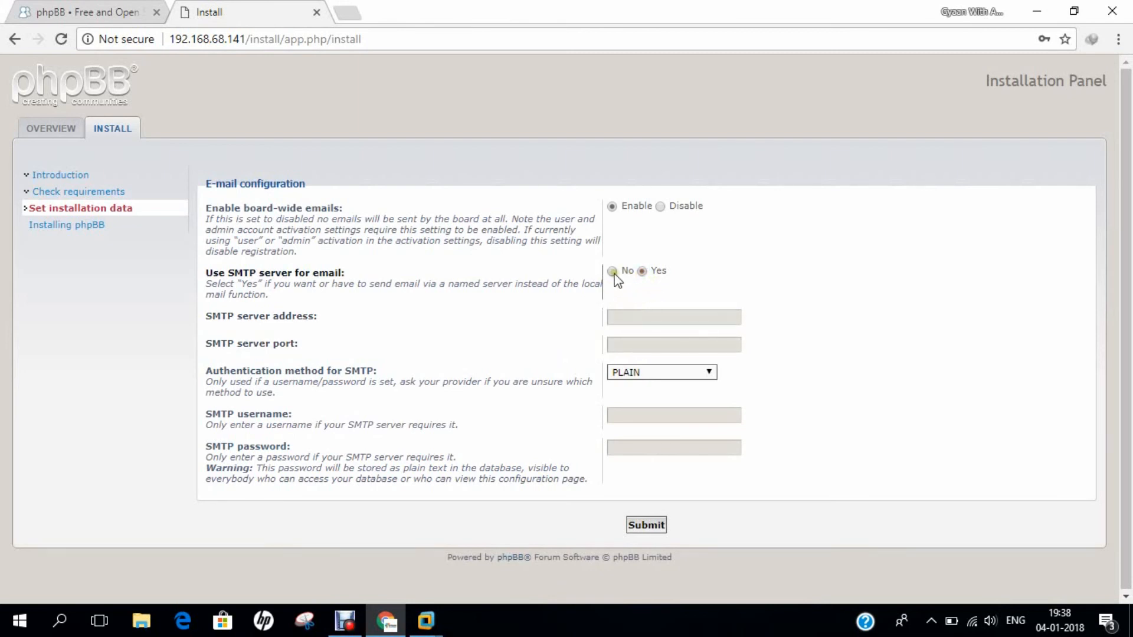
left_click(612, 270)
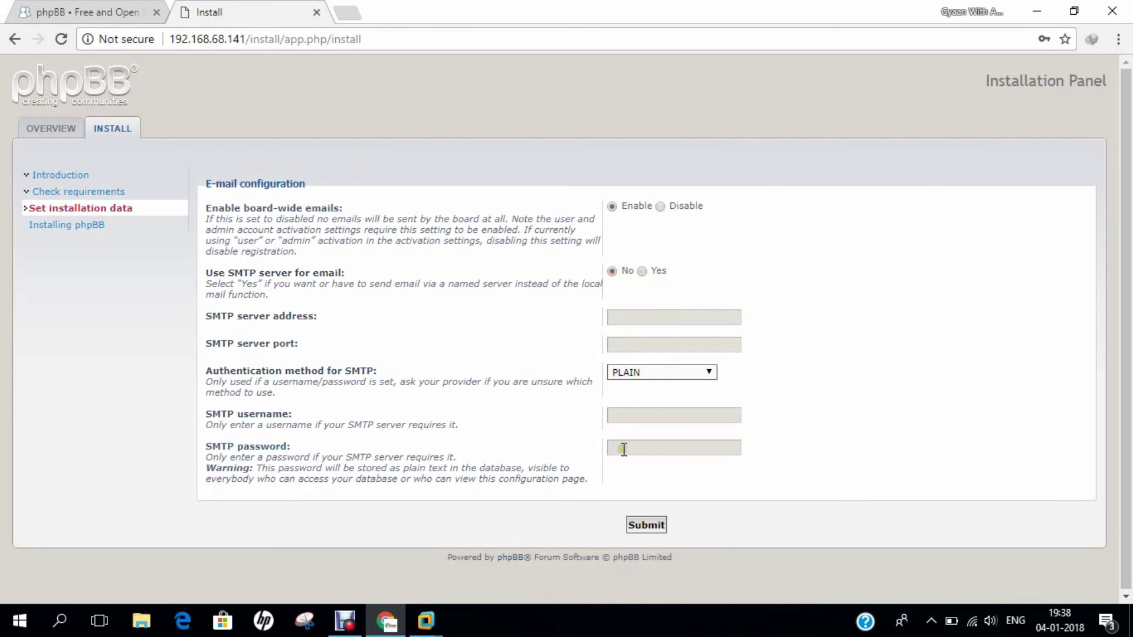
left_click(646, 524)
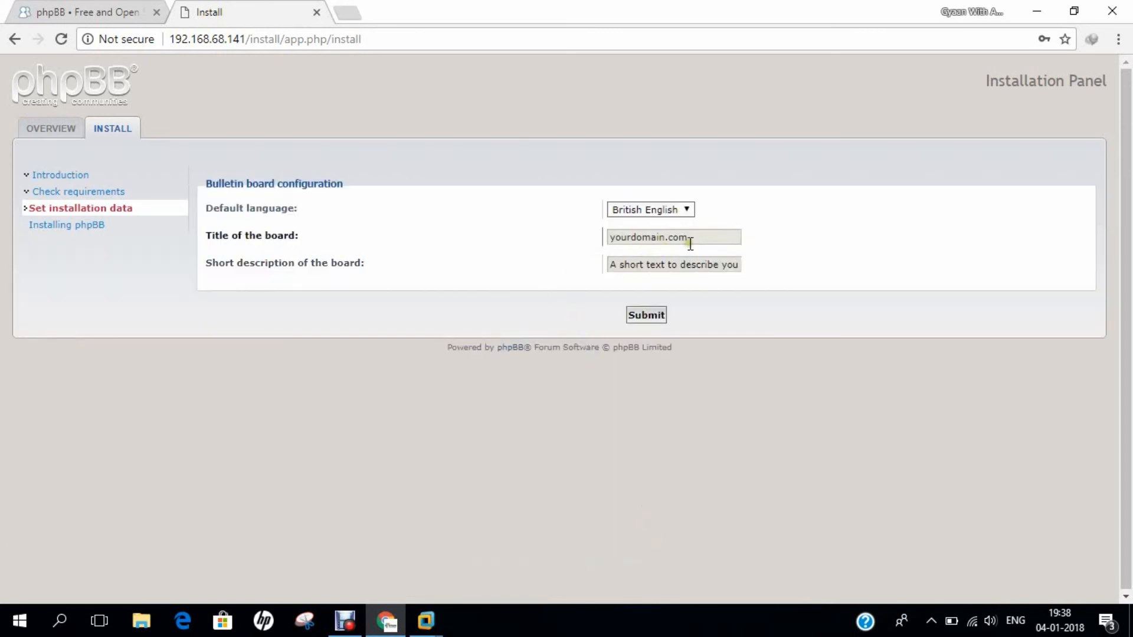
Title the board abc.com, describe it as First Phpbb Board and start installing.
type("anand")
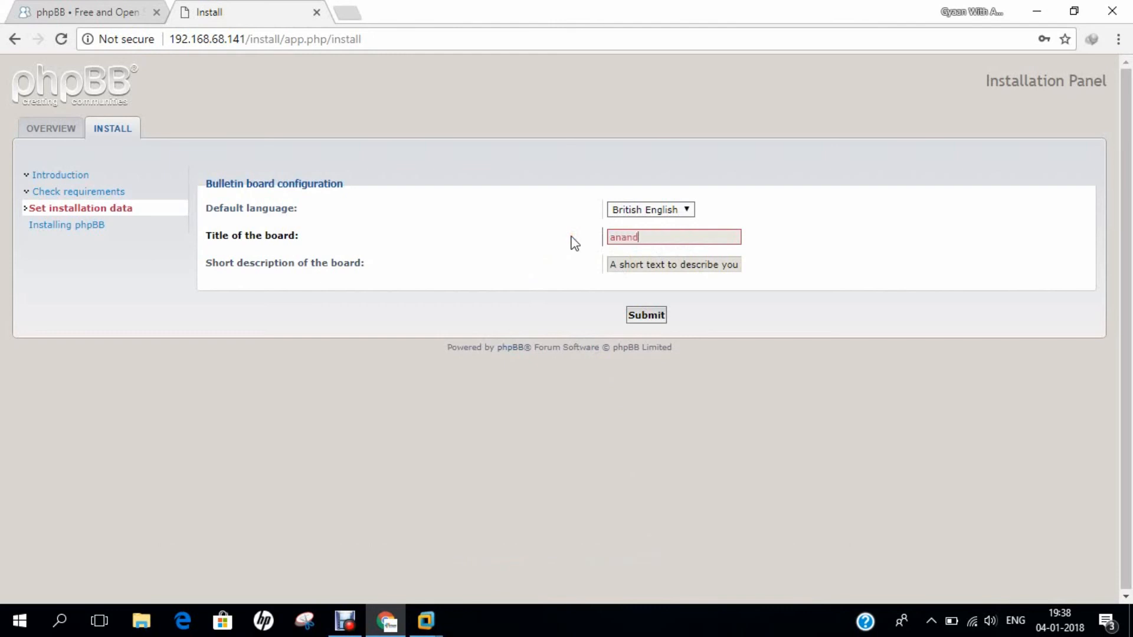
key("BackSpace")
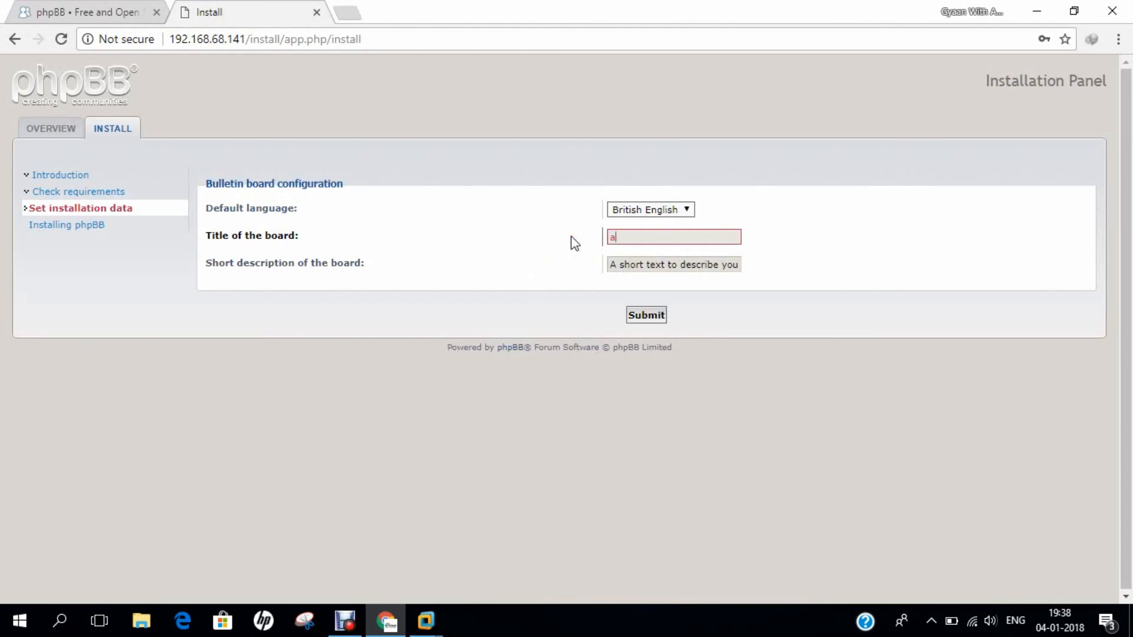
type("bc.com")
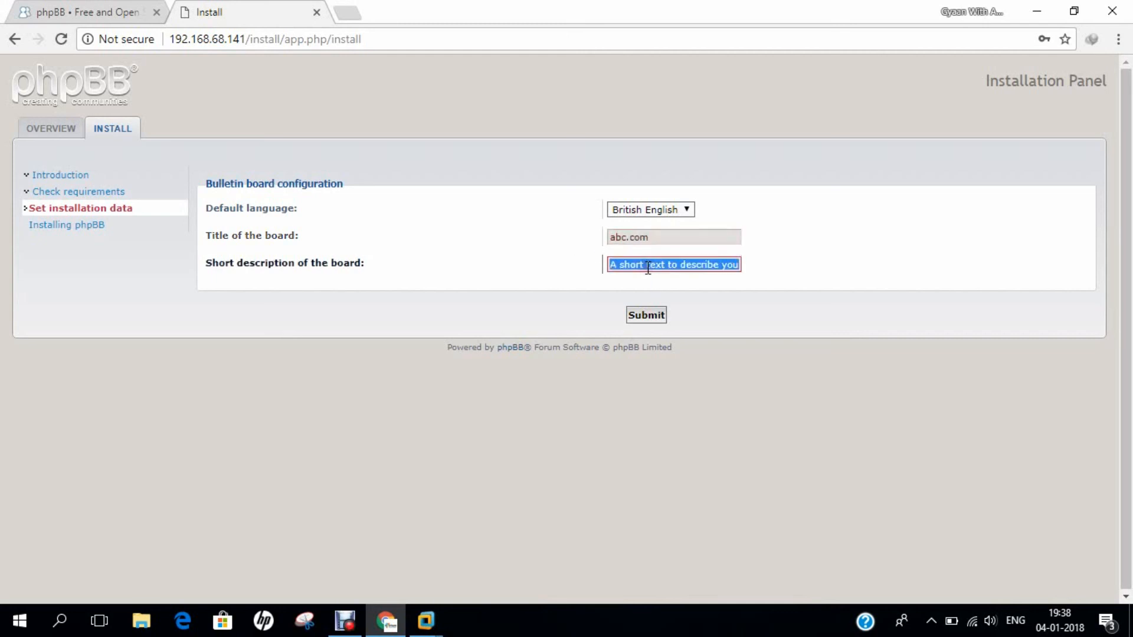
type("First Ph")
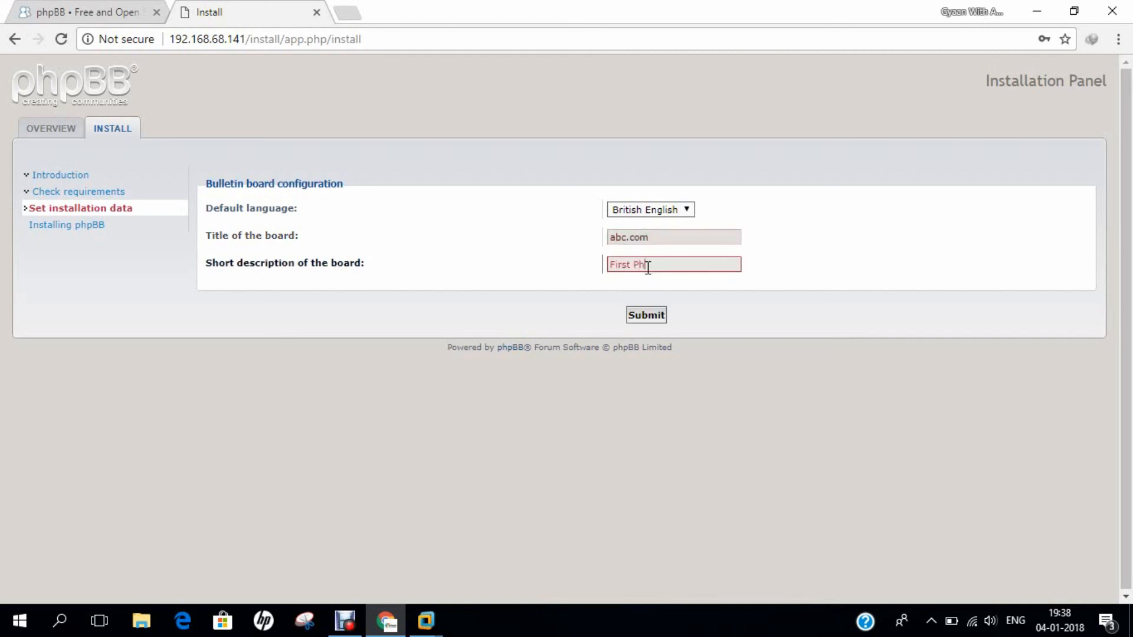
type("pbb Board")
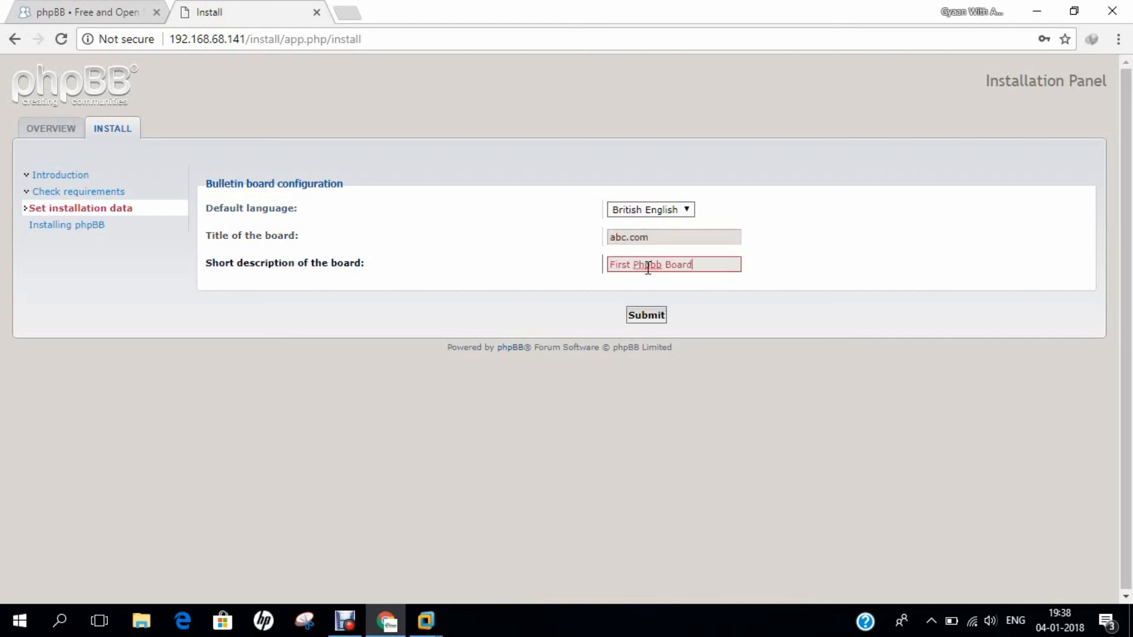
left_click(645, 314)
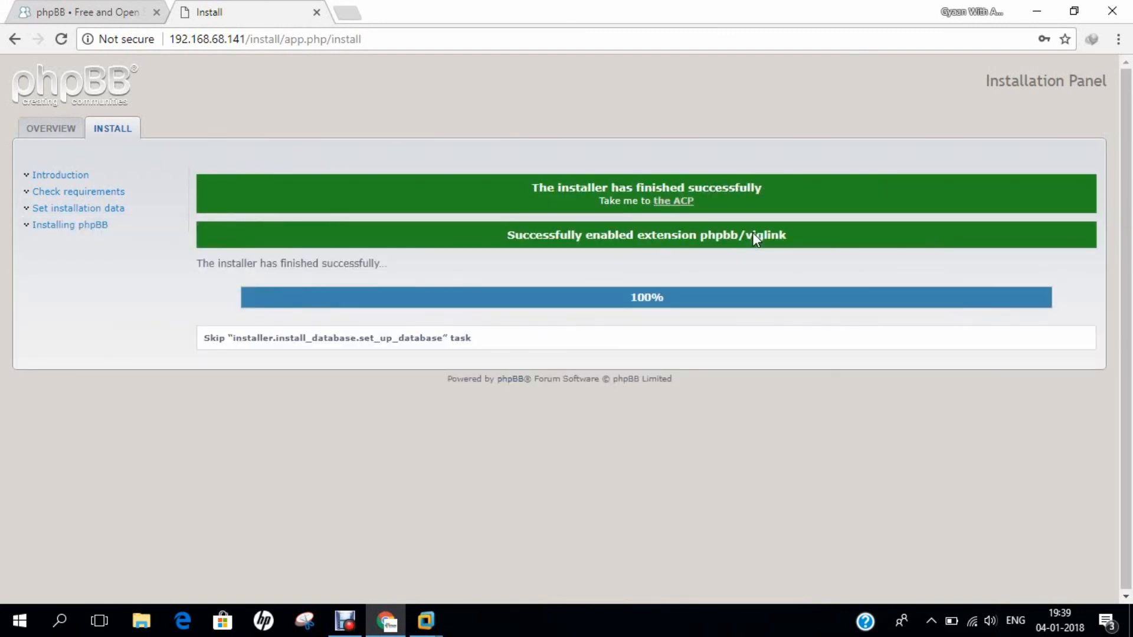
mouse_move(653, 219)
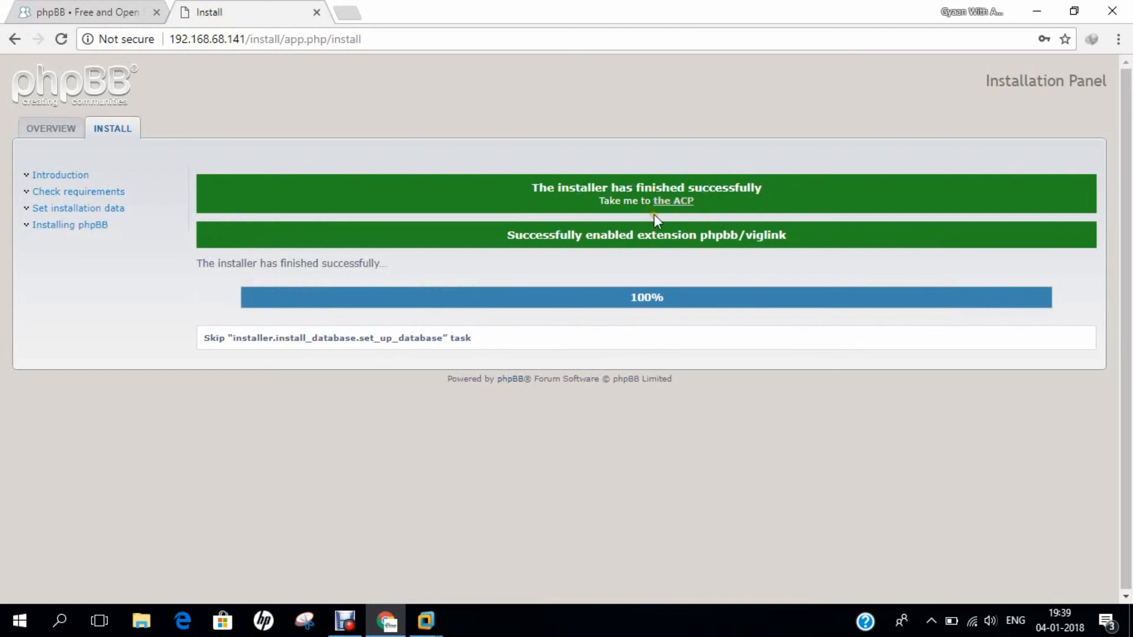
mouse_move(630, 282)
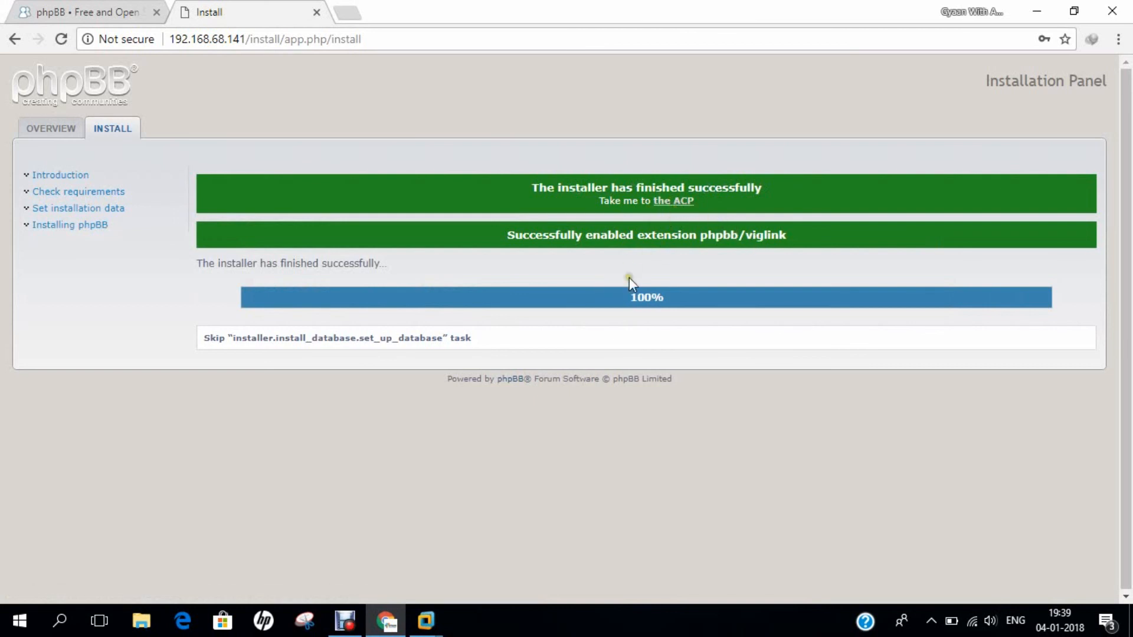
mouse_move(672, 200)
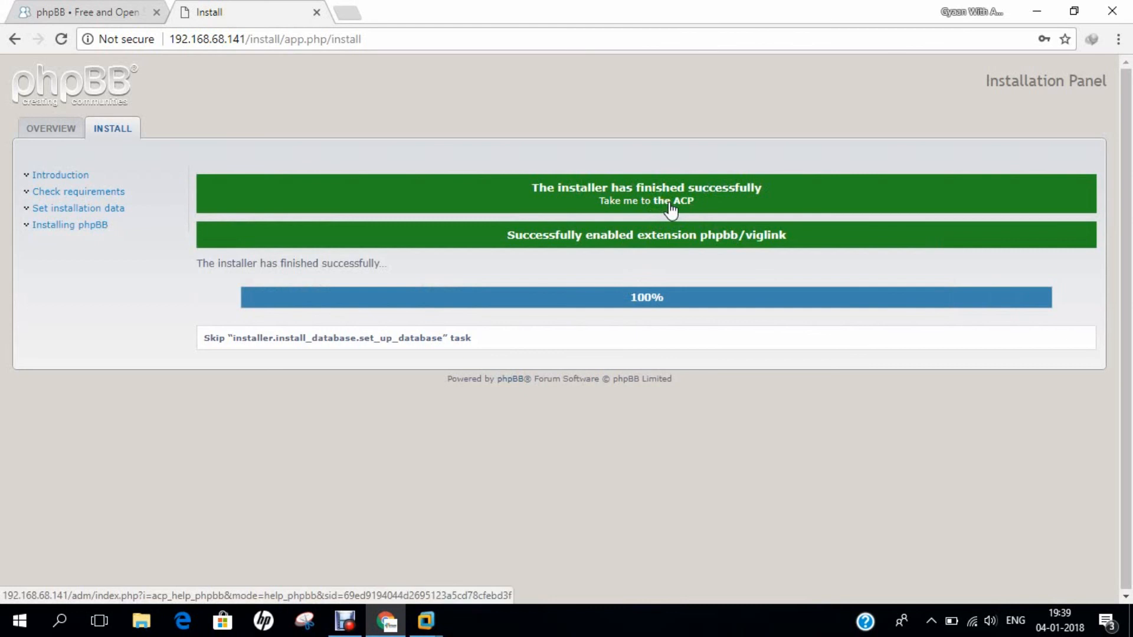
Enter the Administration Control Panel and browse the Help support phpBB page.
left_click(672, 201)
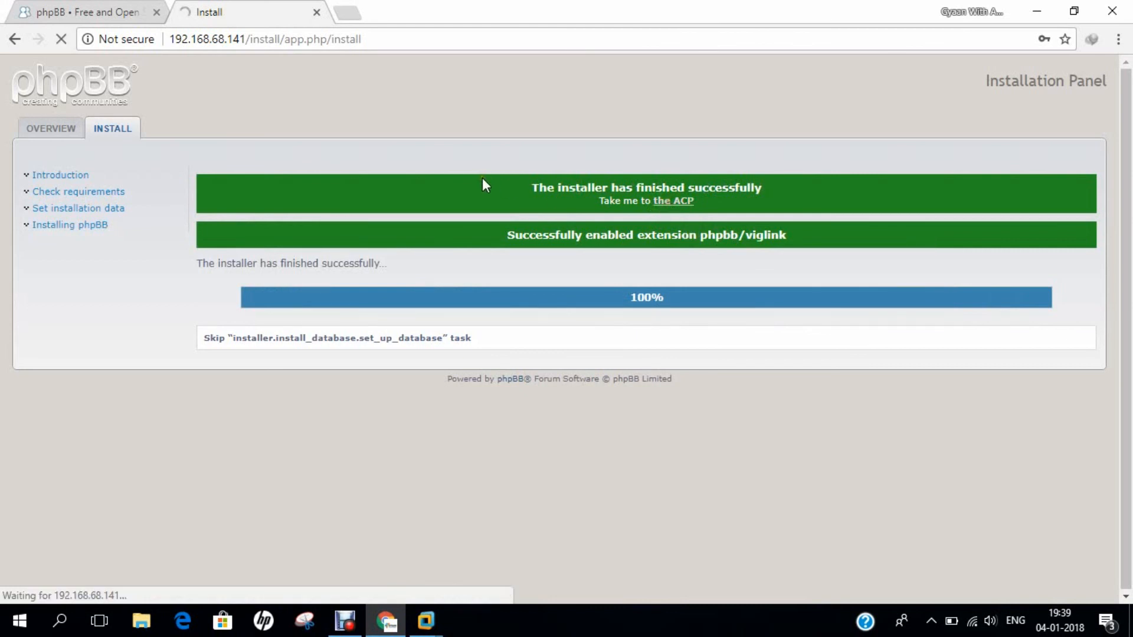
left_click(672, 201)
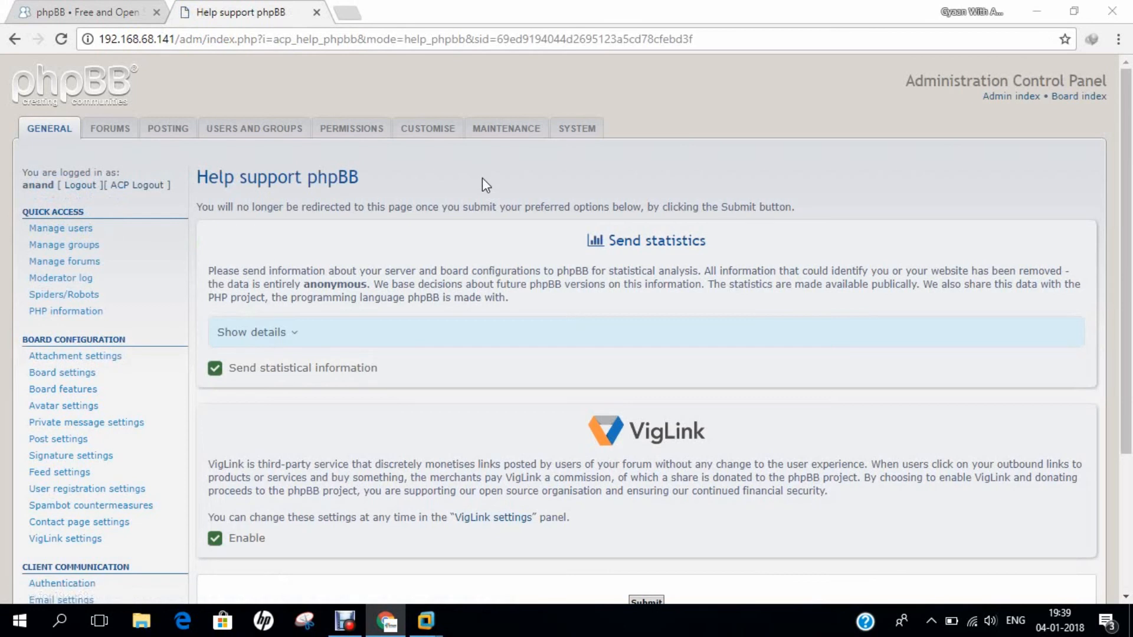
mouse_move(62, 293)
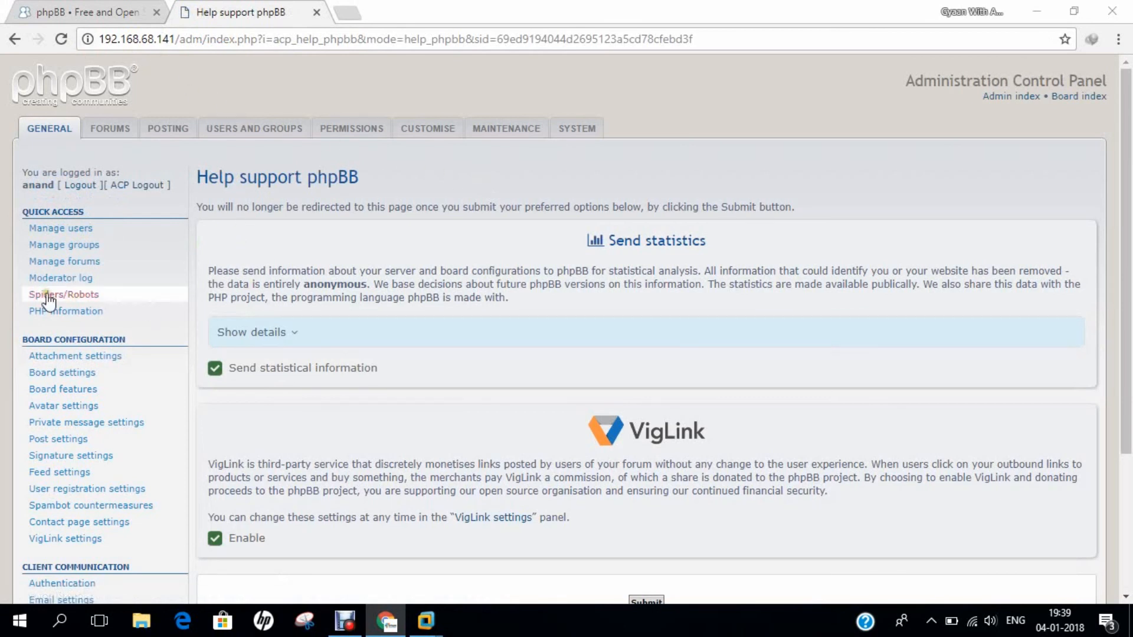
left_click(110, 127)
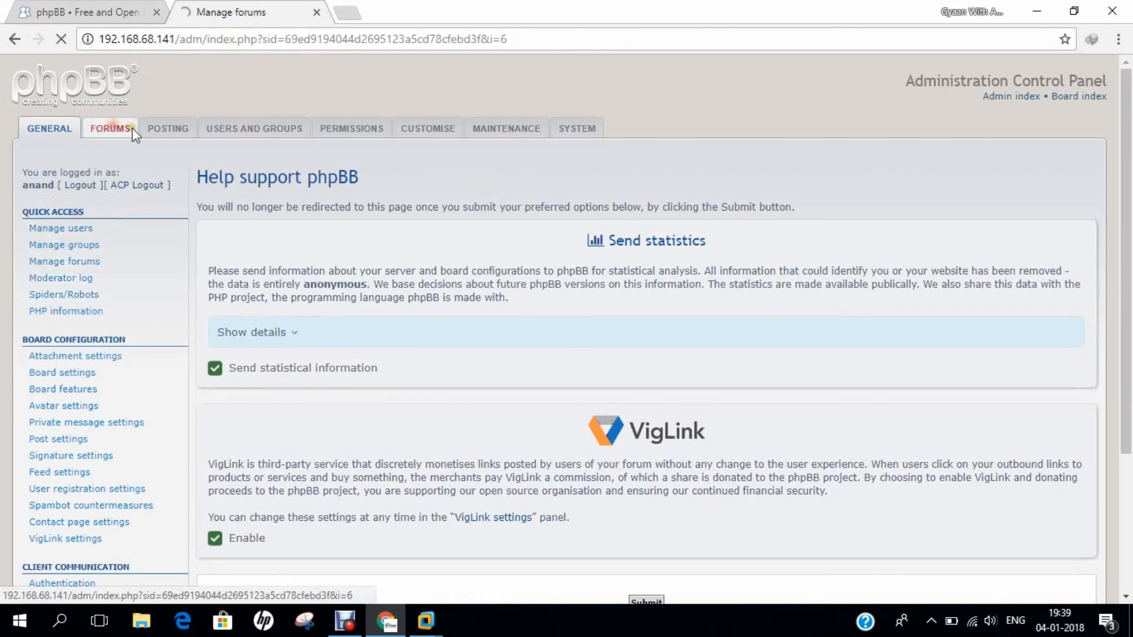
left_click(166, 127)
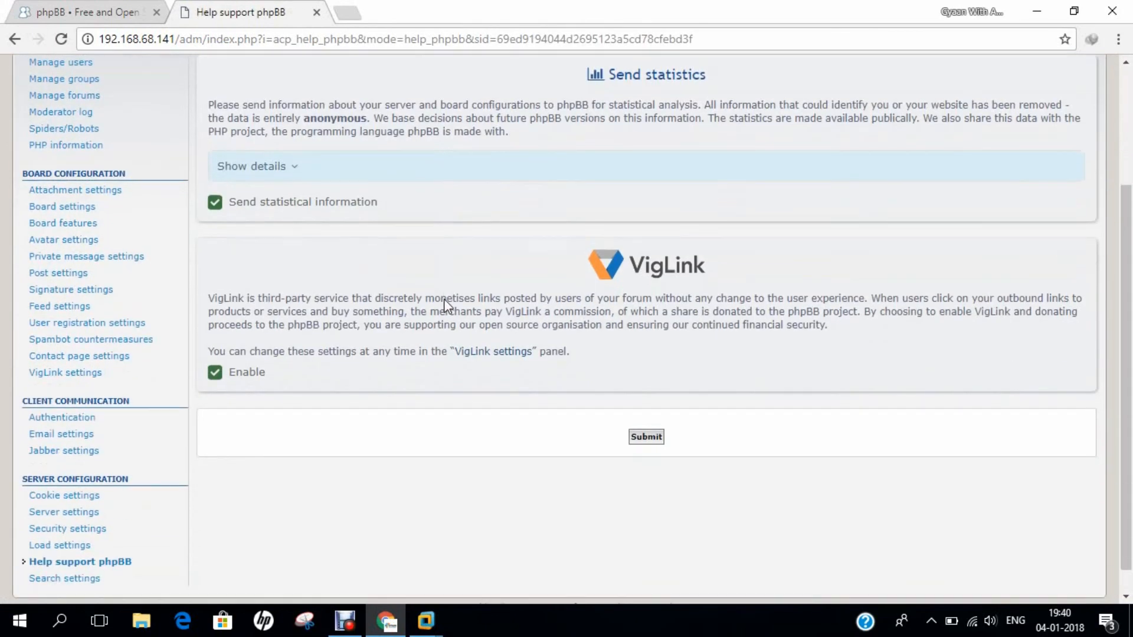
scroll("down", 3)
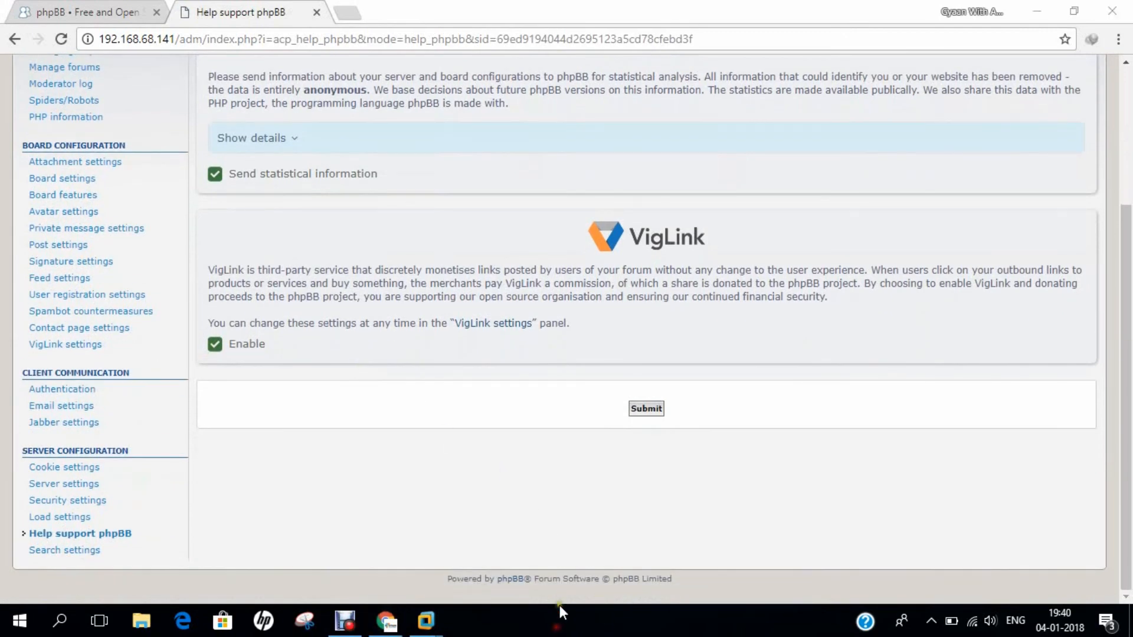
scroll("up", 3)
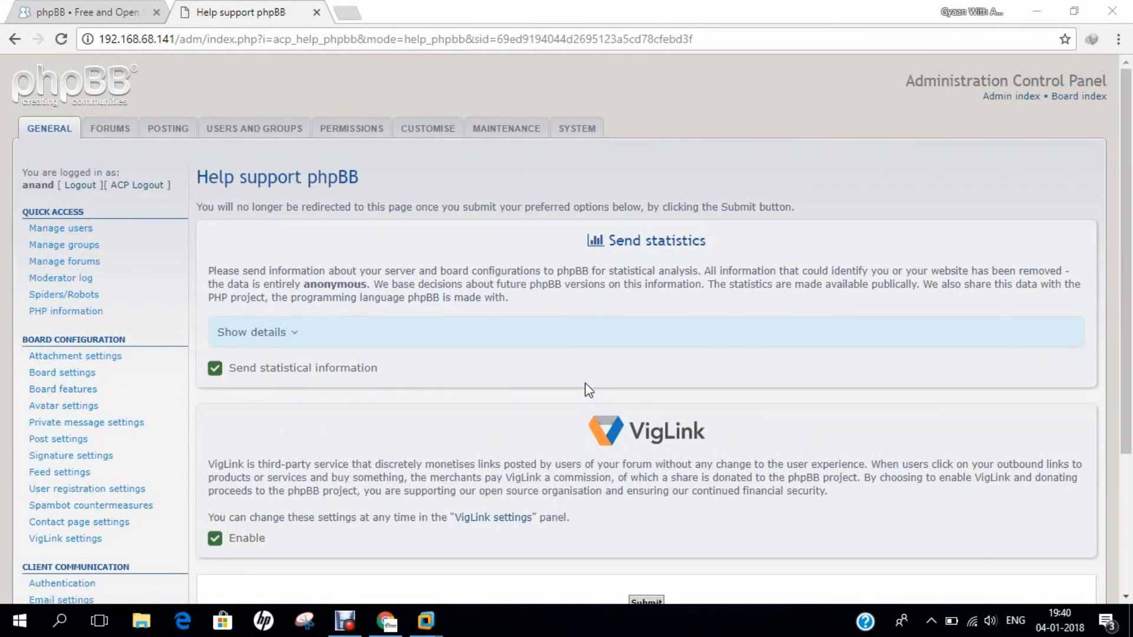
mouse_move(567, 510)
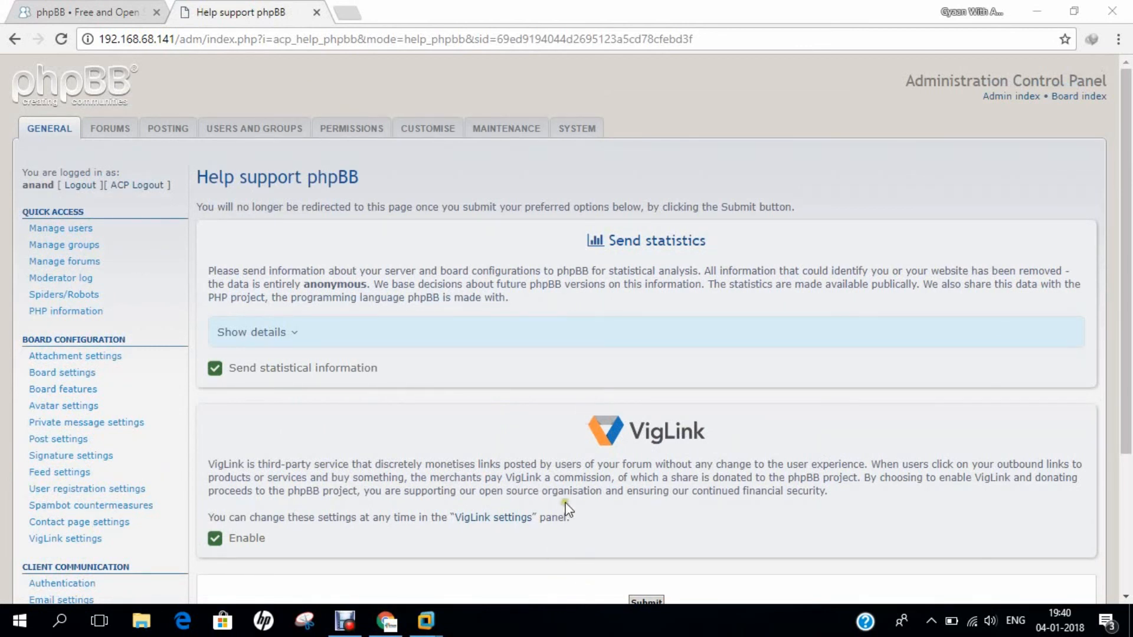